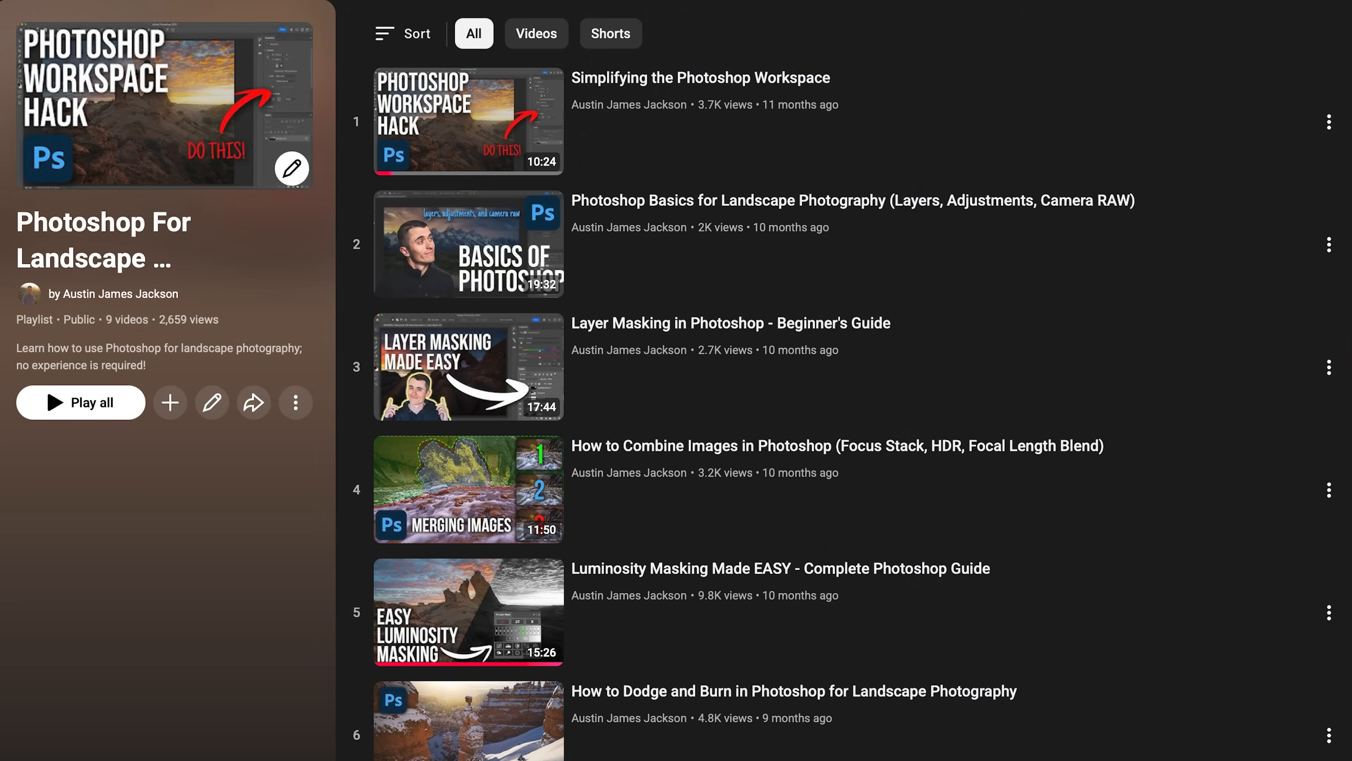
Duplicate Layer 0 and rename the copy Sharpen above the original
scroll(down, 3)
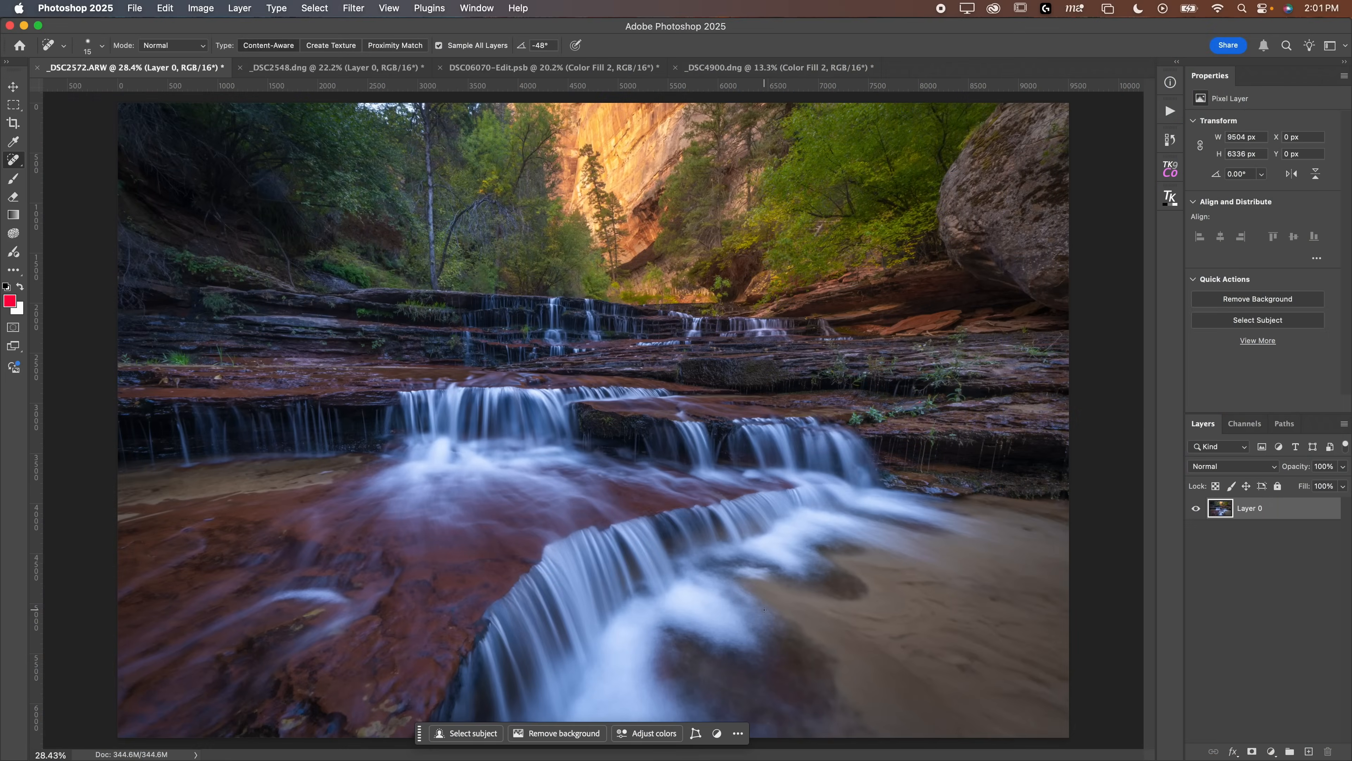
click(14, 86)
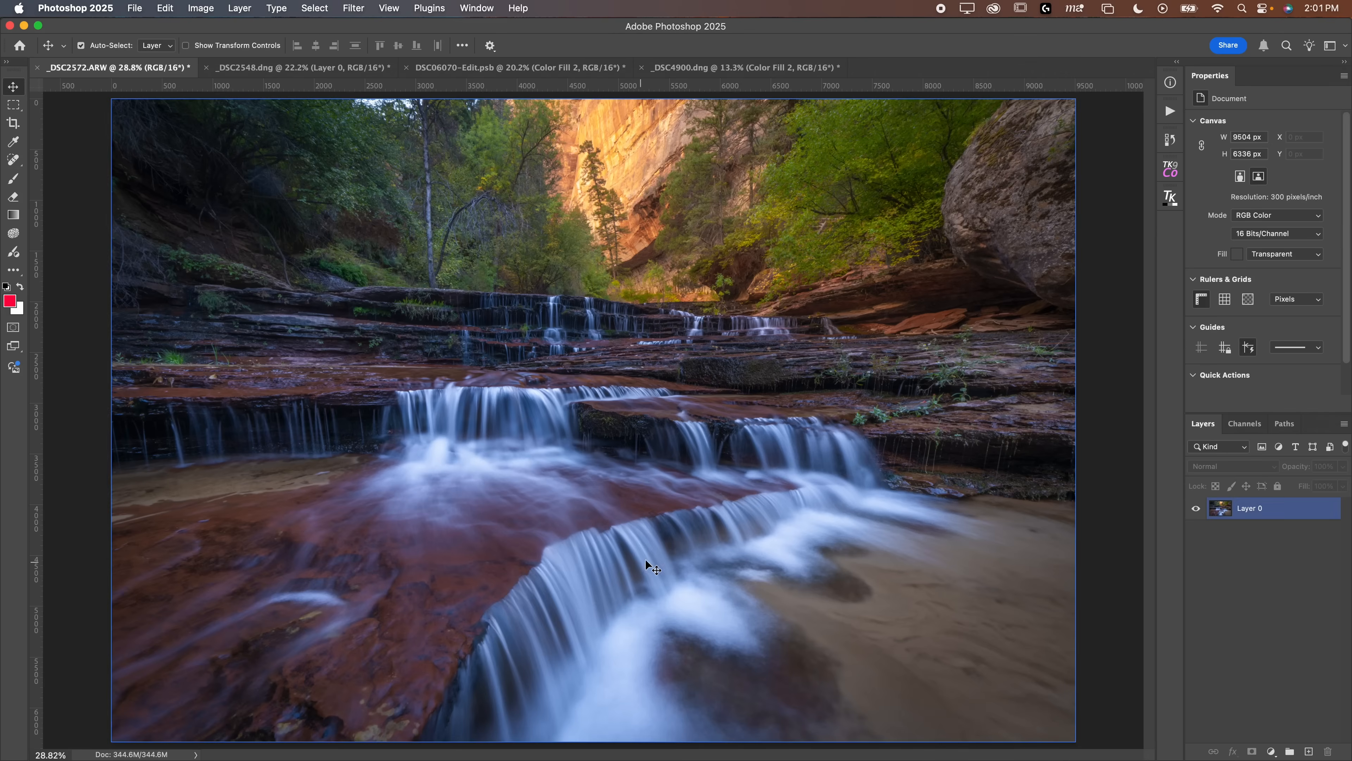
mouse_move(936, 530)
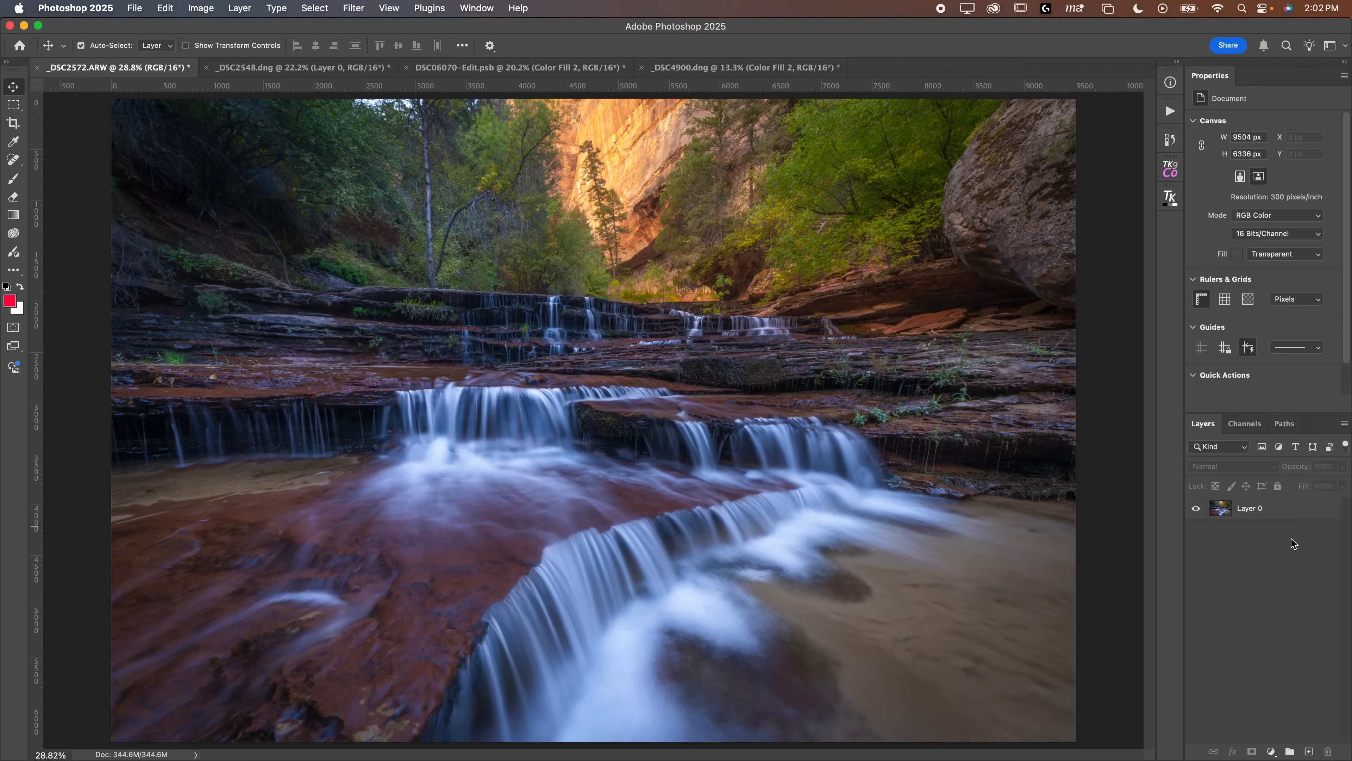
mouse_move(1256, 530)
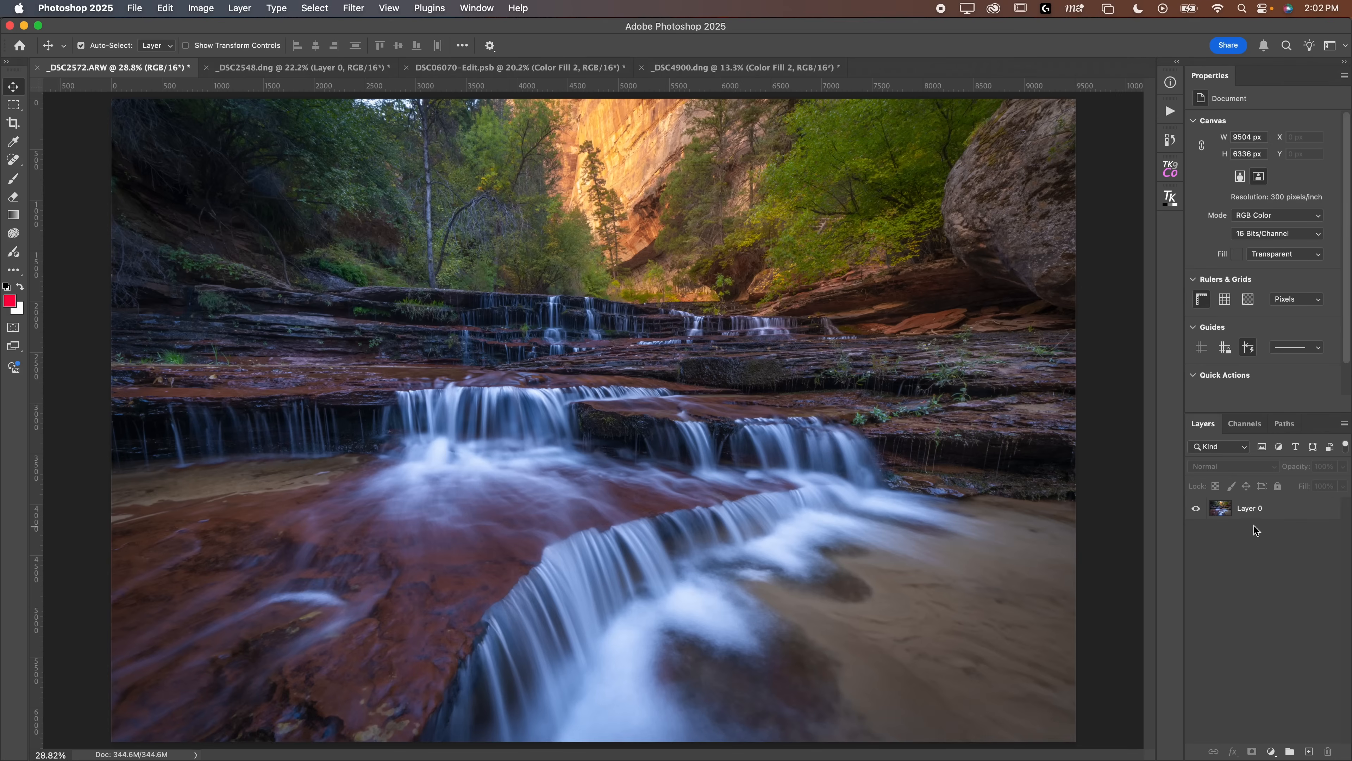
click(1249, 508)
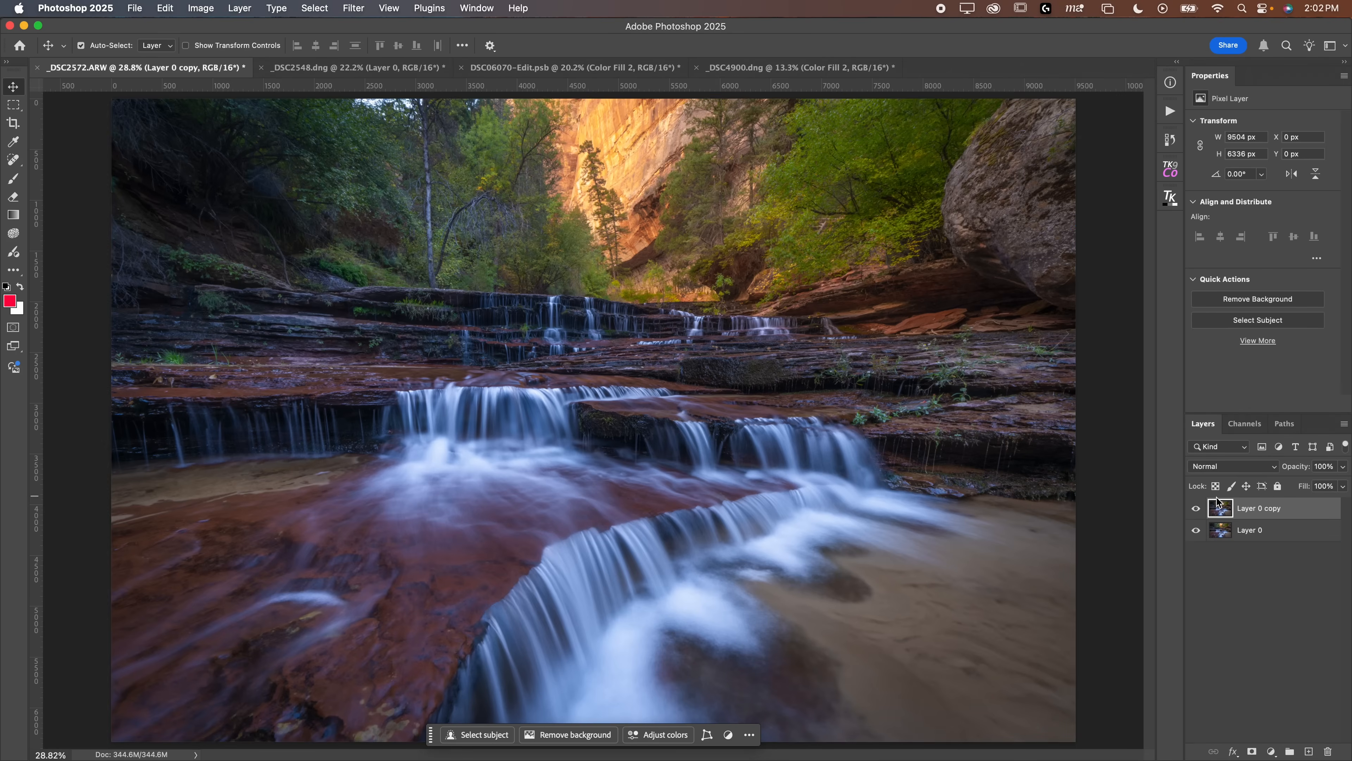
click(1218, 507)
text(Sharpen)
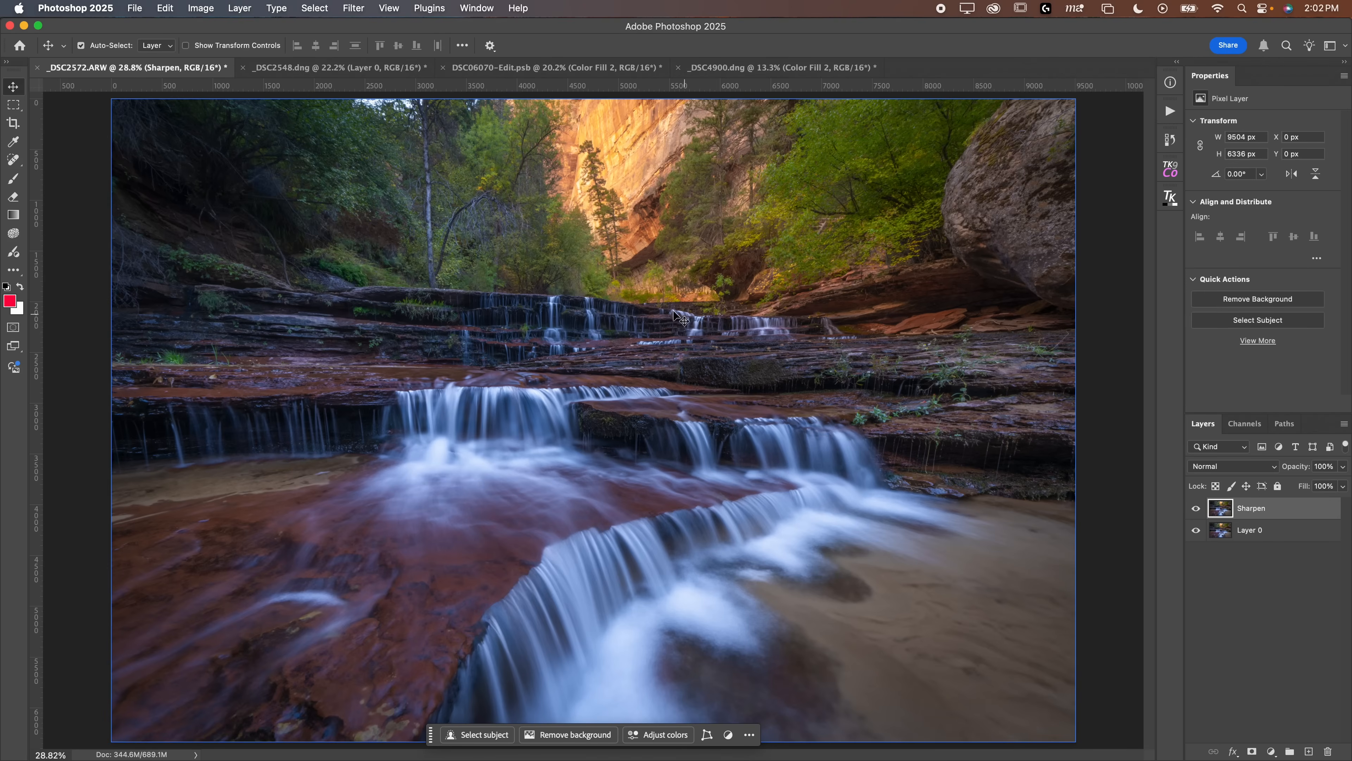
mouse_move(381, 139)
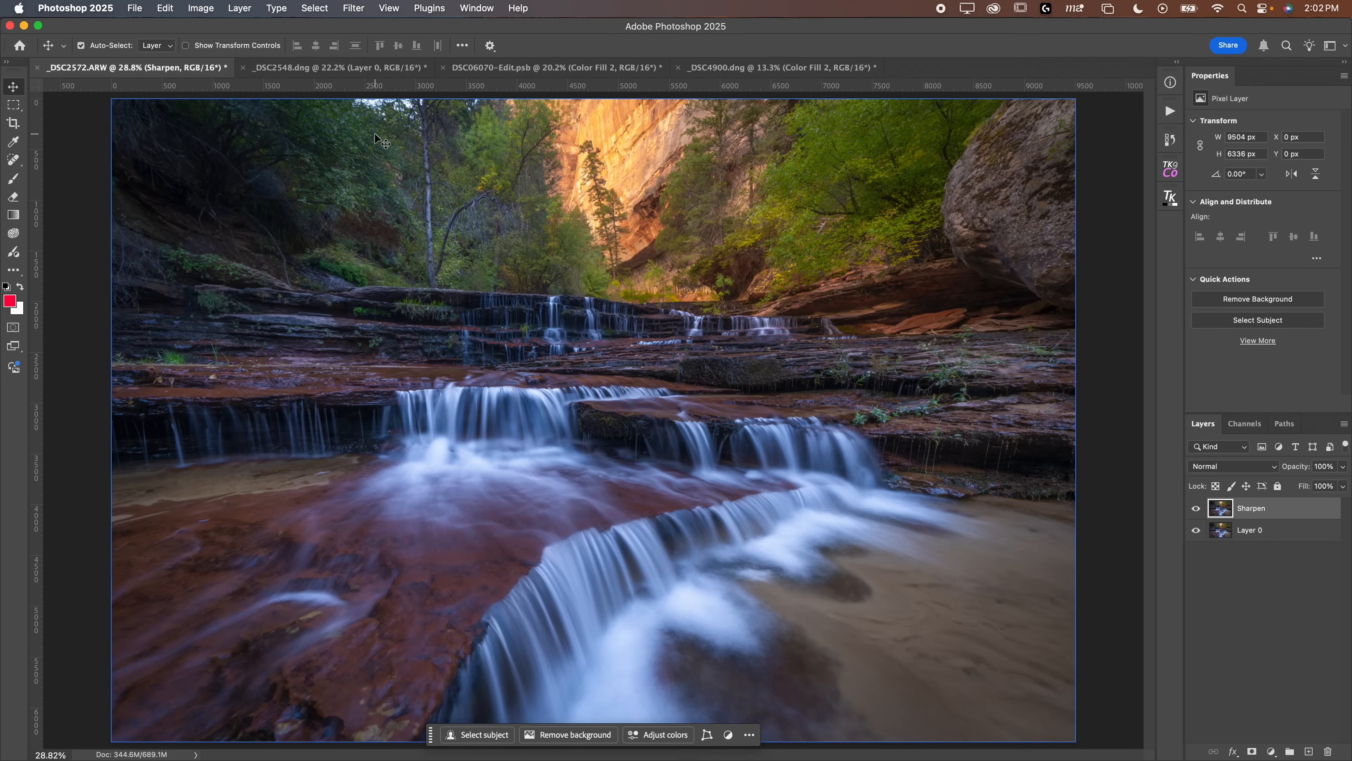
Convert the Sharpen layer to an embedded smart object via the 'smart ob' help search
click(517, 7)
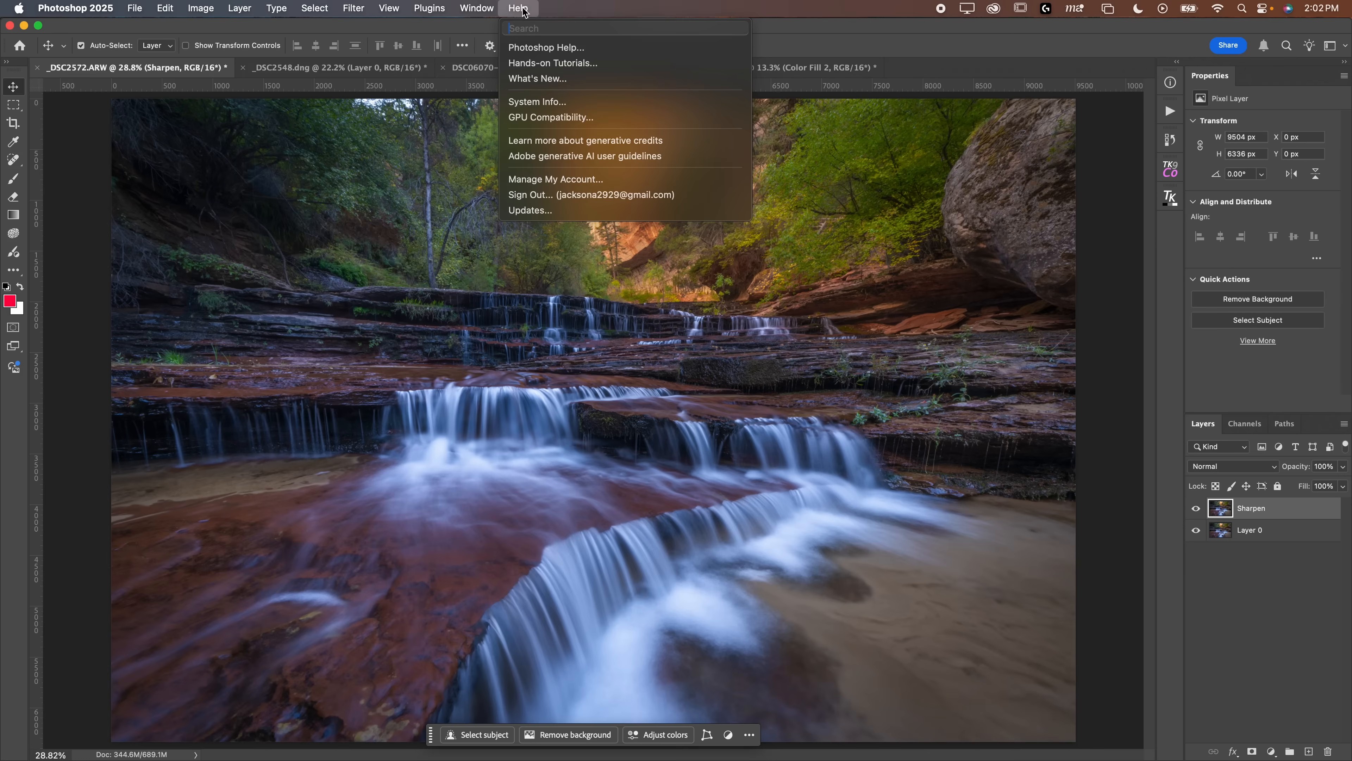
text(smart ob)
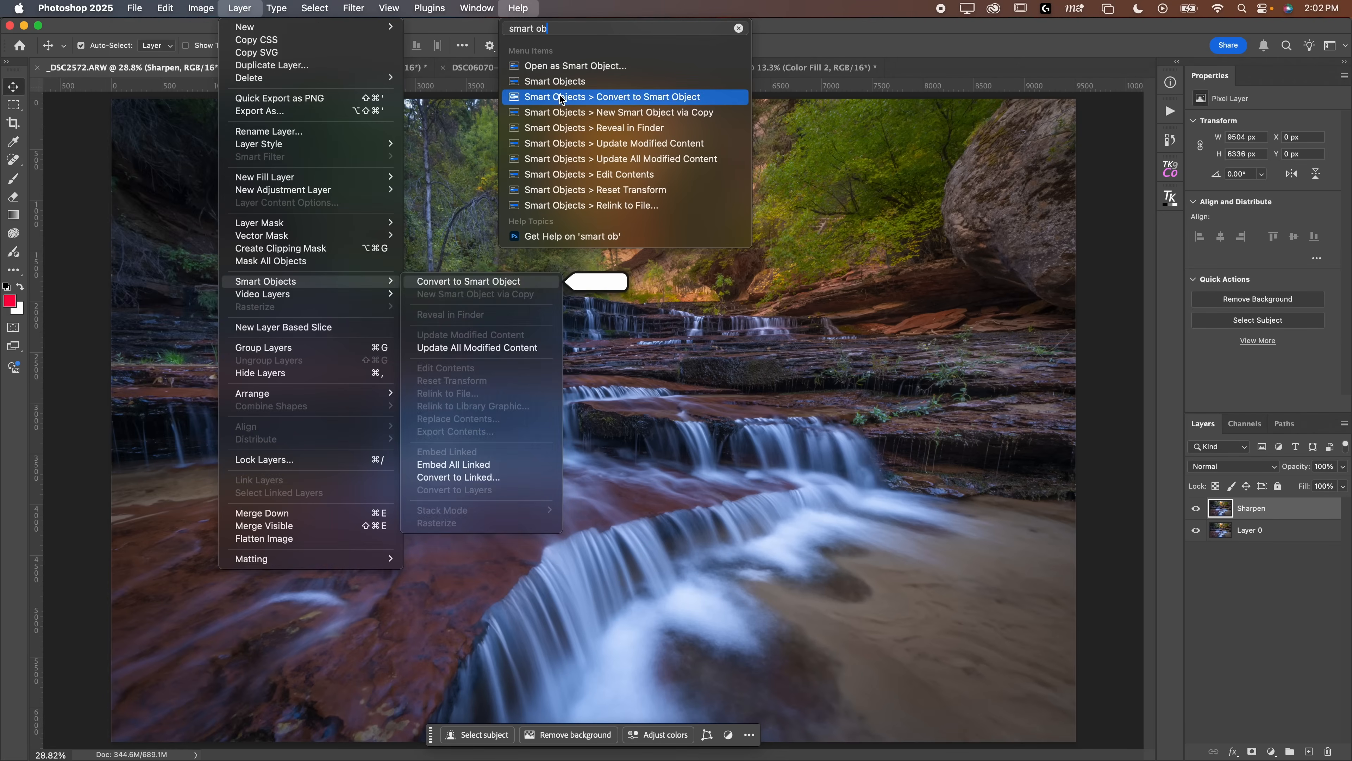
click(623, 97)
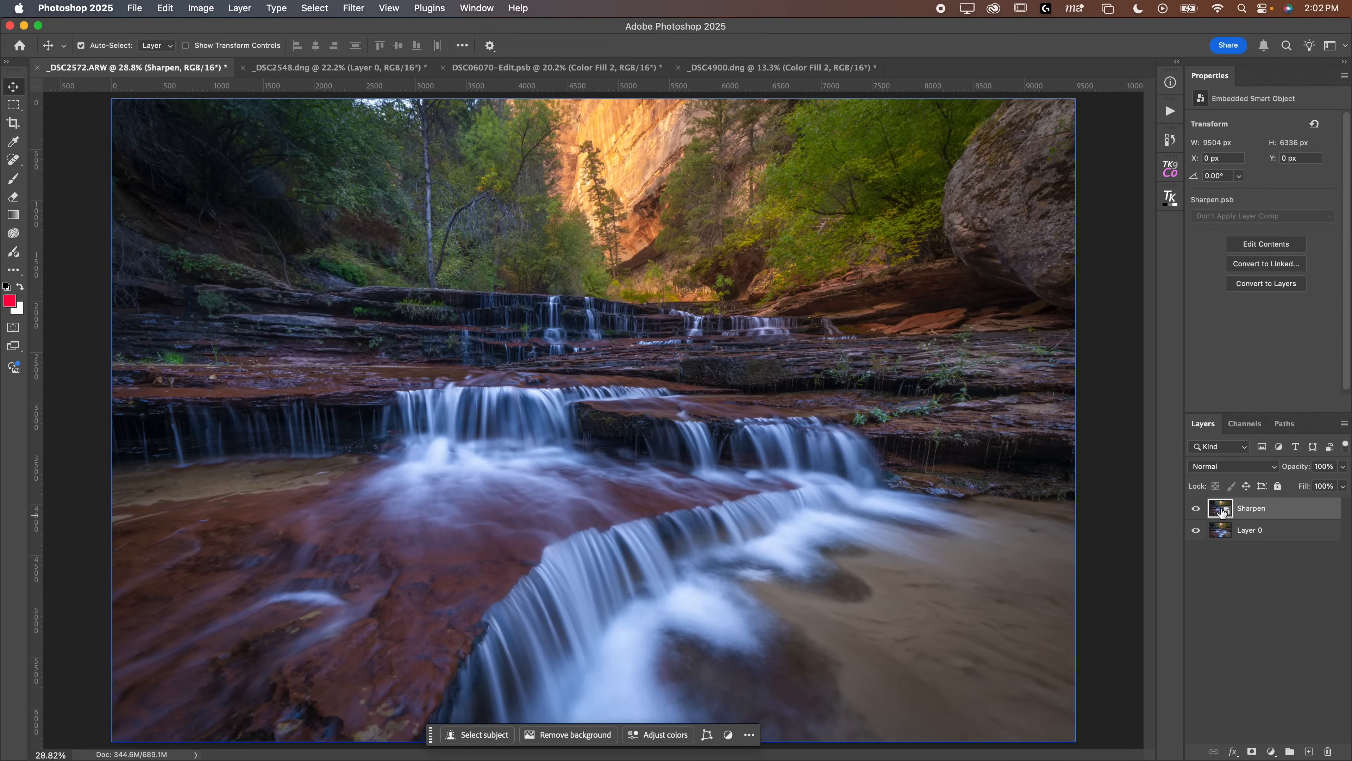
mouse_move(1219, 508)
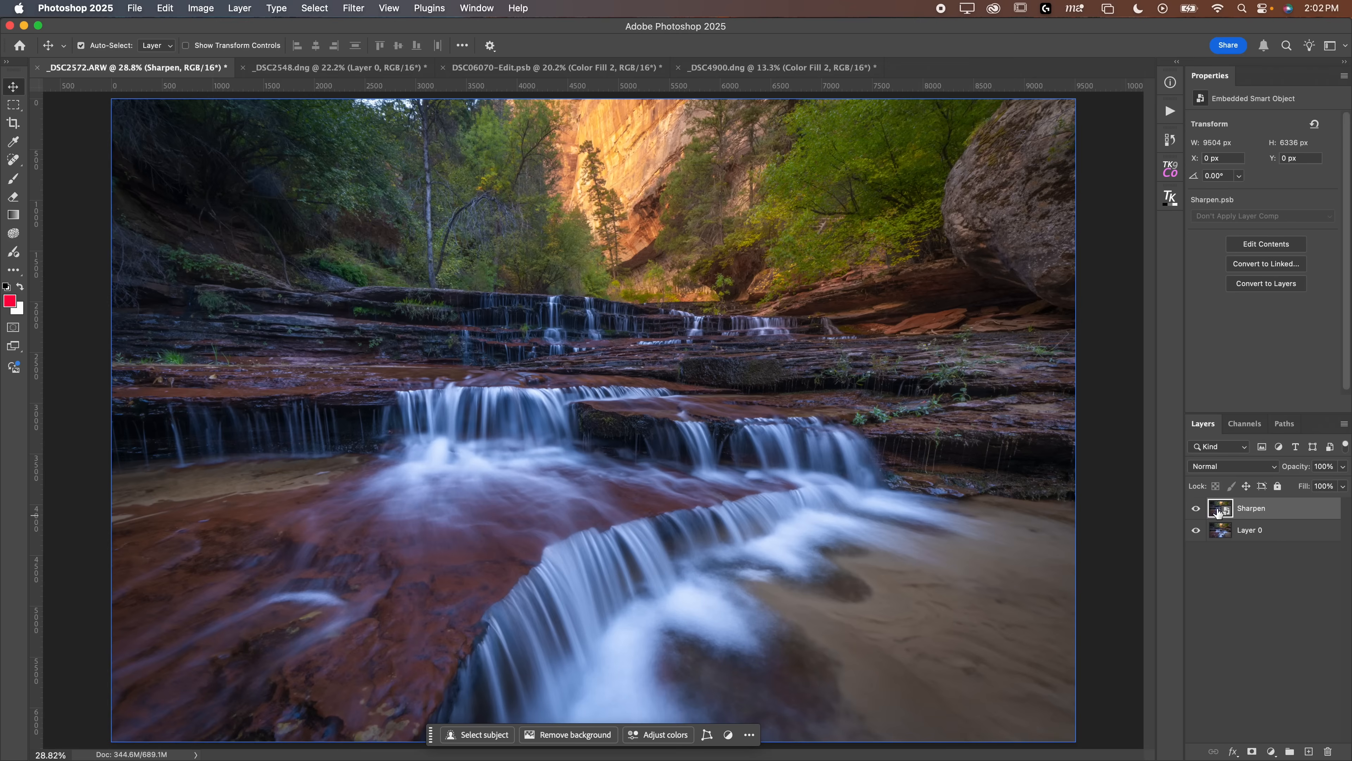
mouse_move(976, 402)
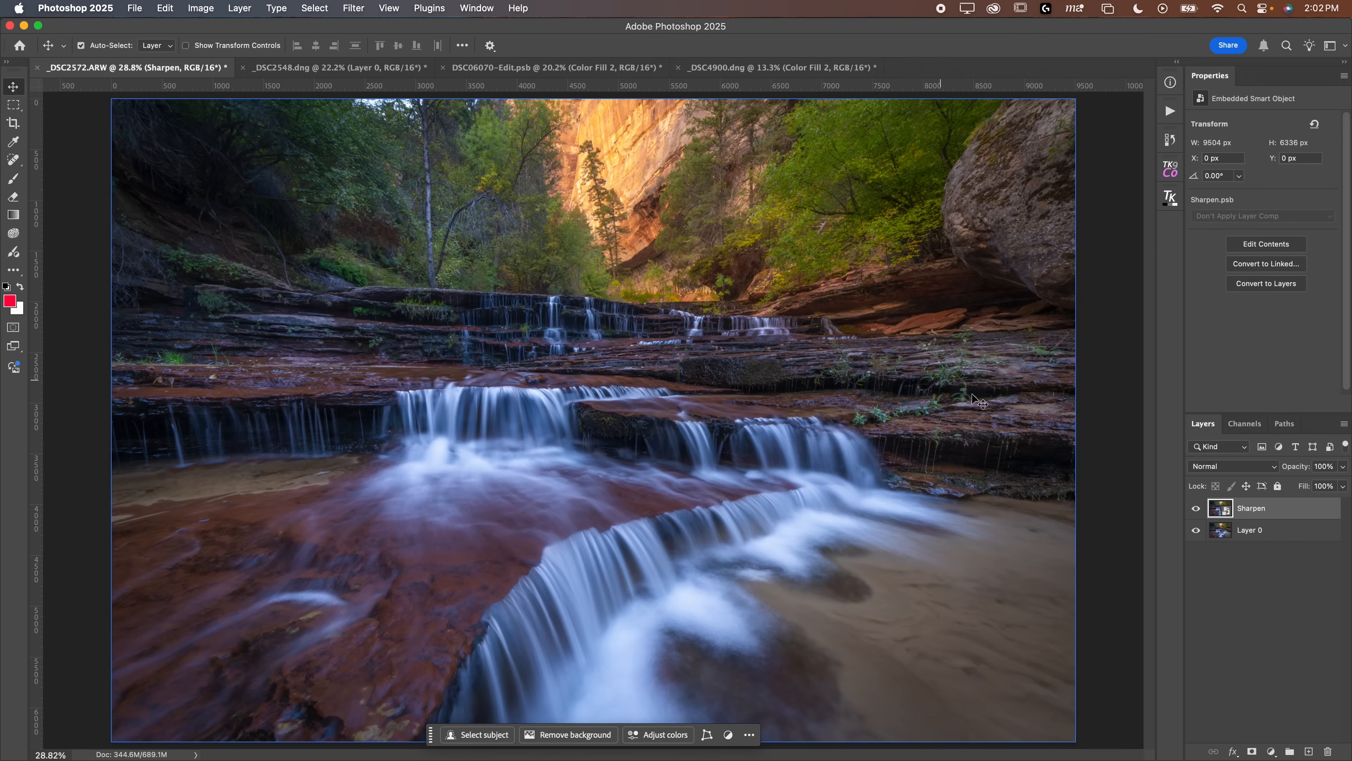
mouse_move(1216, 473)
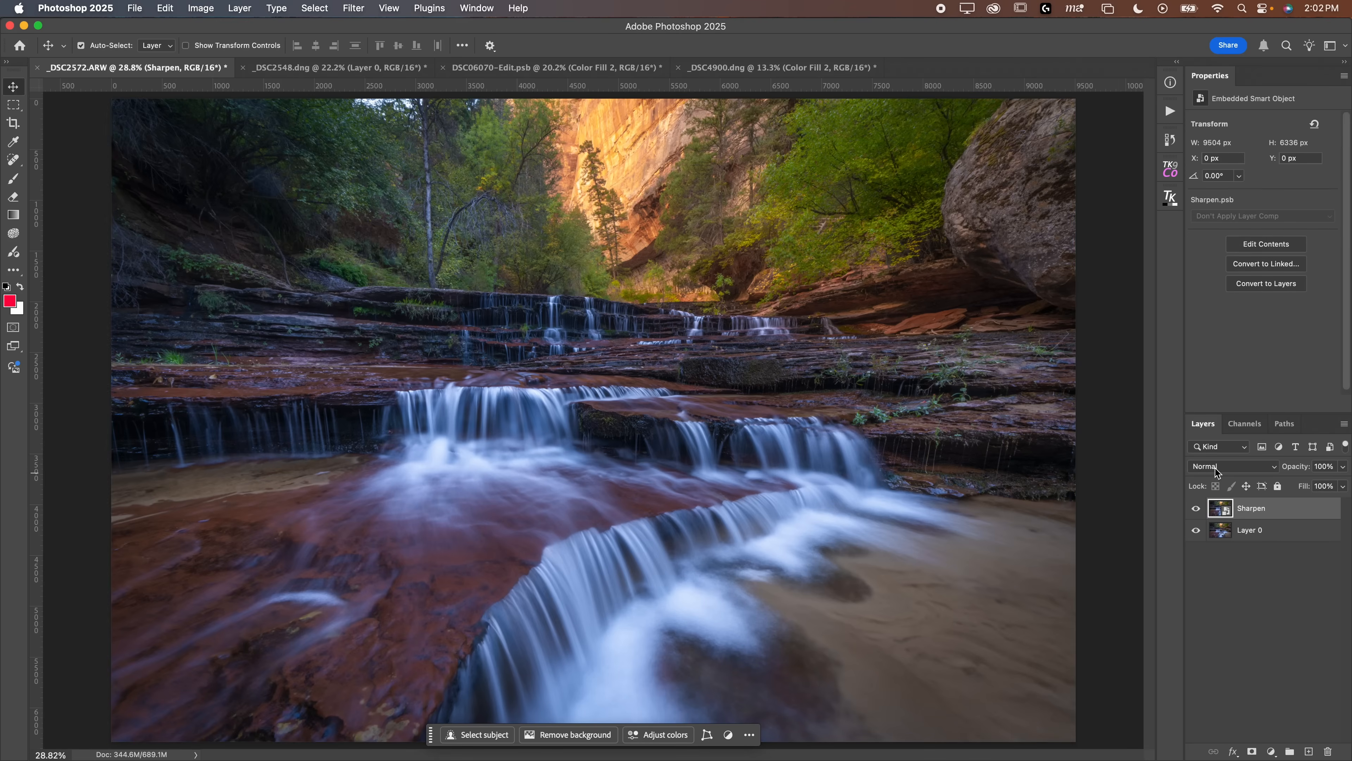
Set the Sharpen layer's blend mode to Overlay after comparing Soft Light
click(1233, 465)
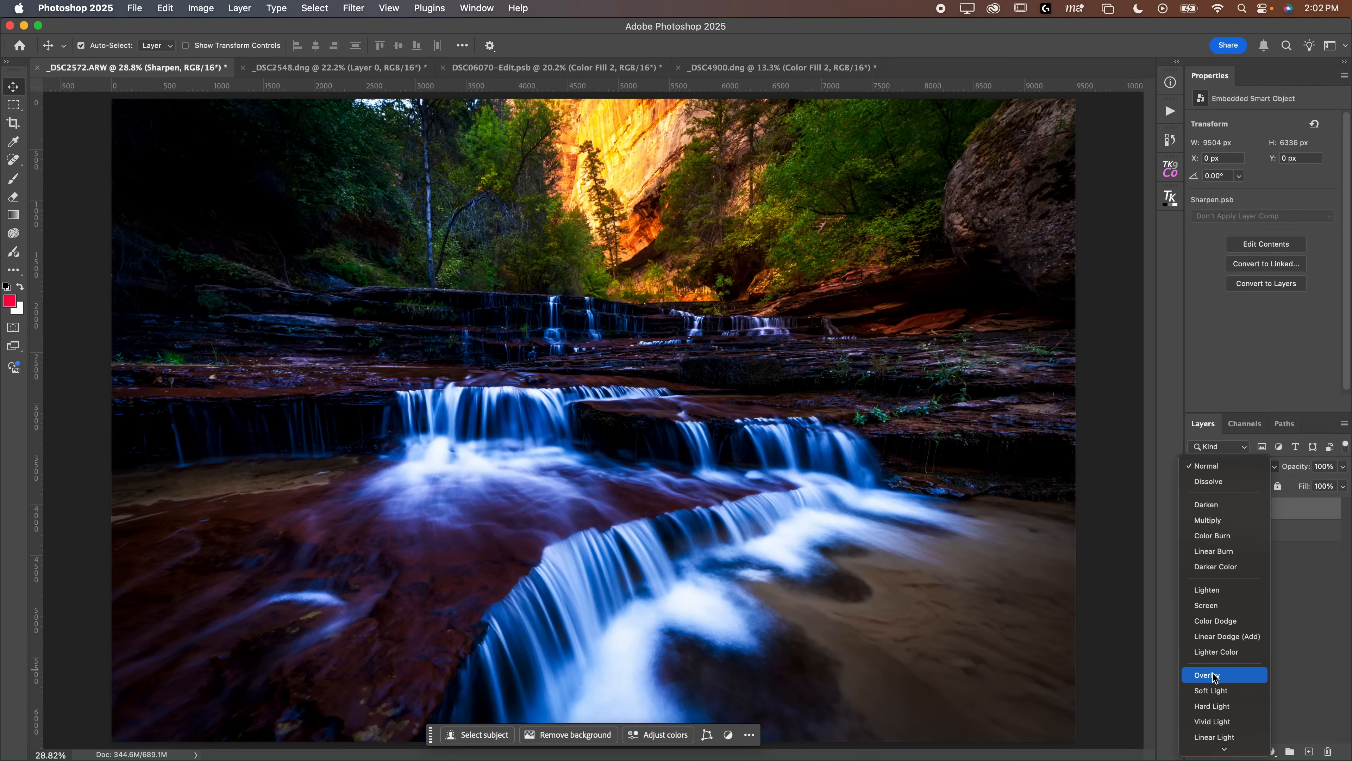
click(1210, 674)
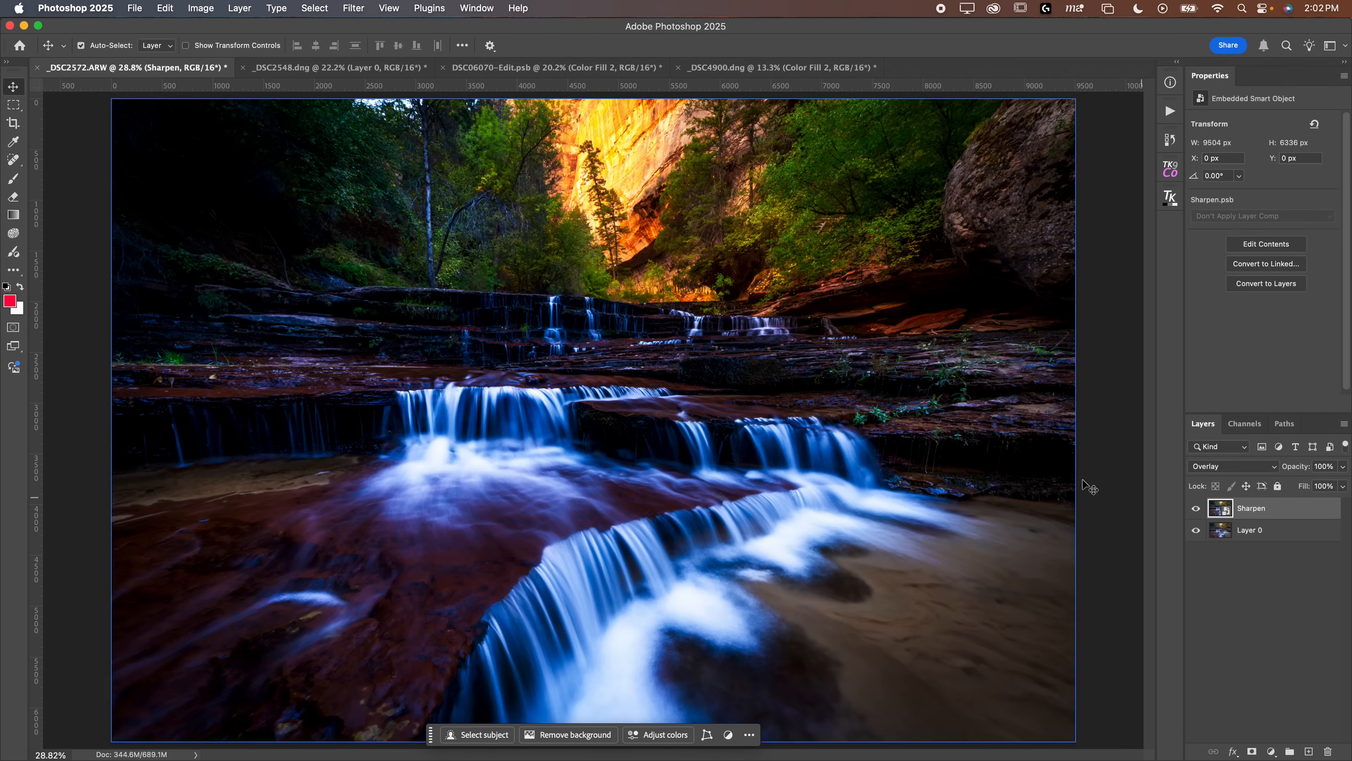
mouse_move(623, 241)
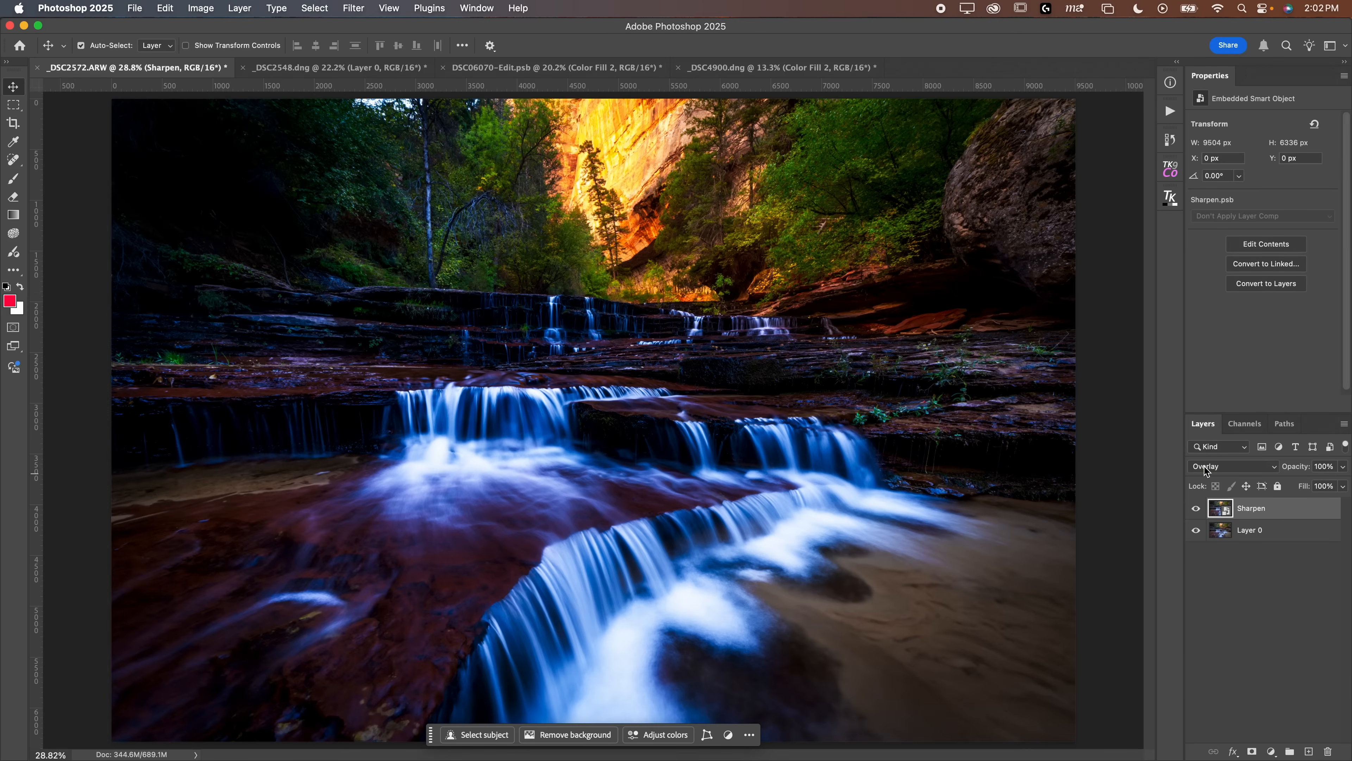
click(1224, 465)
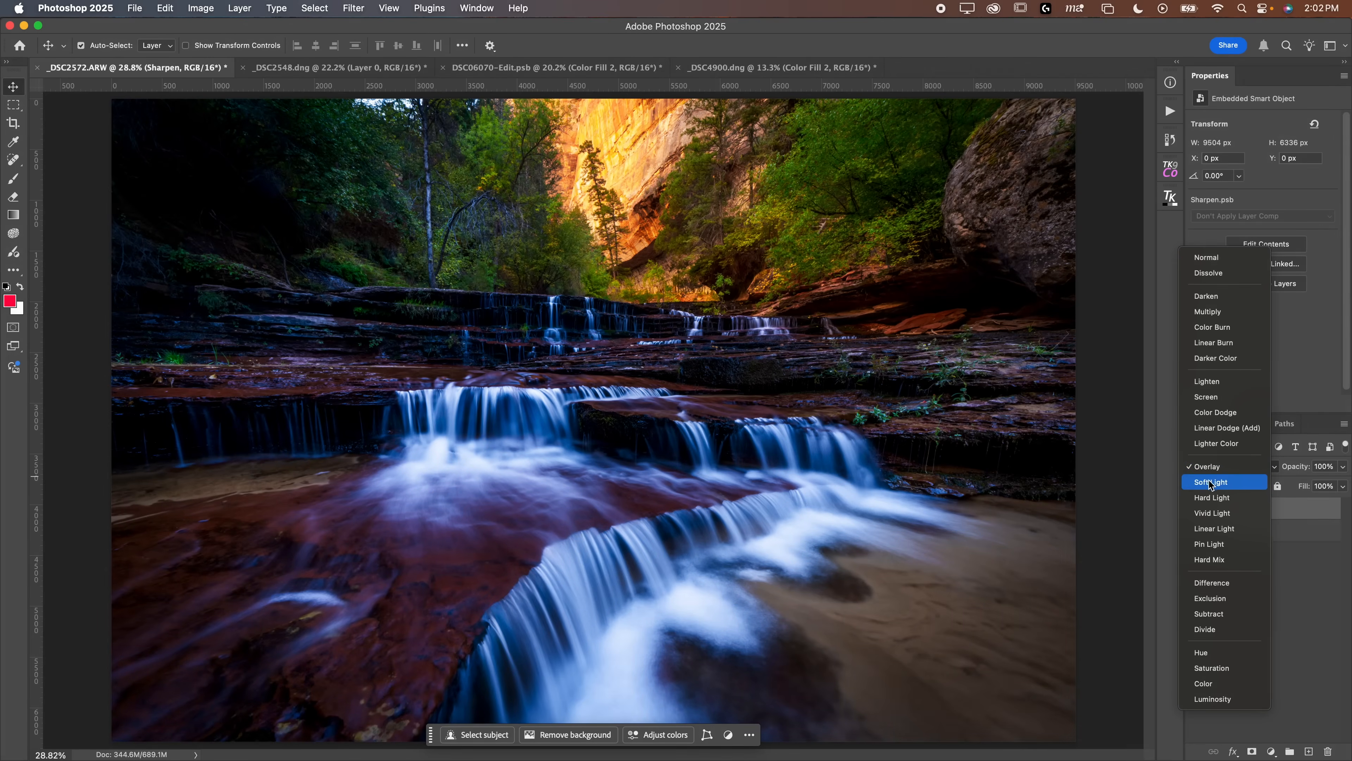
mouse_move(1232, 483)
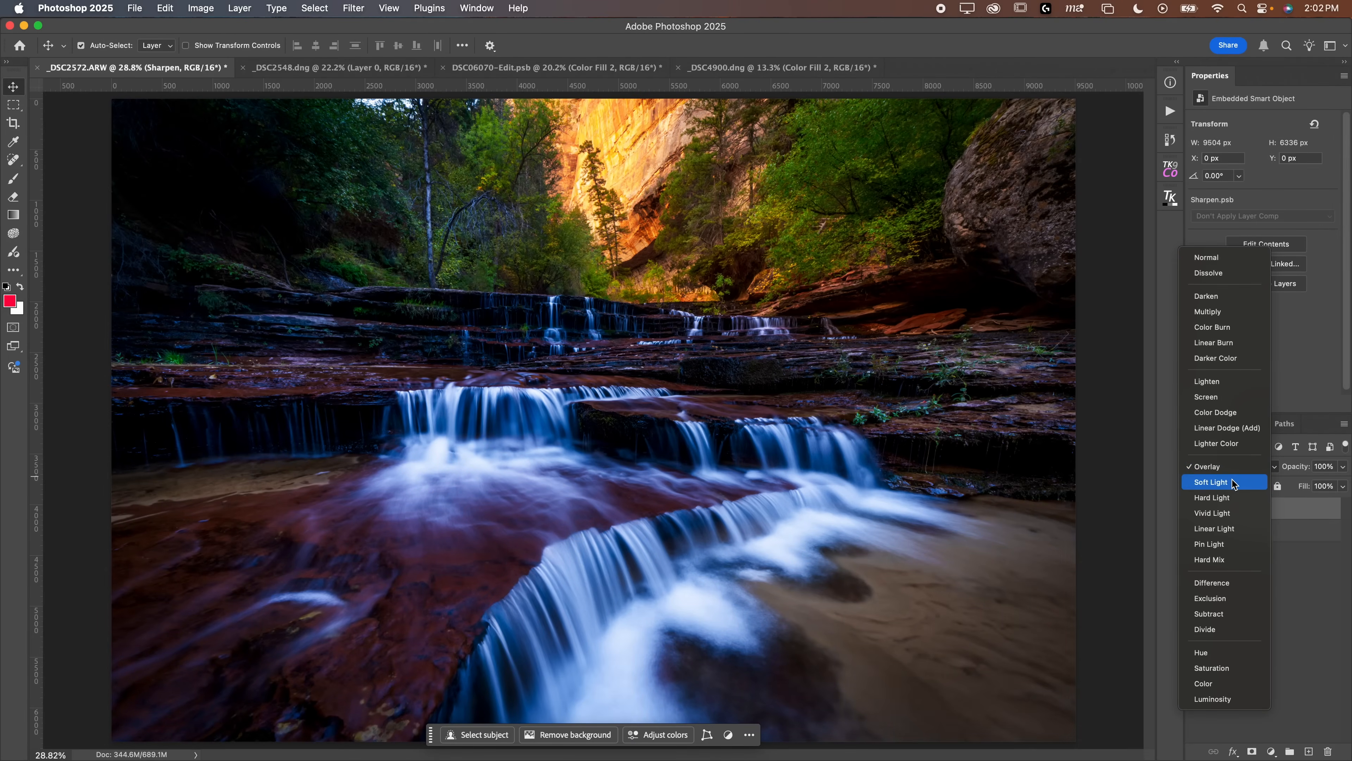
click(1206, 465)
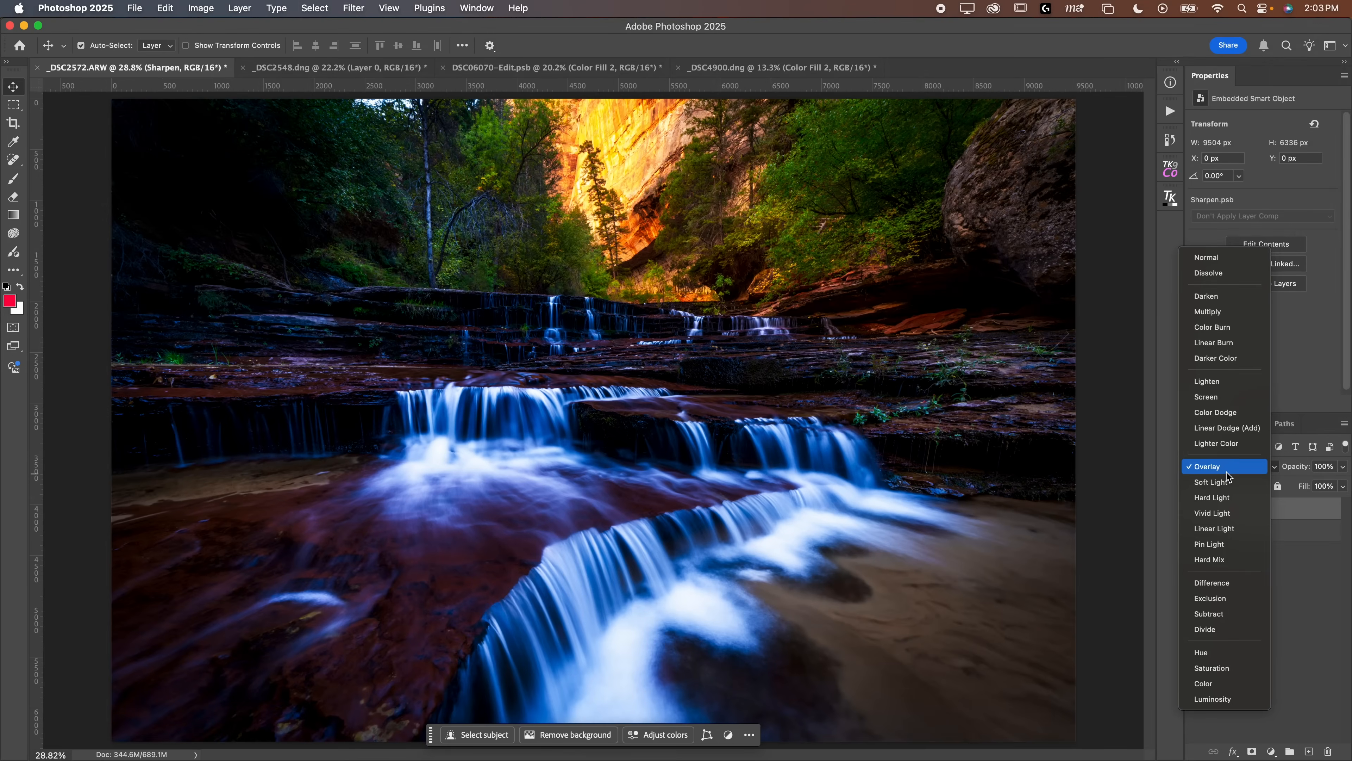
mouse_move(1228, 474)
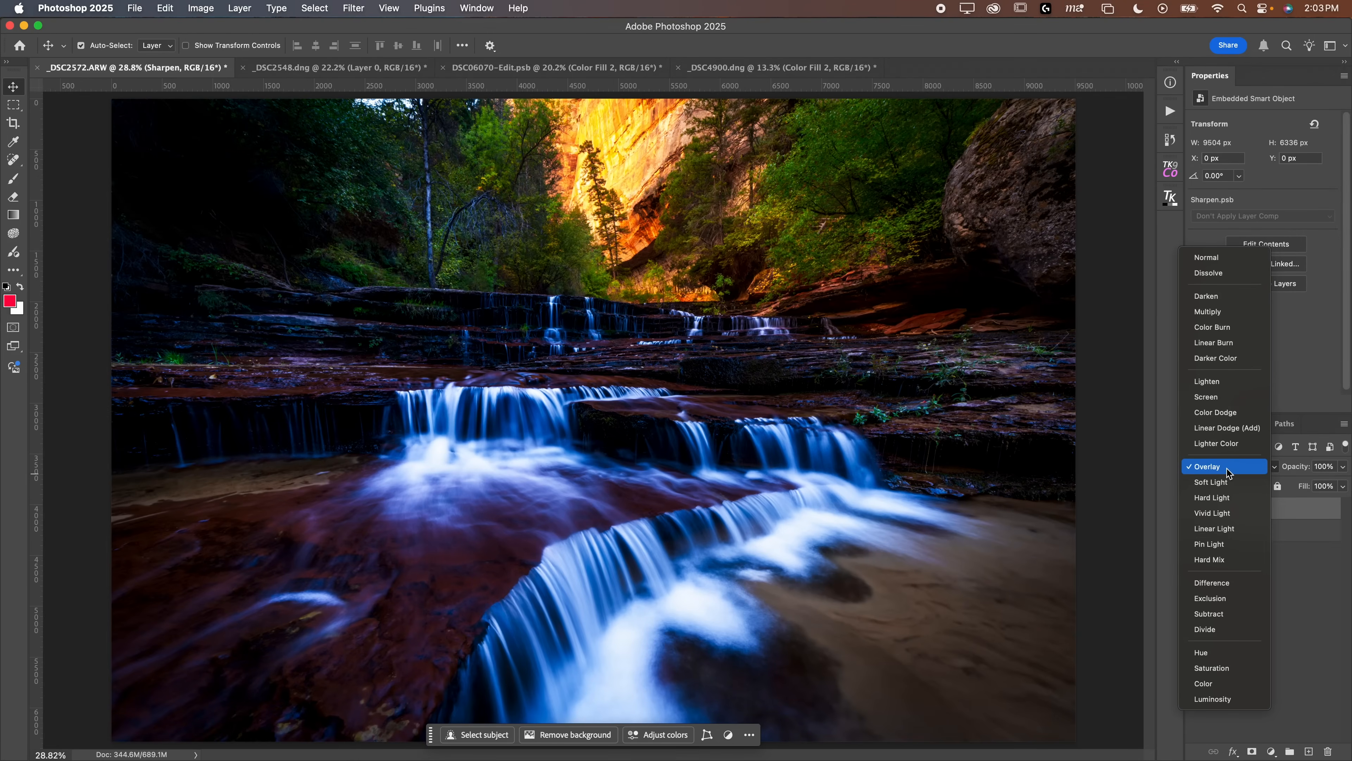
click(1206, 466)
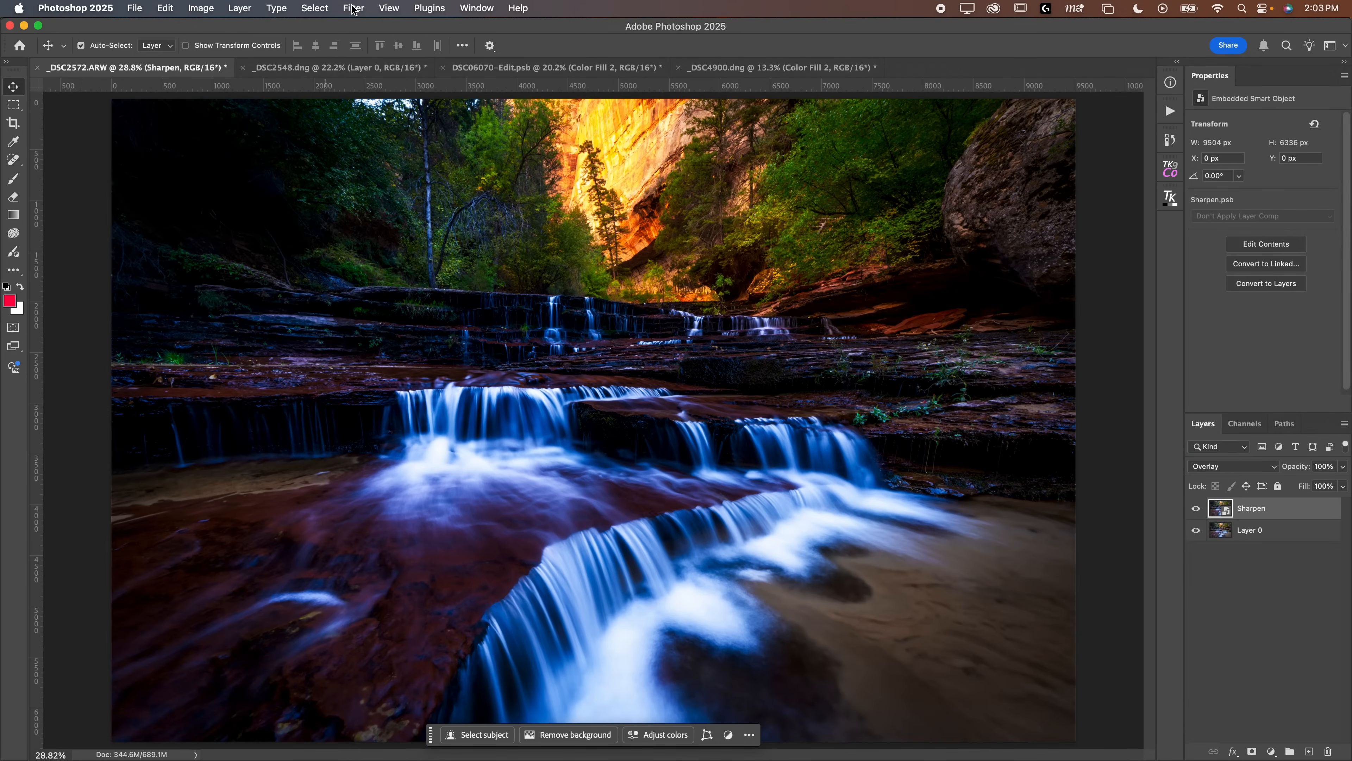
Start a High Pass filter on the Sharpen smart object, zooming on the canyon wall
click(315, 8)
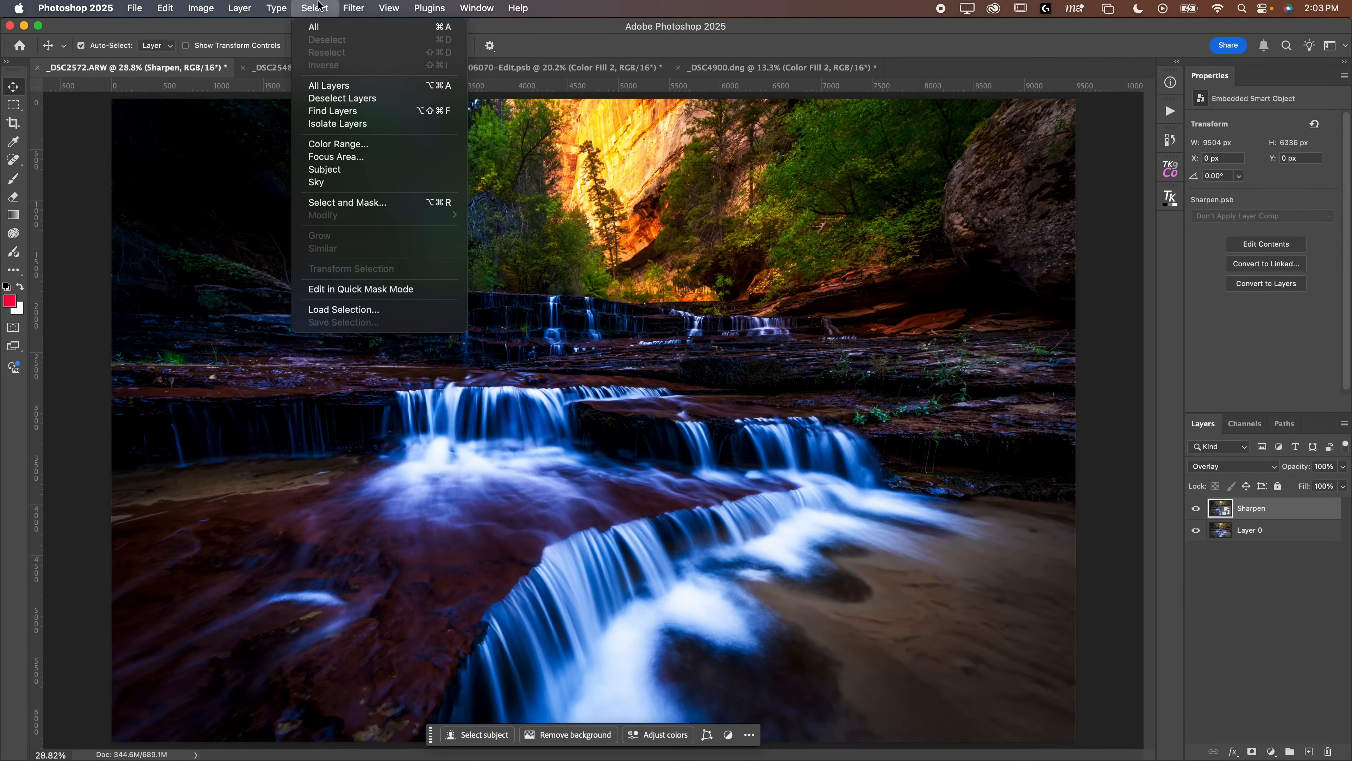
click(353, 8)
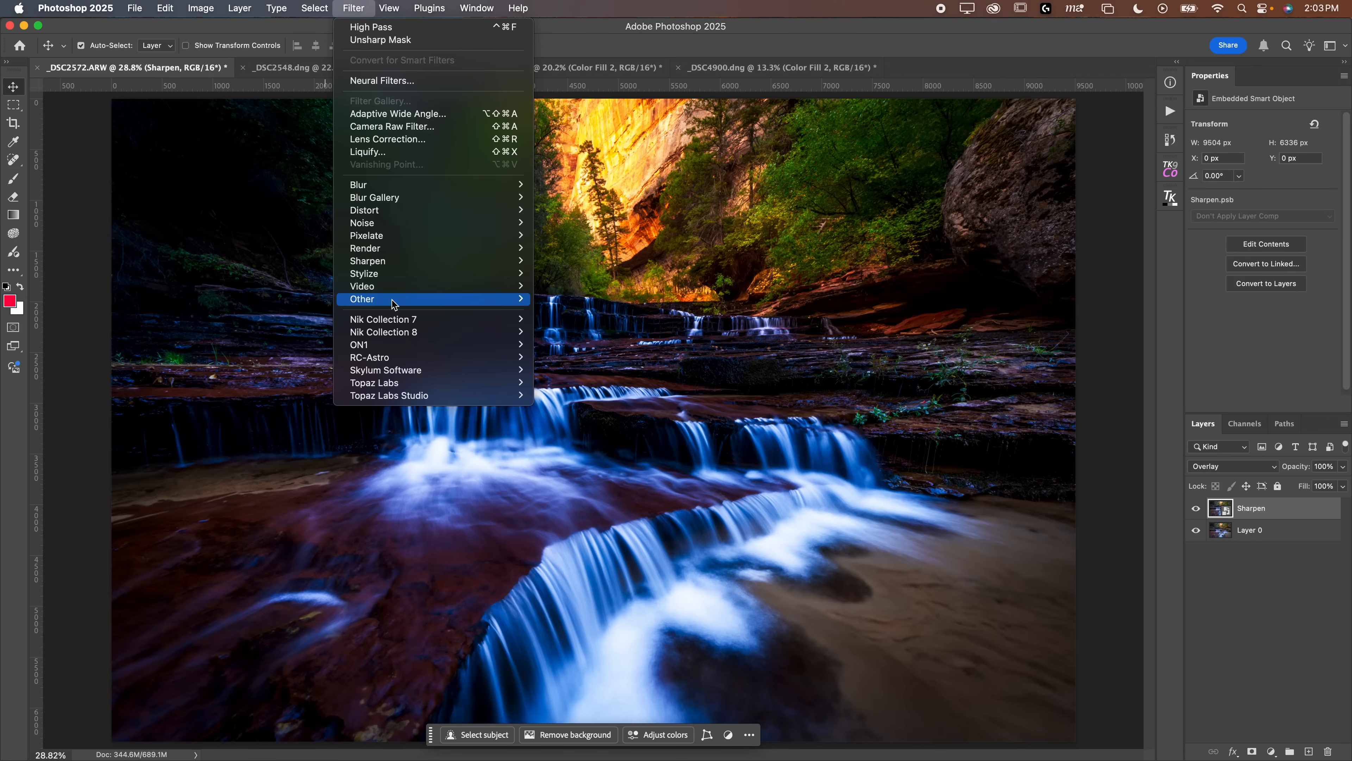
click(372, 27)
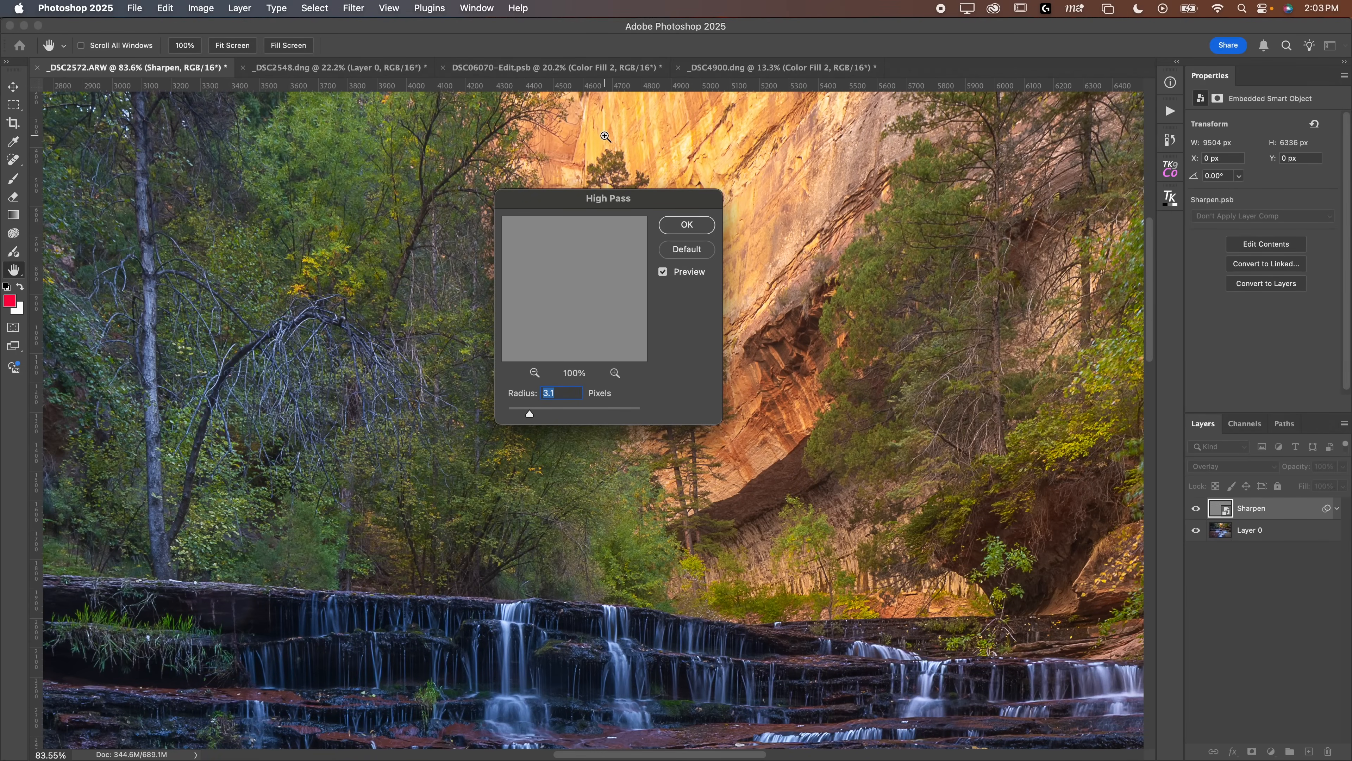
click(614, 135)
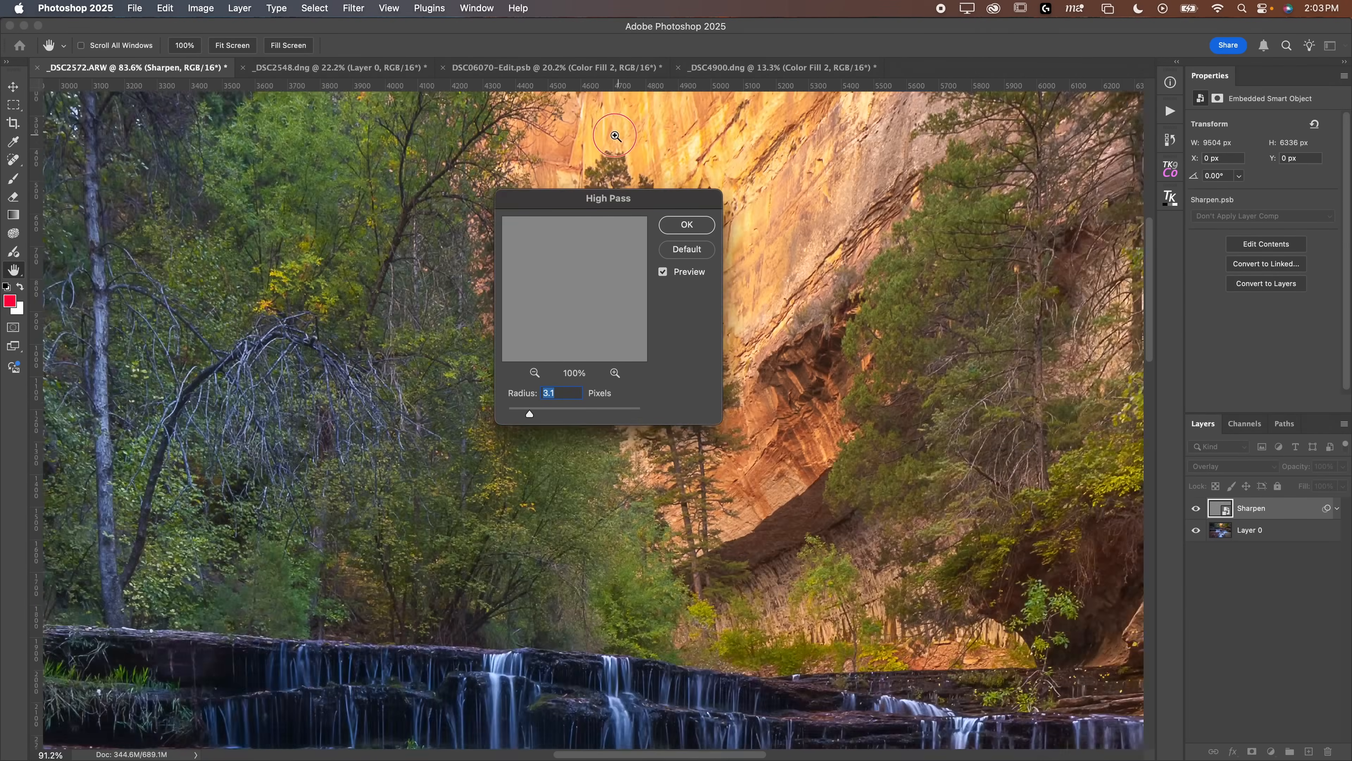
click(615, 136)
text(5)
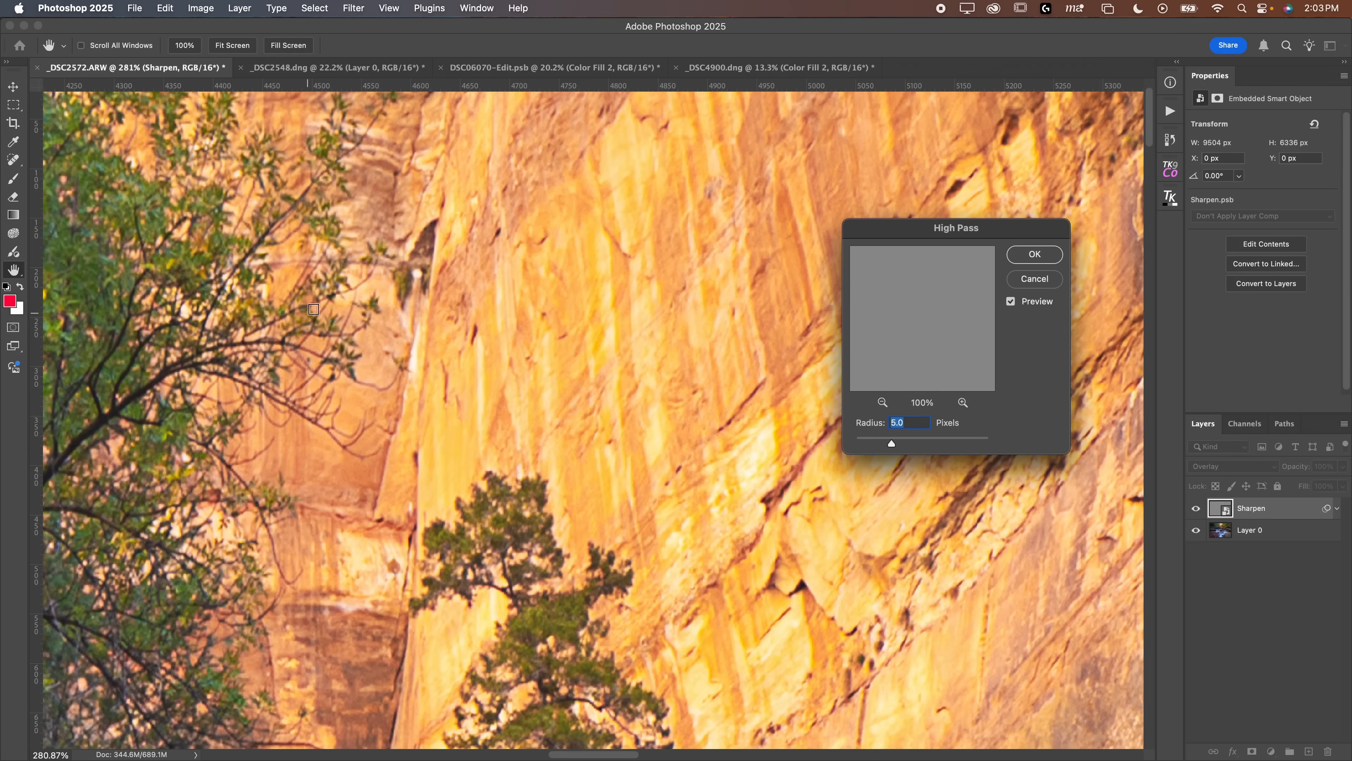
mouse_move(1003, 325)
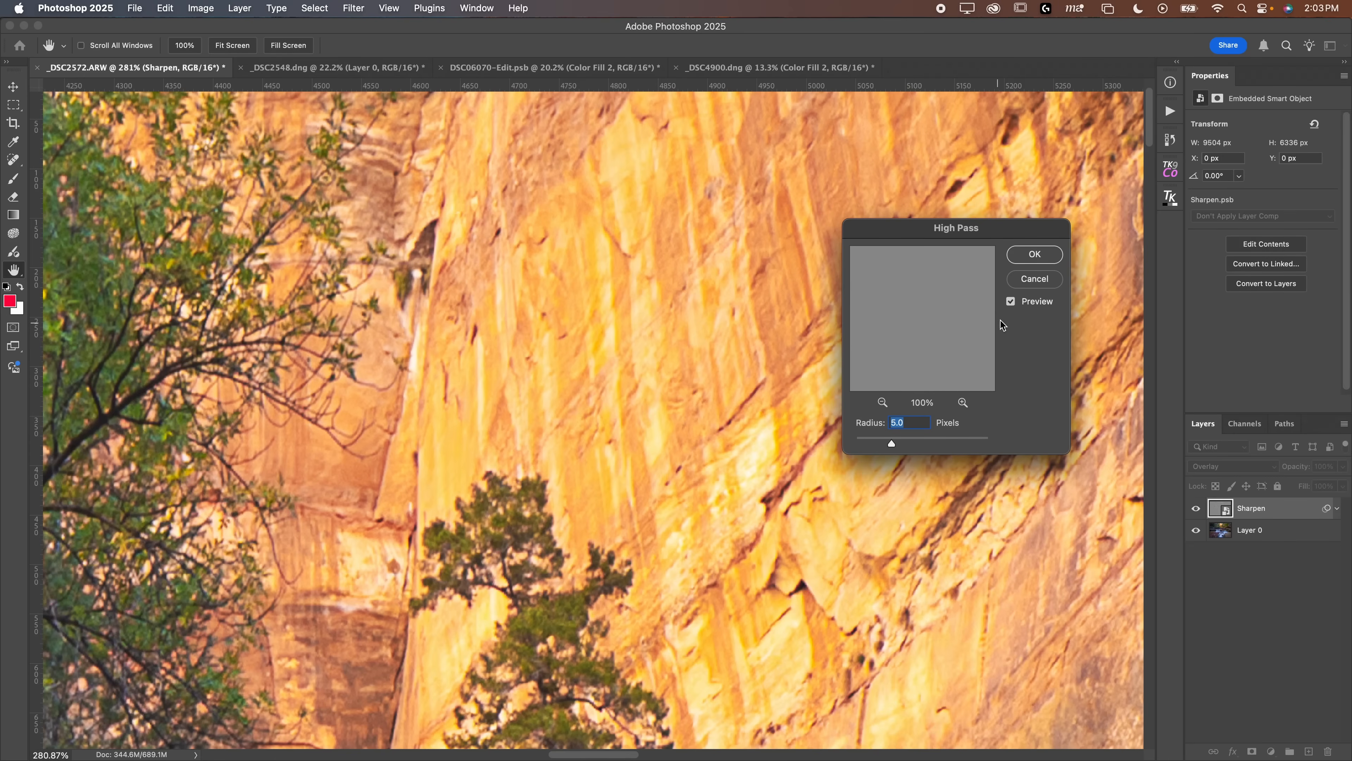
mouse_move(587, 449)
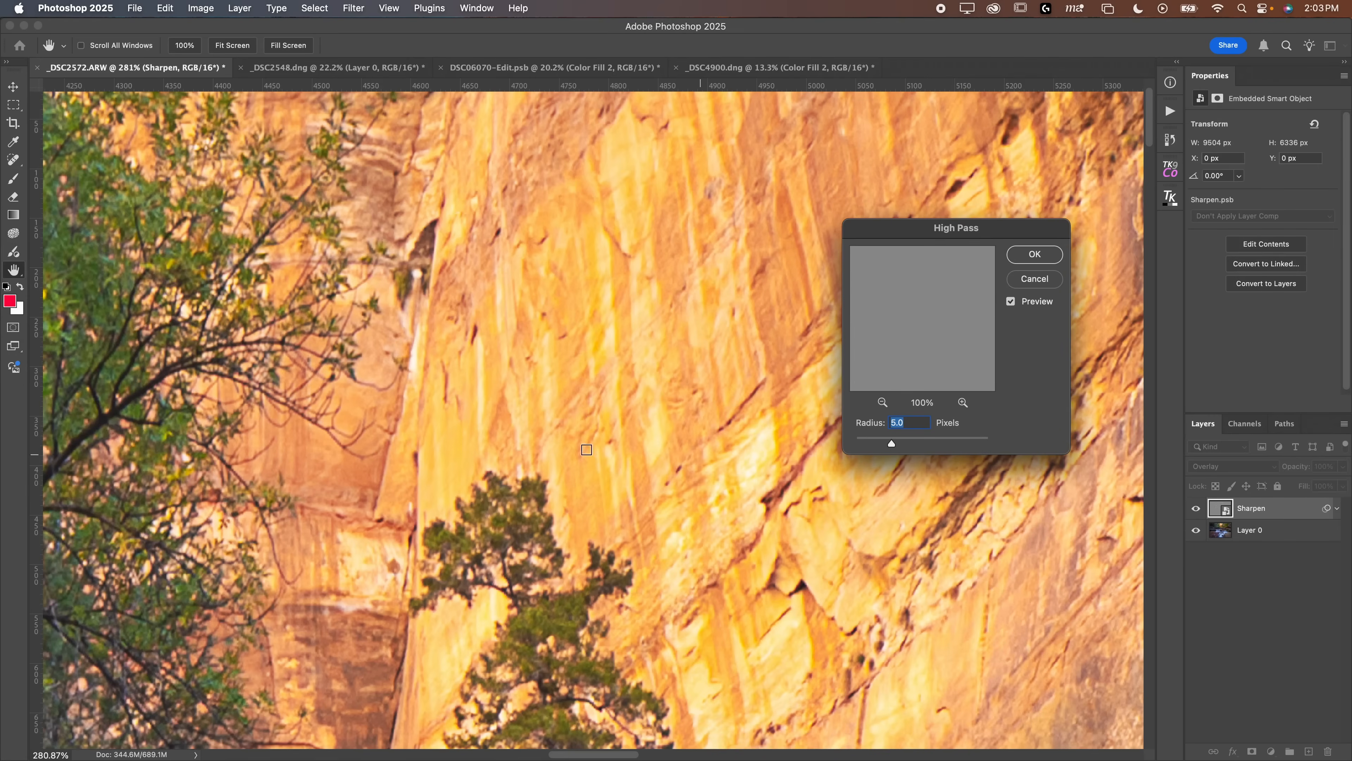
Compare the preview on the cliff face and apply High Pass at about 4.9 px radius
click(1011, 301)
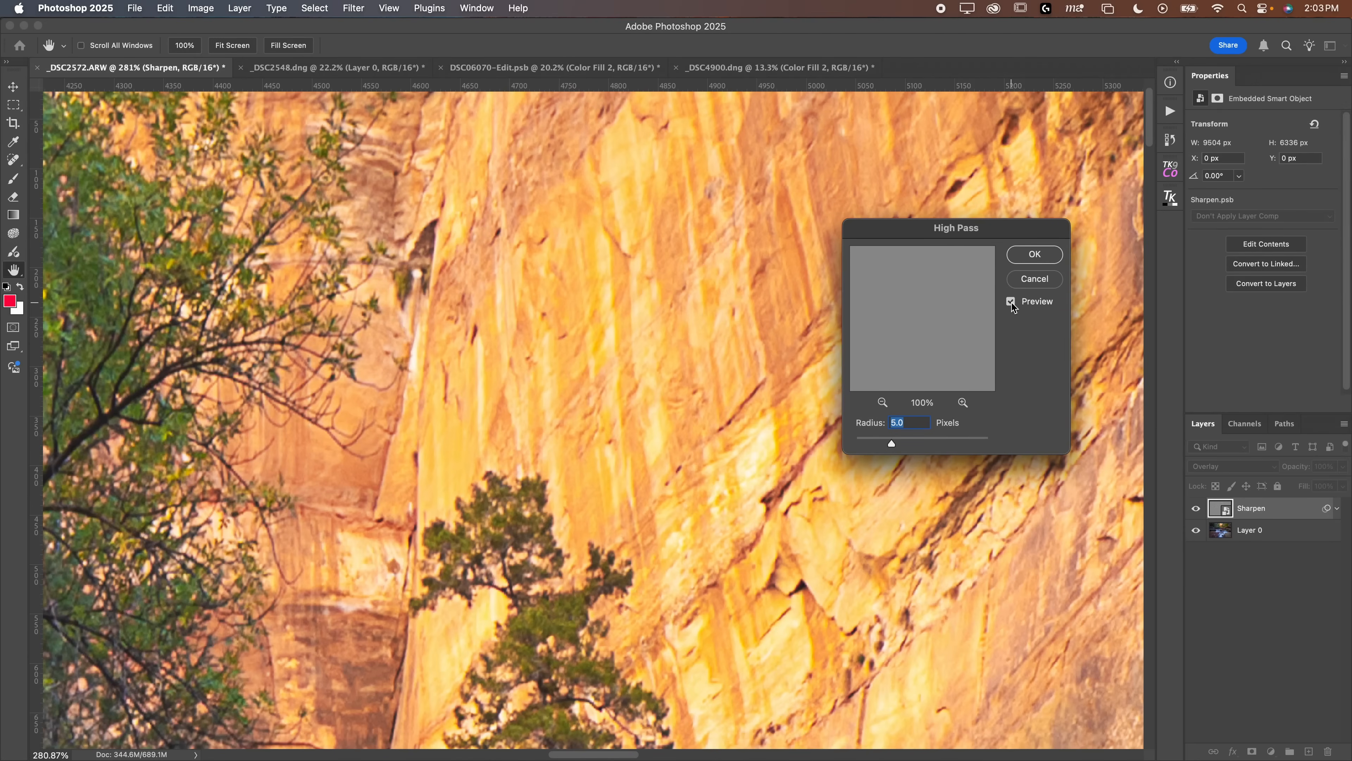
click(1011, 302)
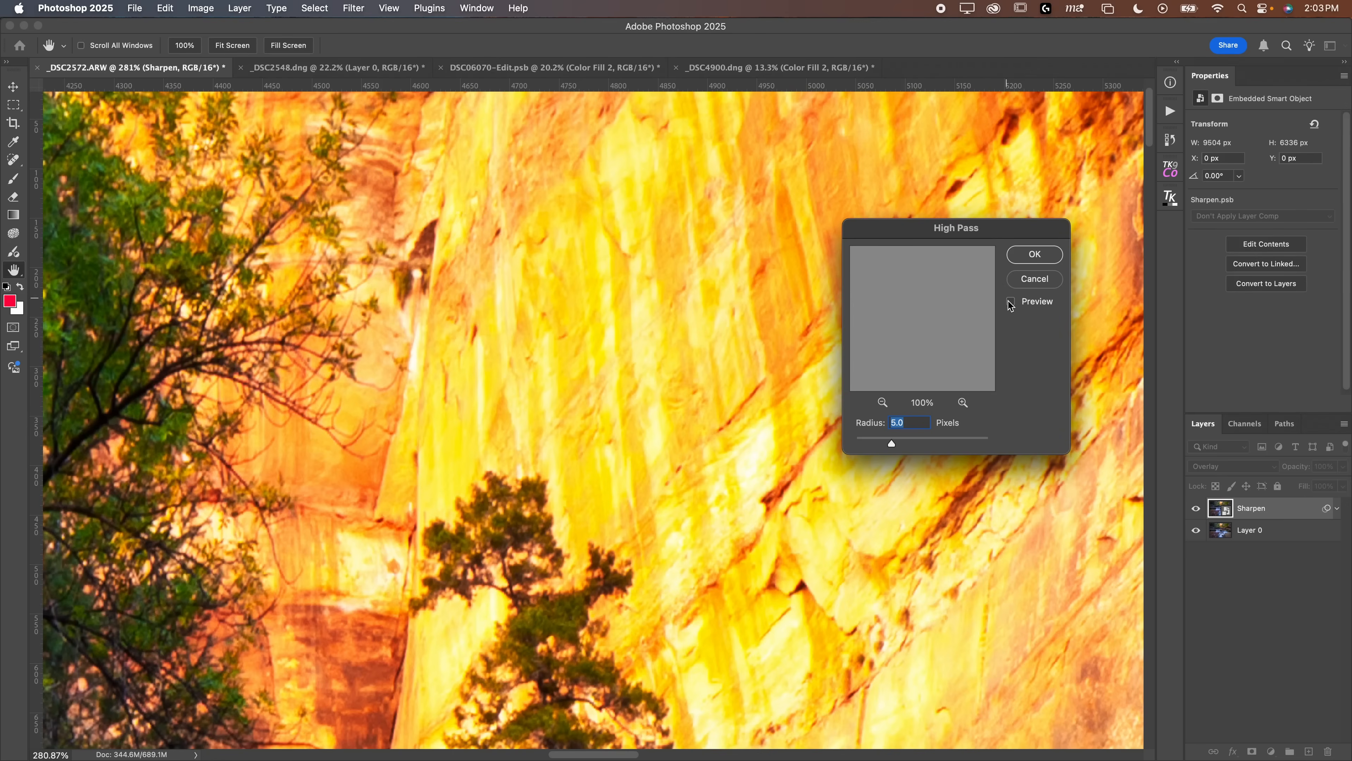
click(1011, 300)
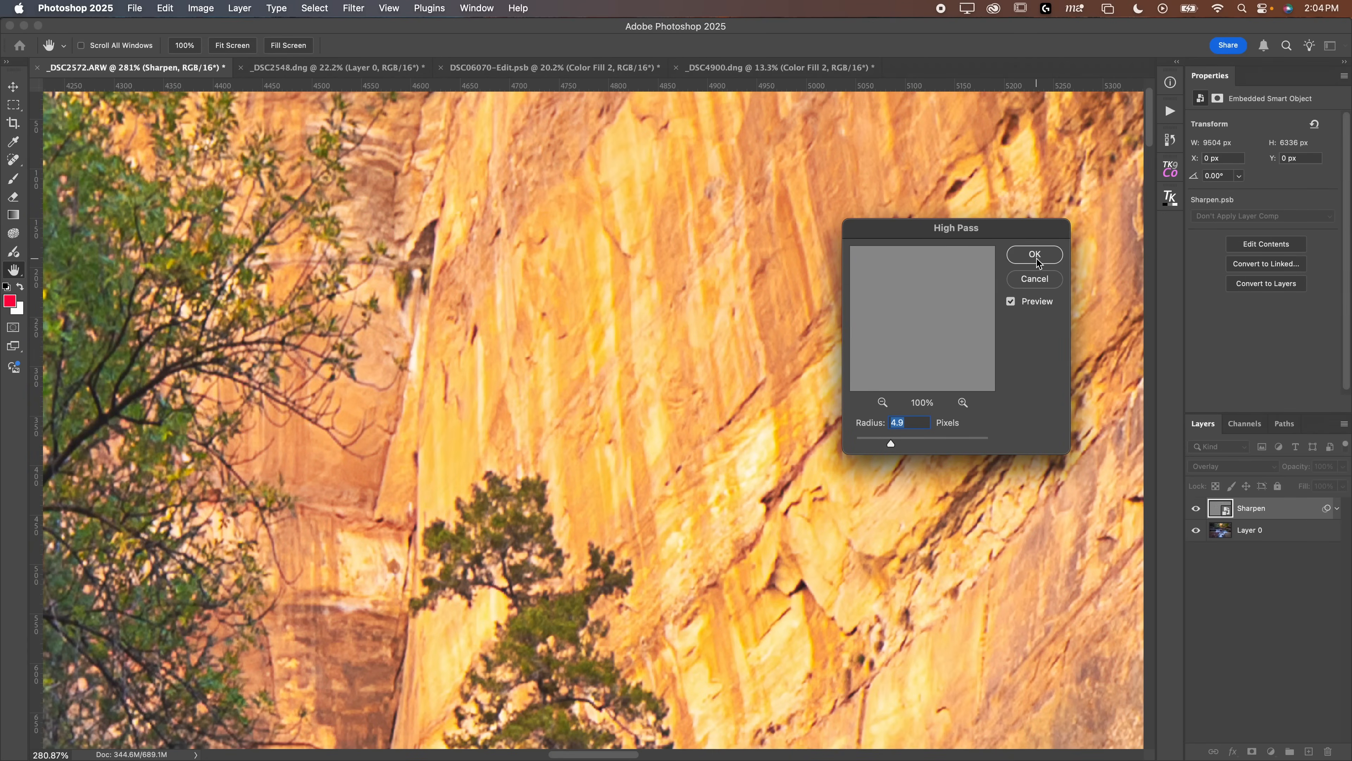
click(1035, 254)
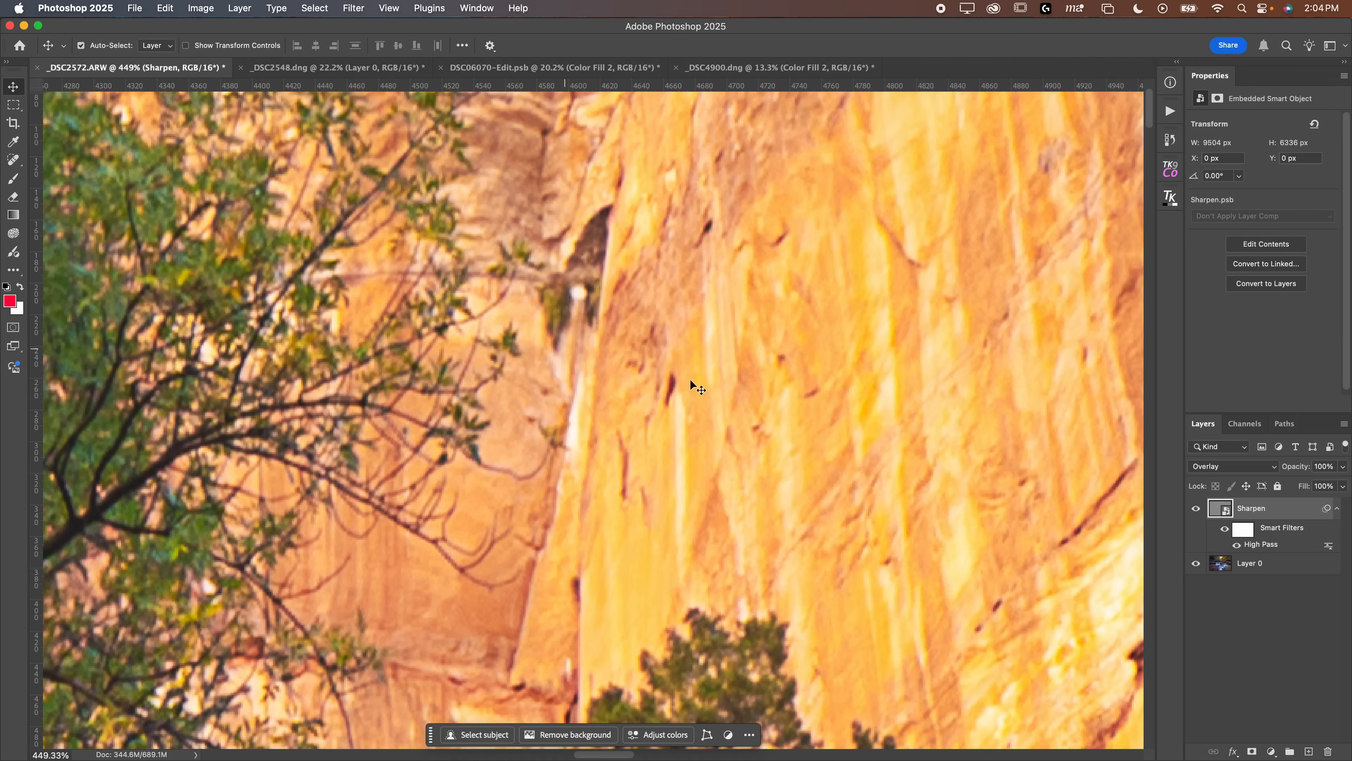
Toggle the Sharpen layer's visibility to compare before and after on the rock ledge
click(1195, 508)
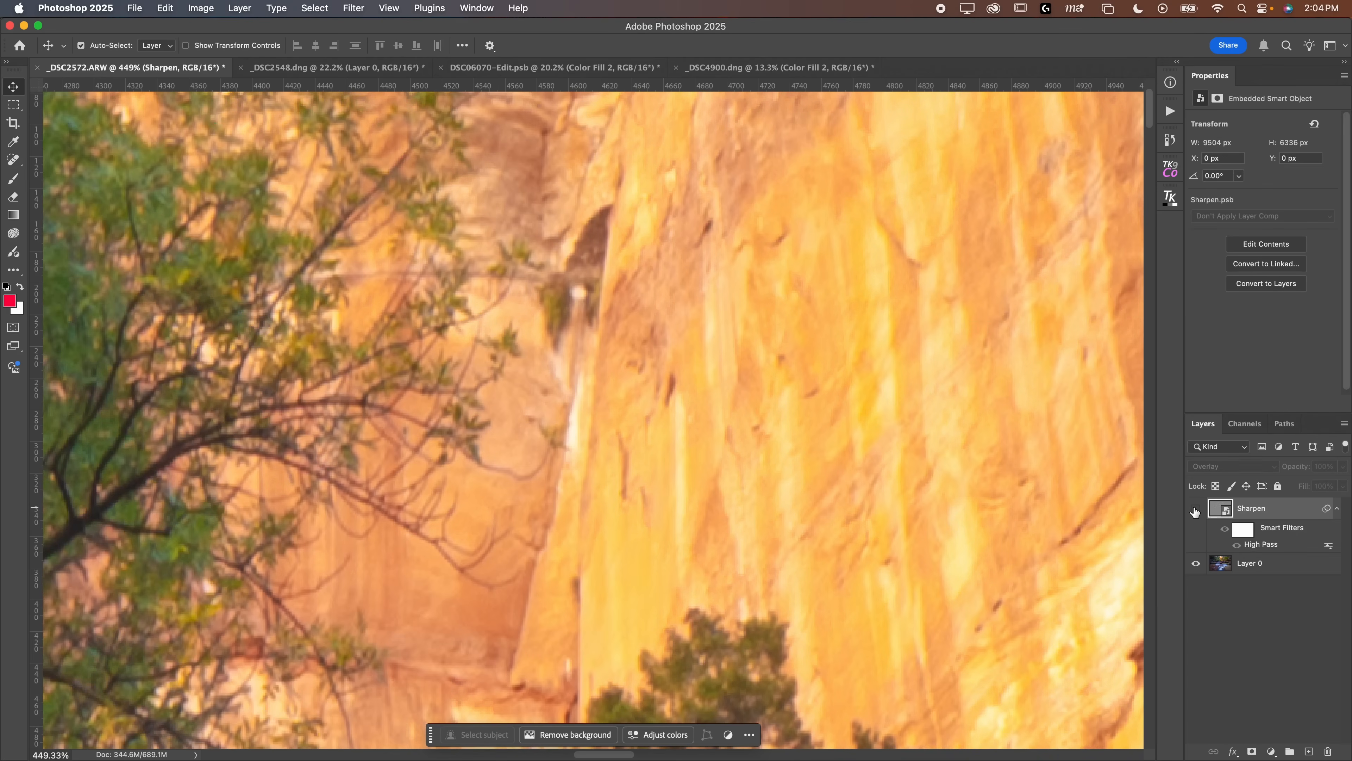
click(1195, 508)
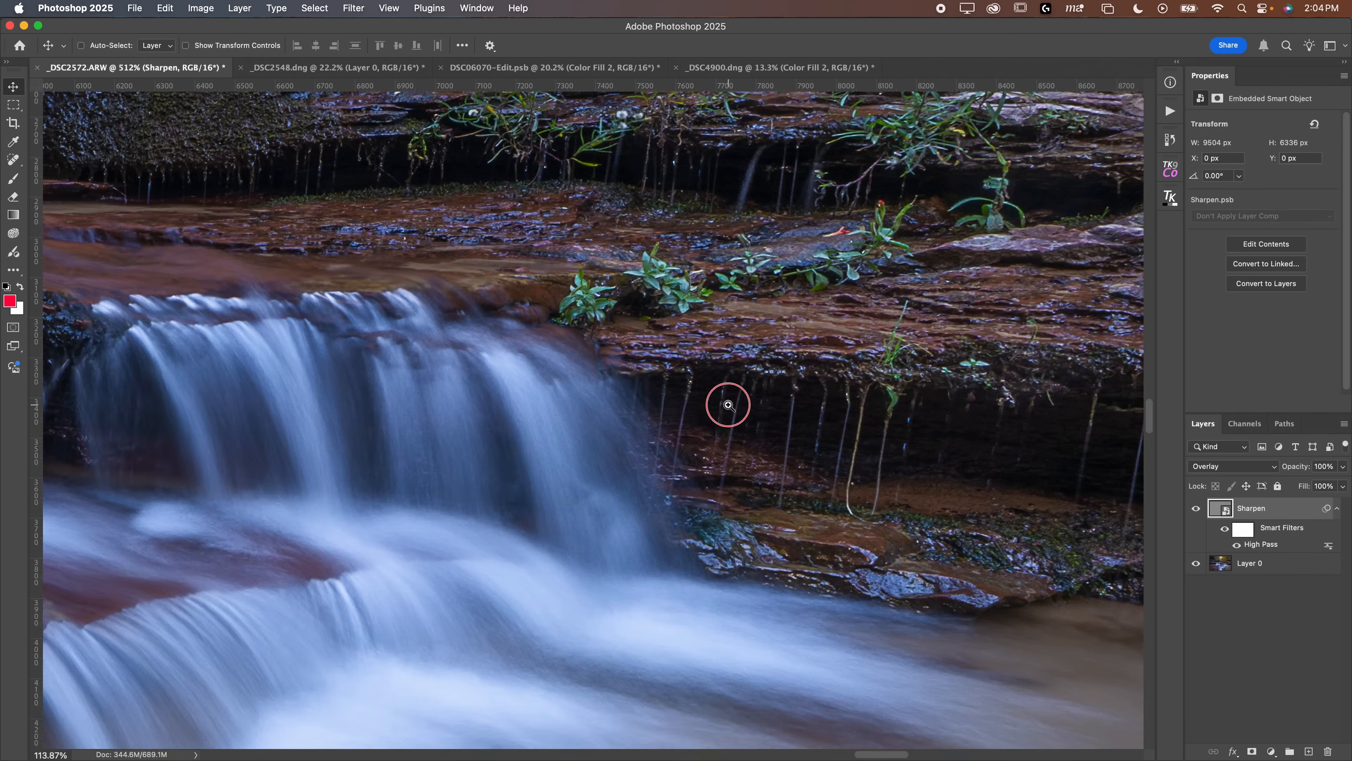
click(727, 406)
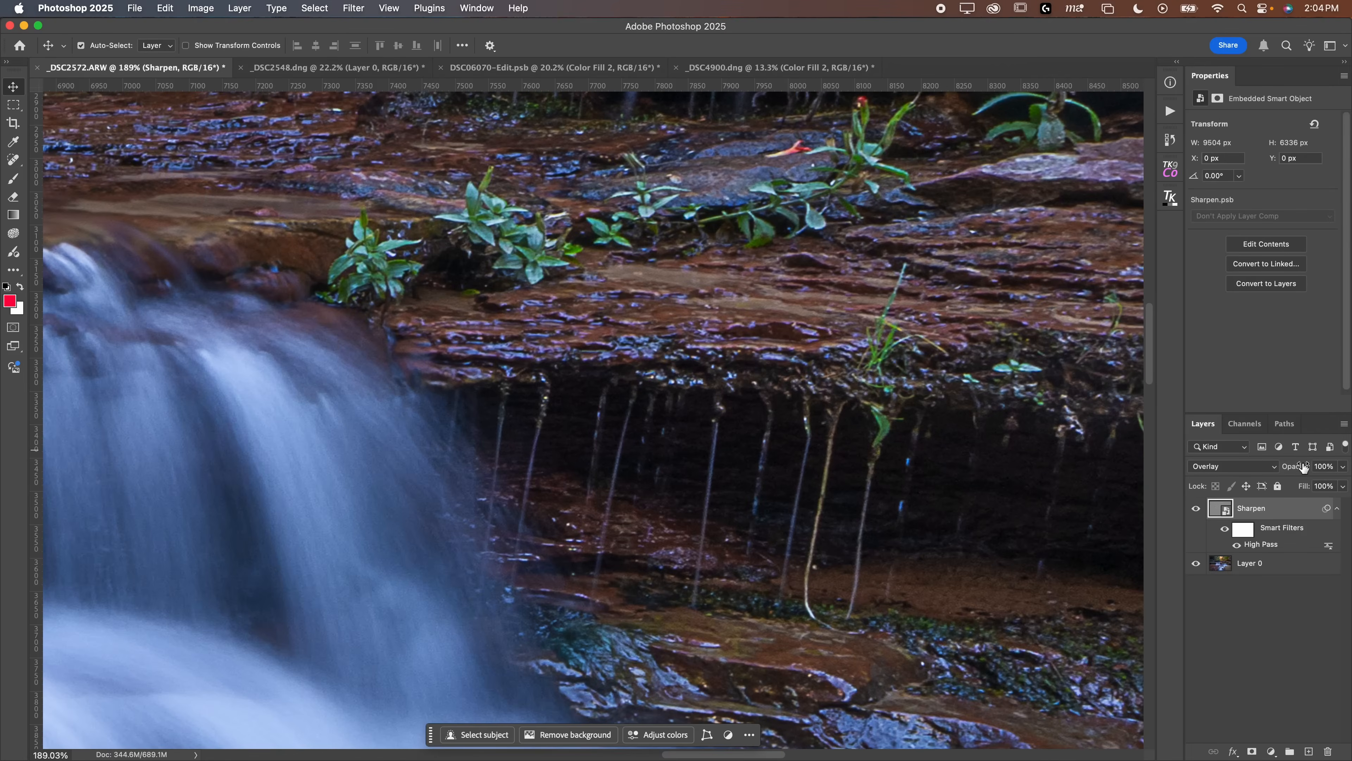
mouse_move(508, 273)
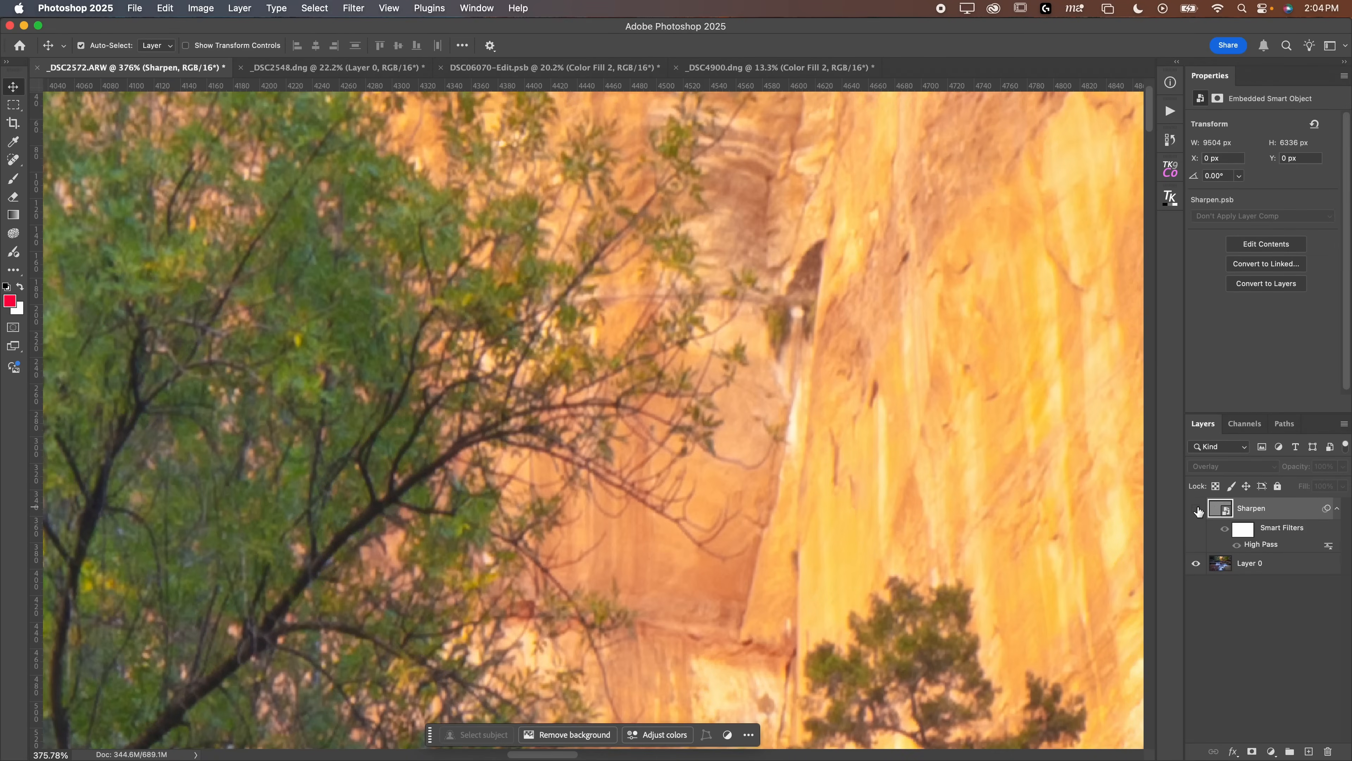
Lower the High Pass radius to about 1.5 px and compare the sharpening again
double_click(1259, 543)
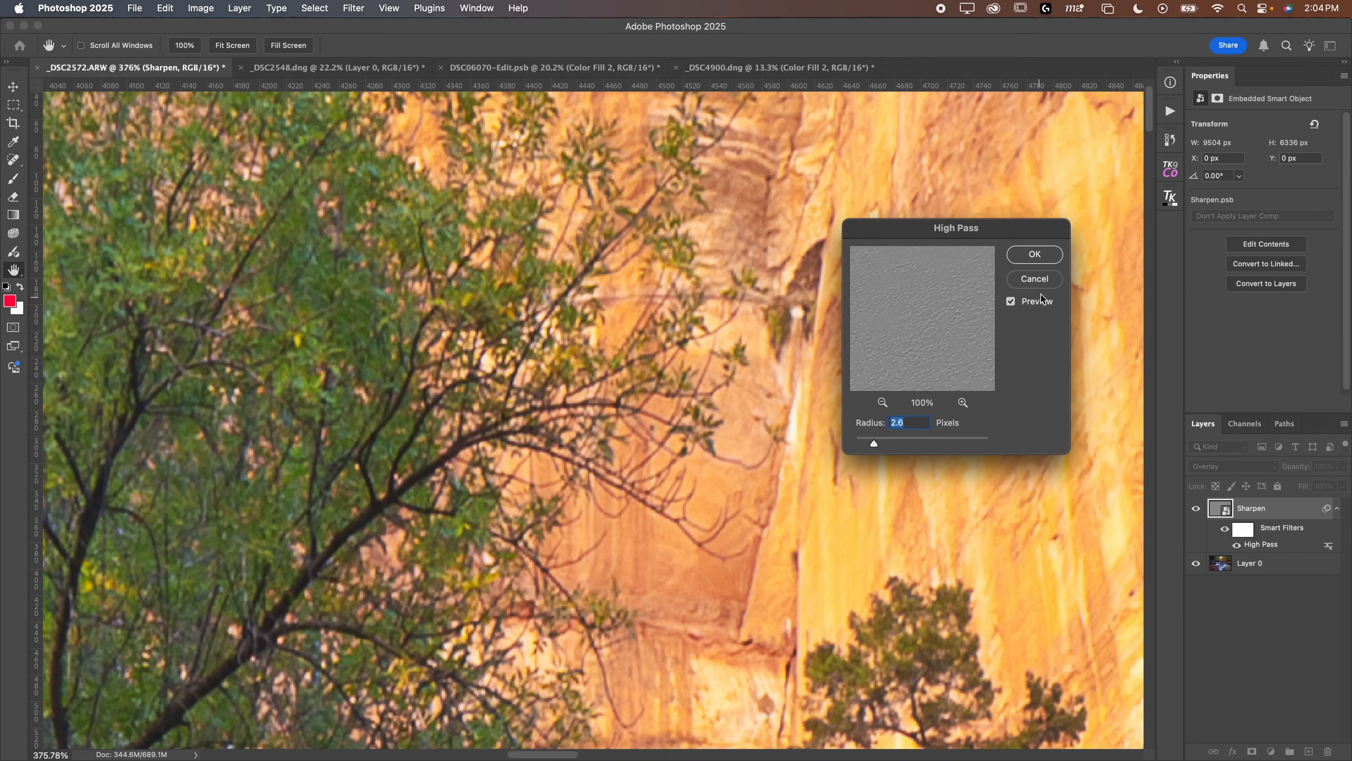
click(1033, 253)
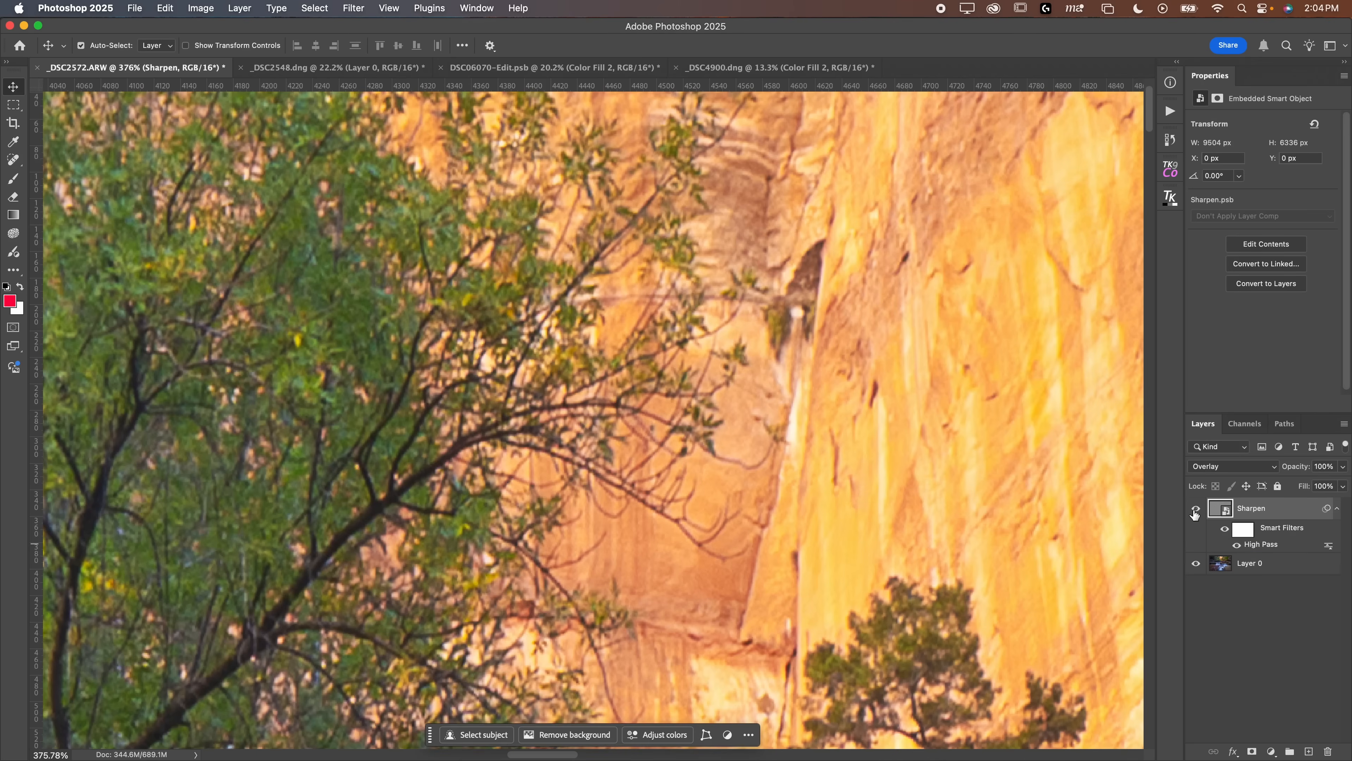
click(1195, 508)
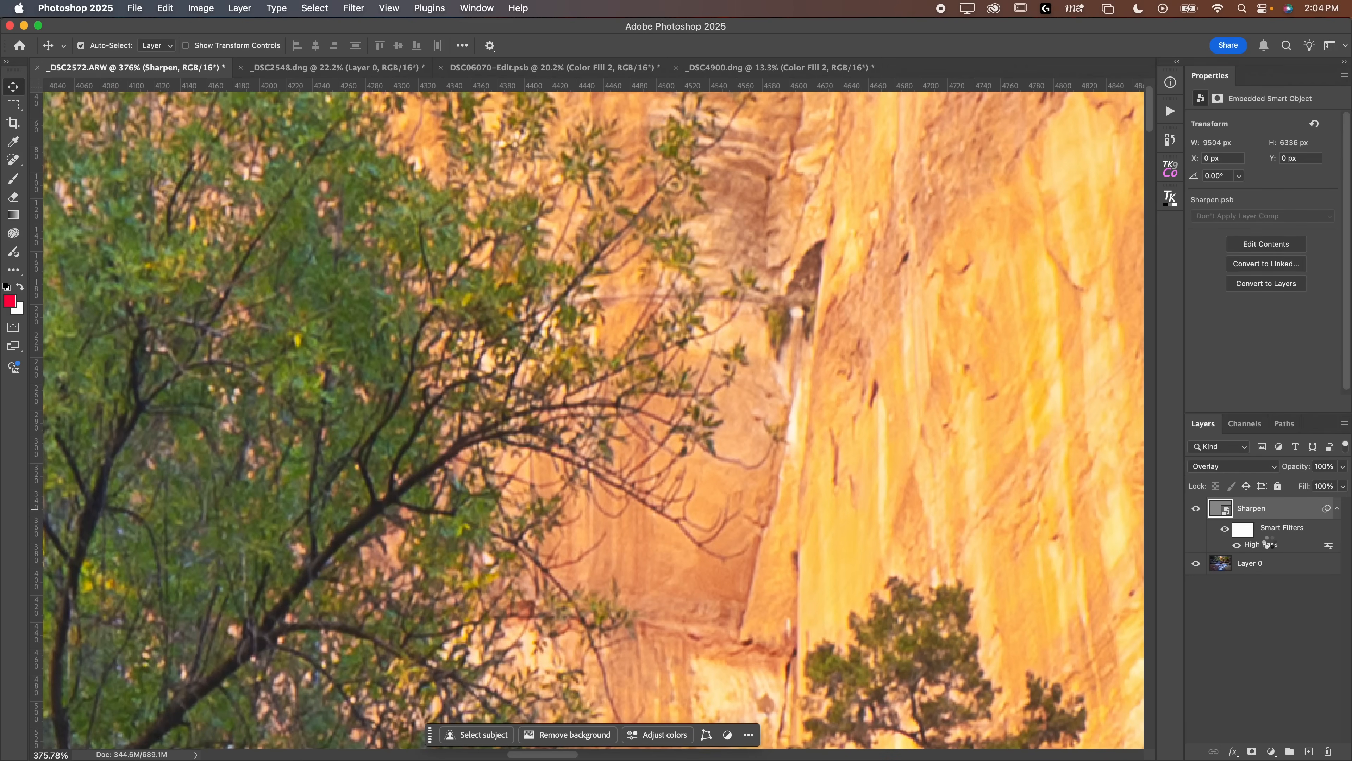
double_click(1259, 544)
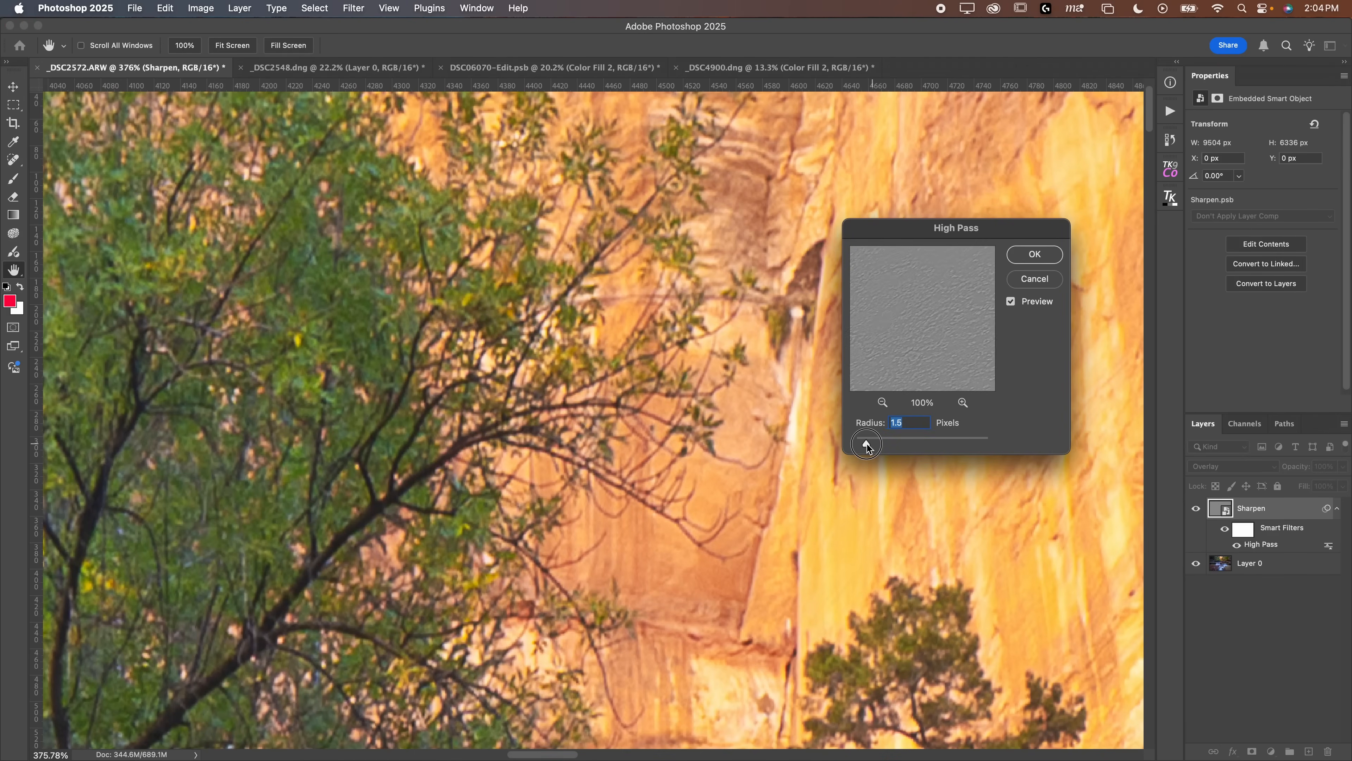
click(1033, 253)
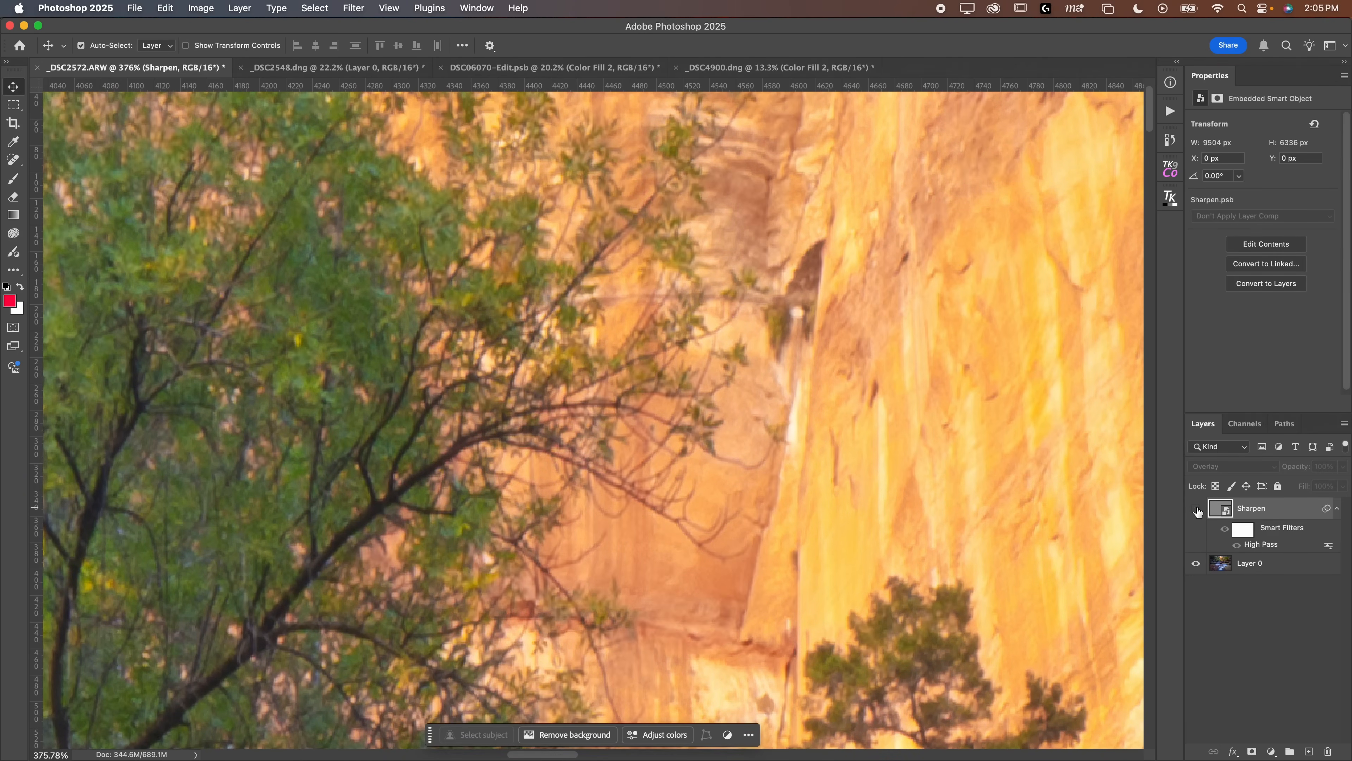
click(1195, 508)
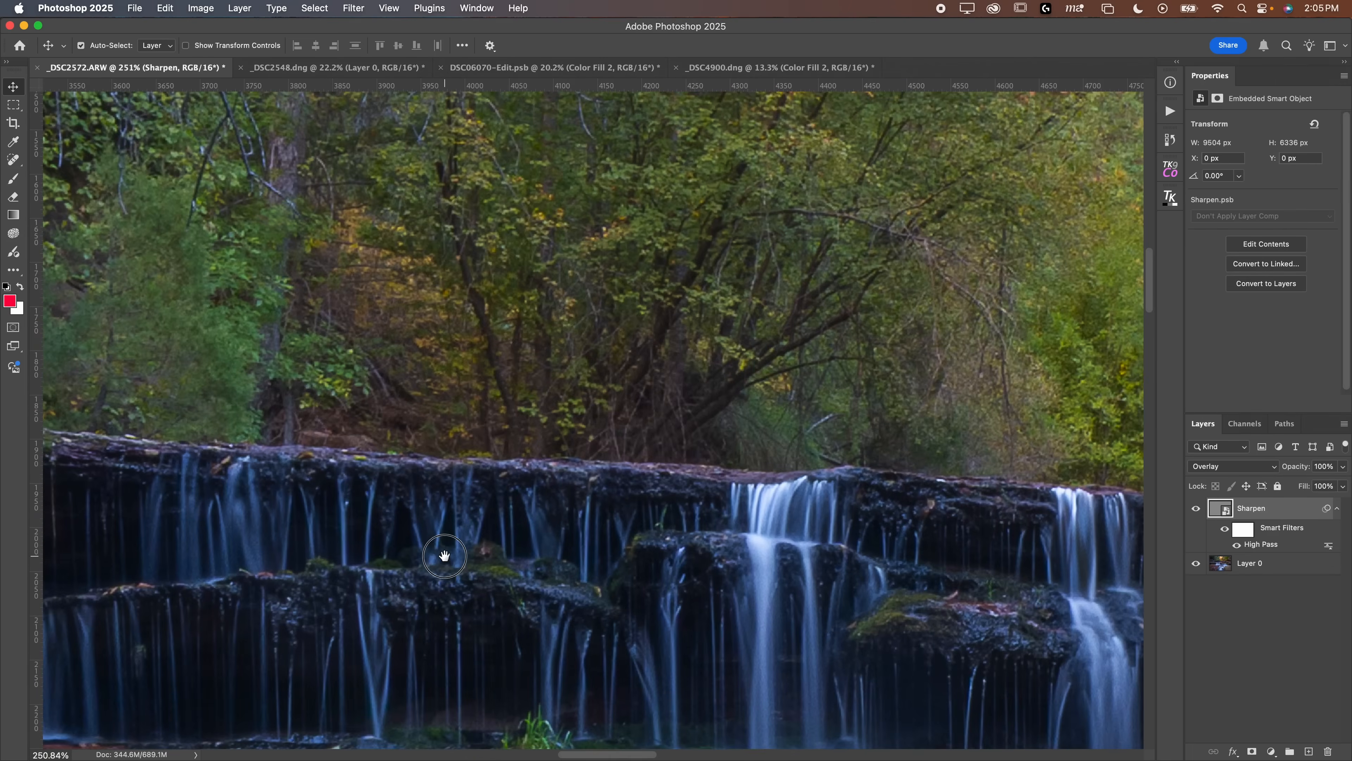
Select the original layer and switch to the moose photo document _DSC2548
click(1251, 564)
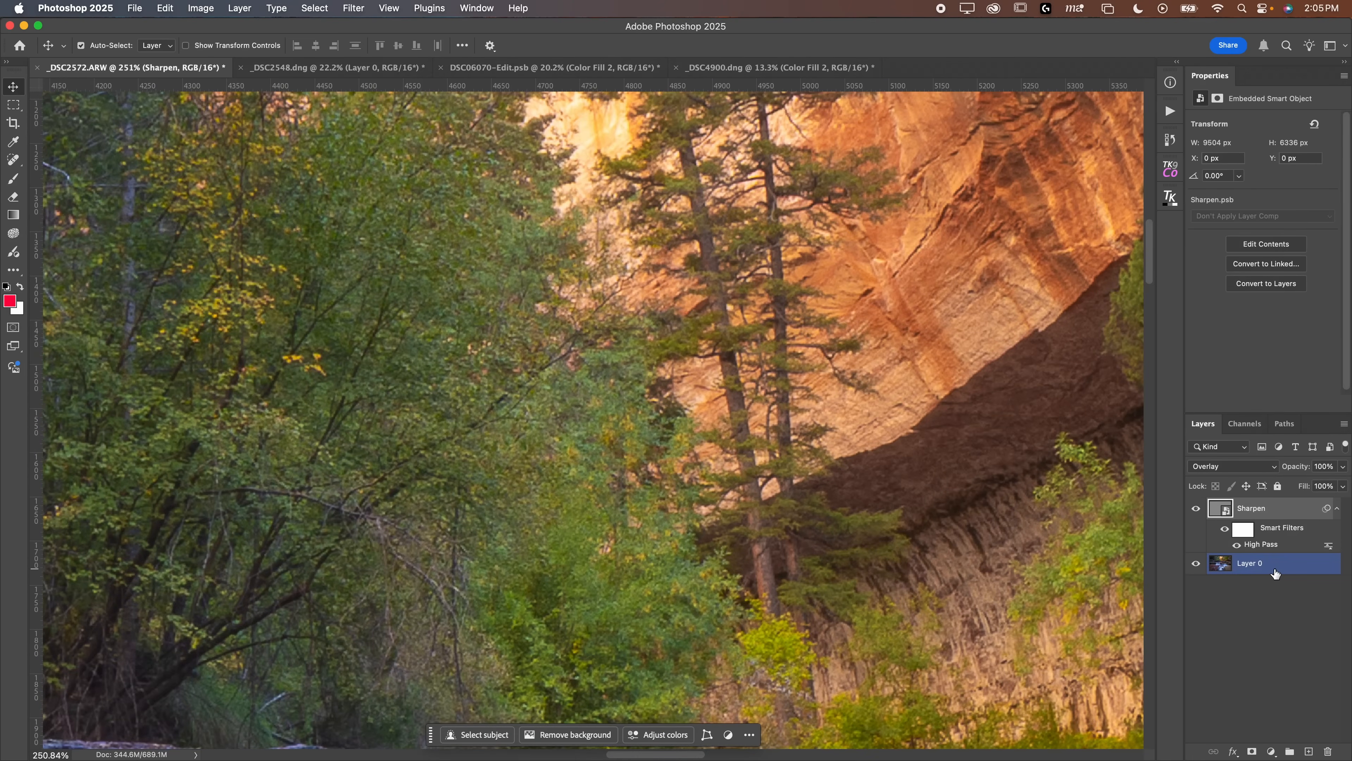
mouse_move(1261, 563)
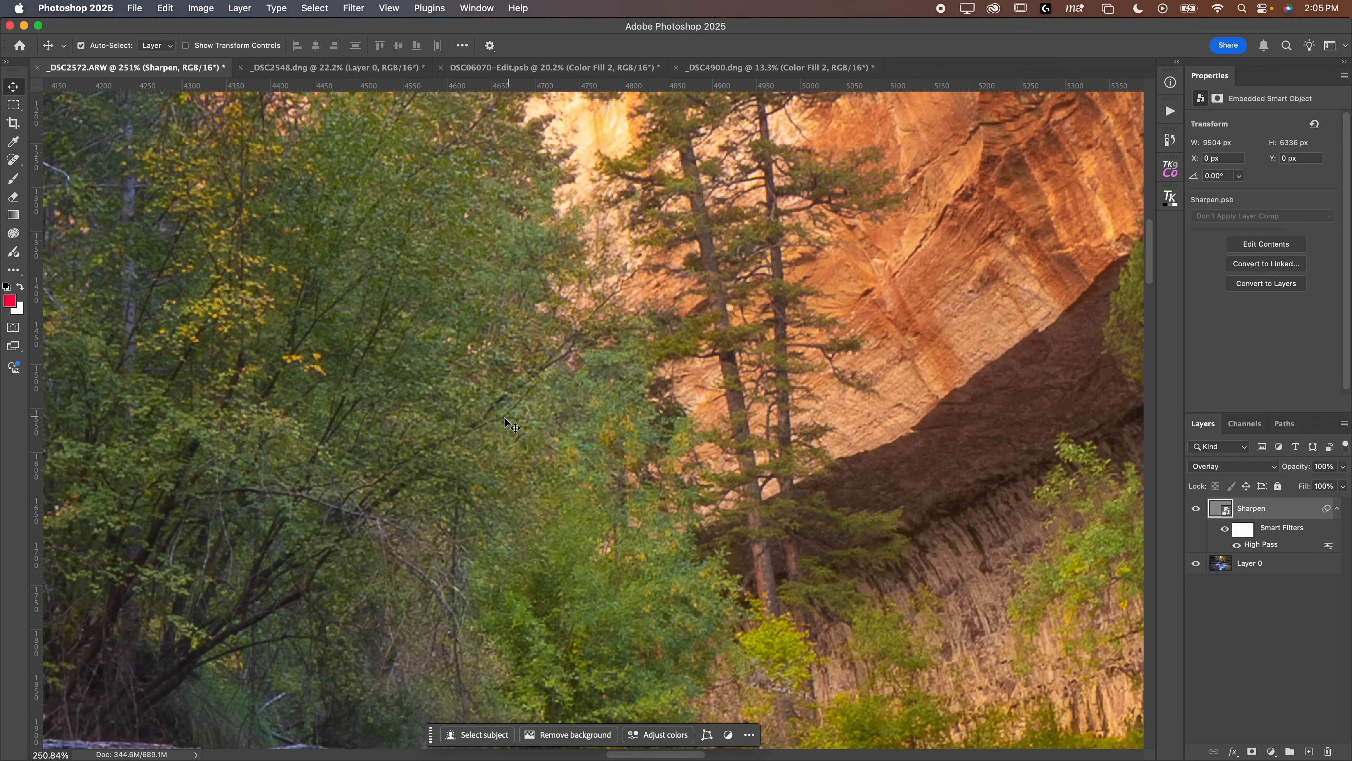
click(336, 68)
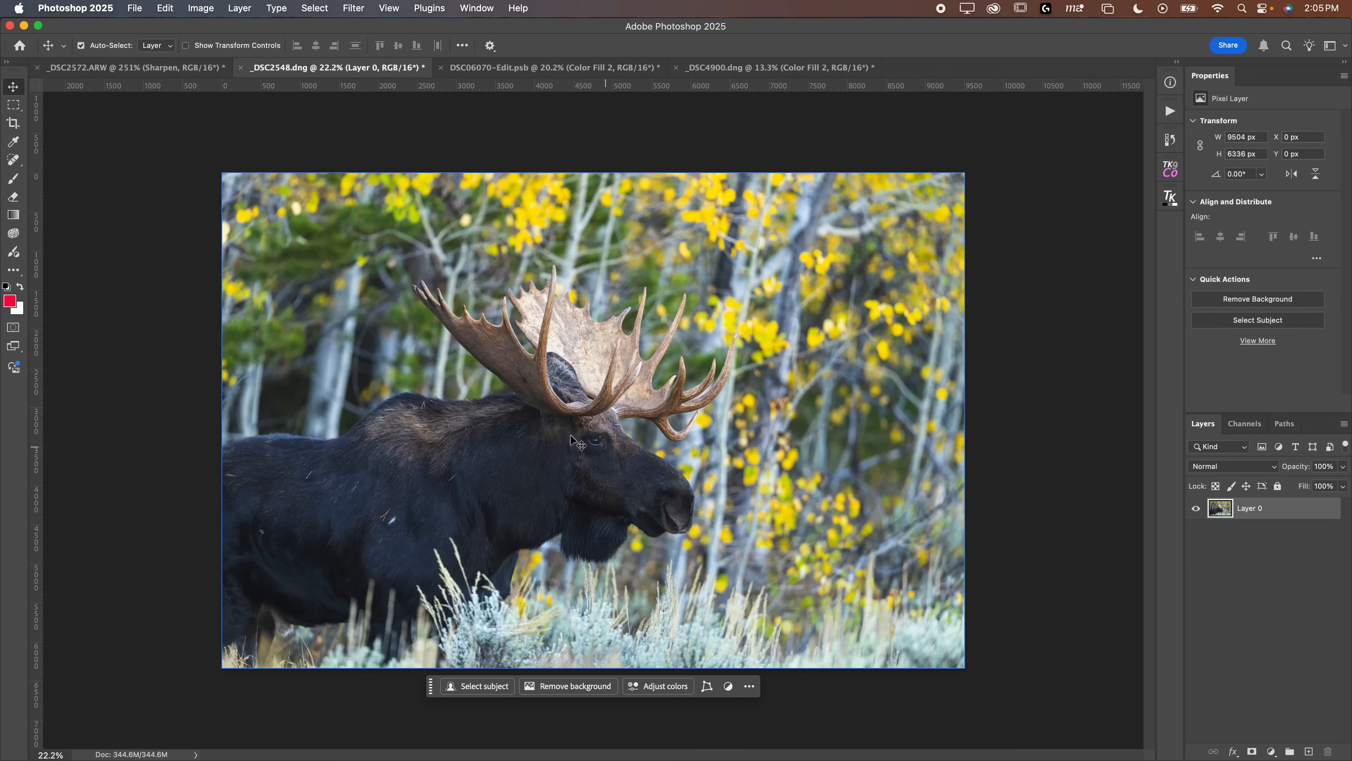
mouse_move(826, 461)
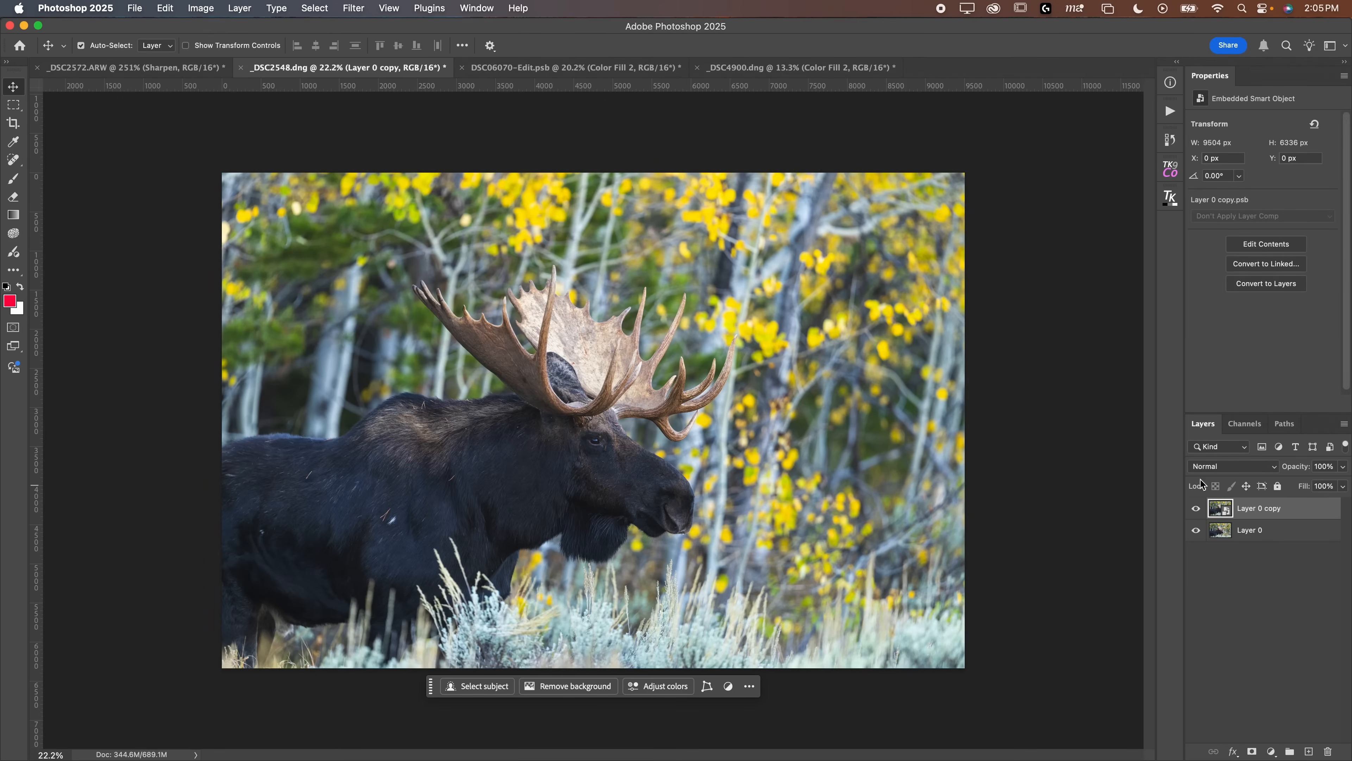
Set the moose photo's smart object copy to Overlay blending
click(1233, 465)
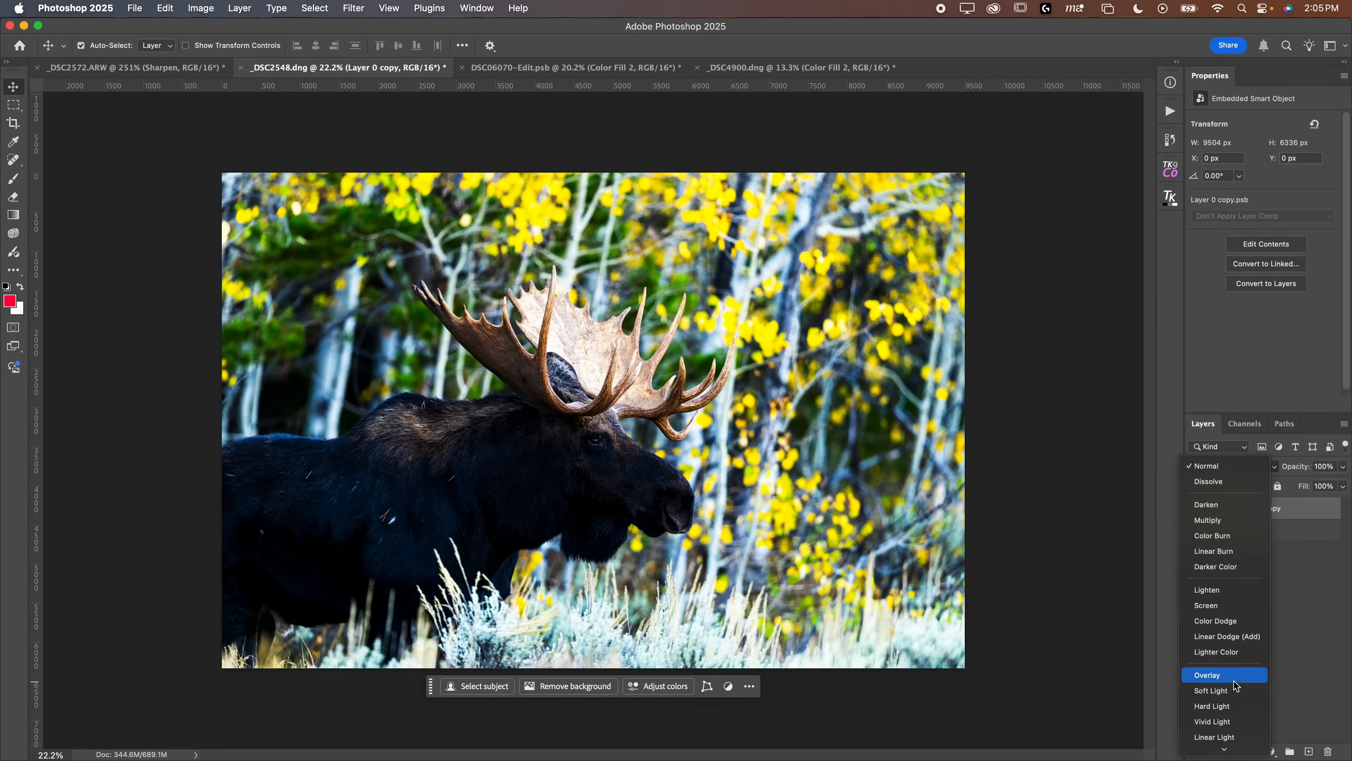
click(1207, 674)
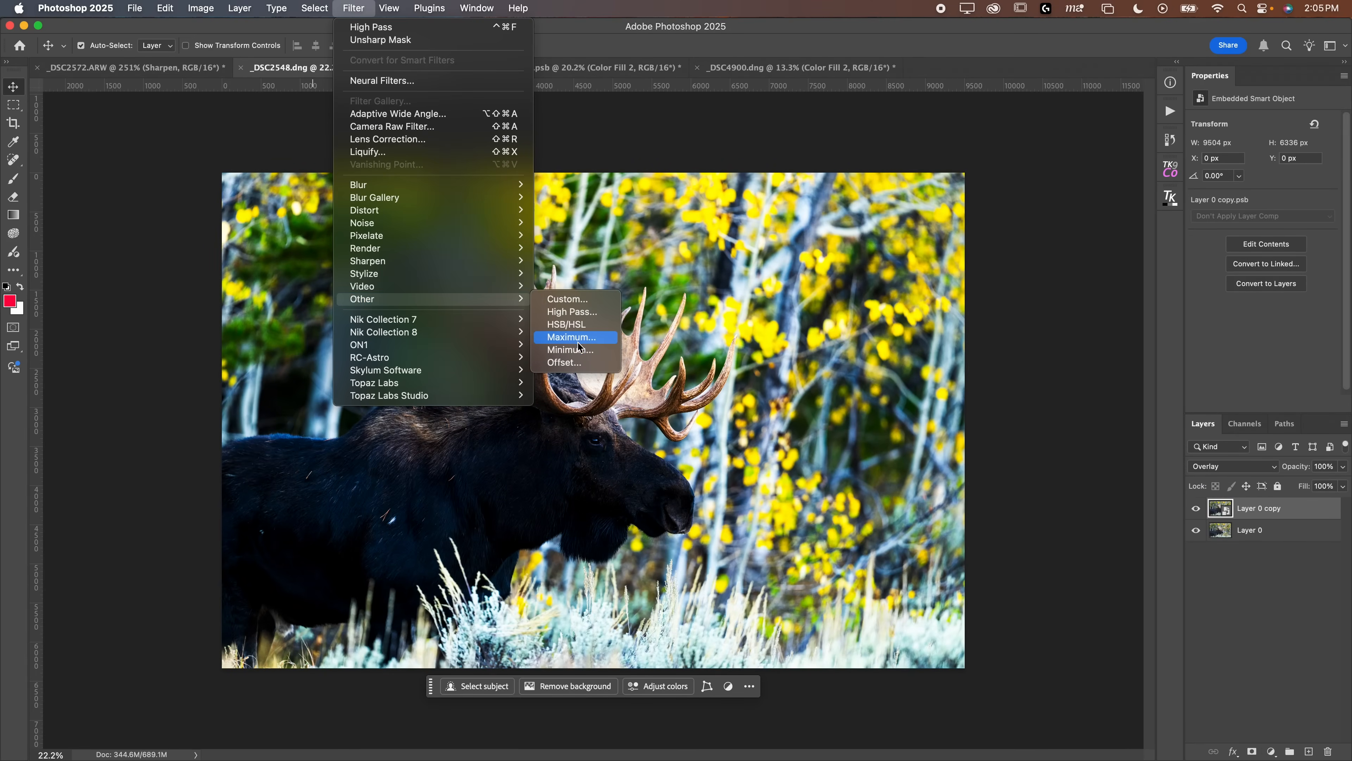
Apply a High Pass filter of about 5.6 px to the moose copy and check the result
click(571, 311)
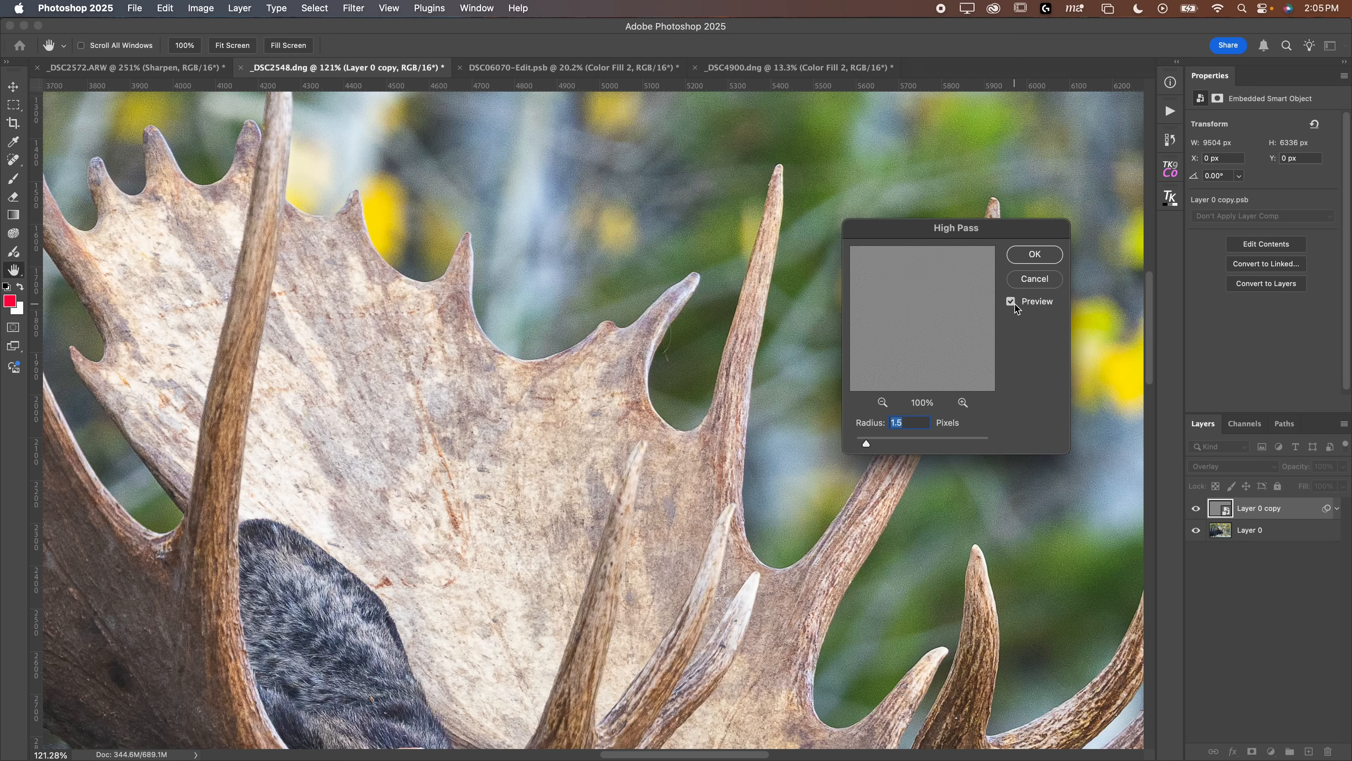
mouse_move(905, 396)
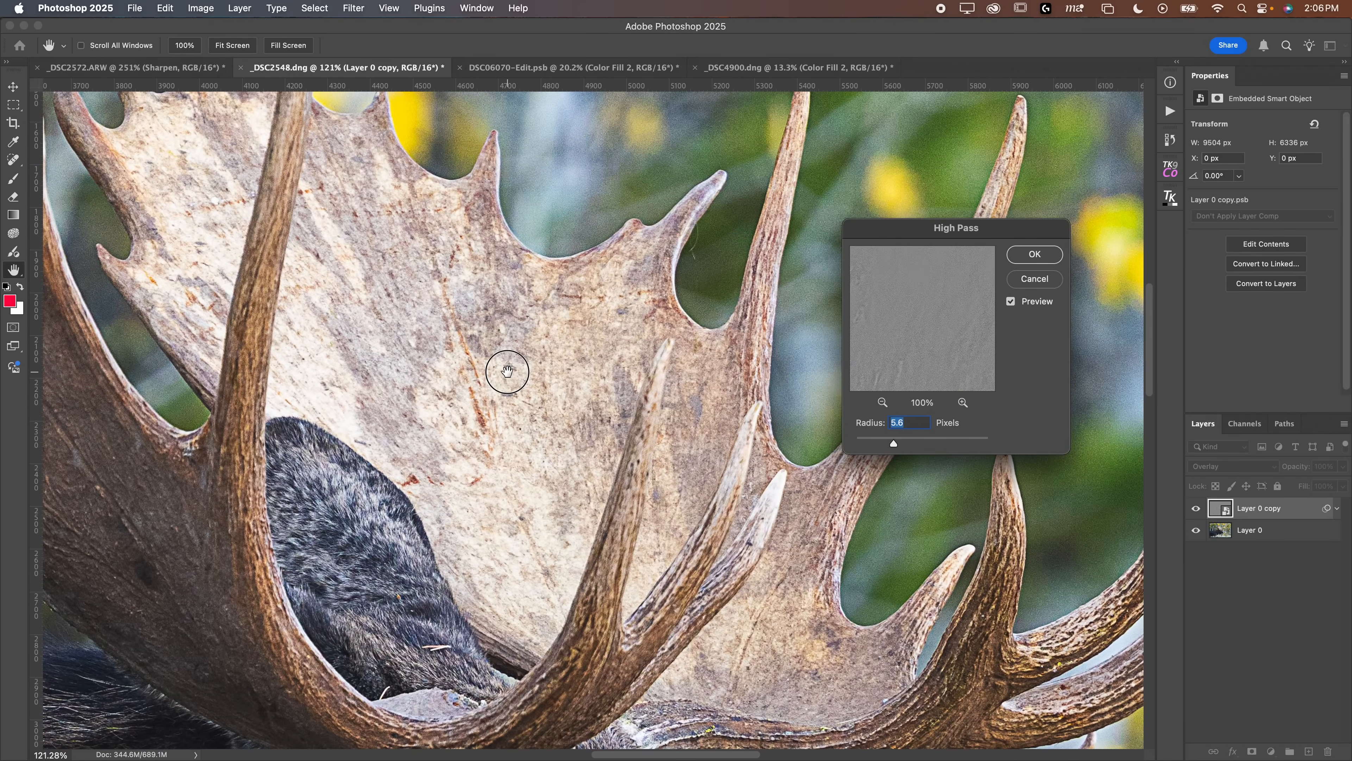
click(1033, 254)
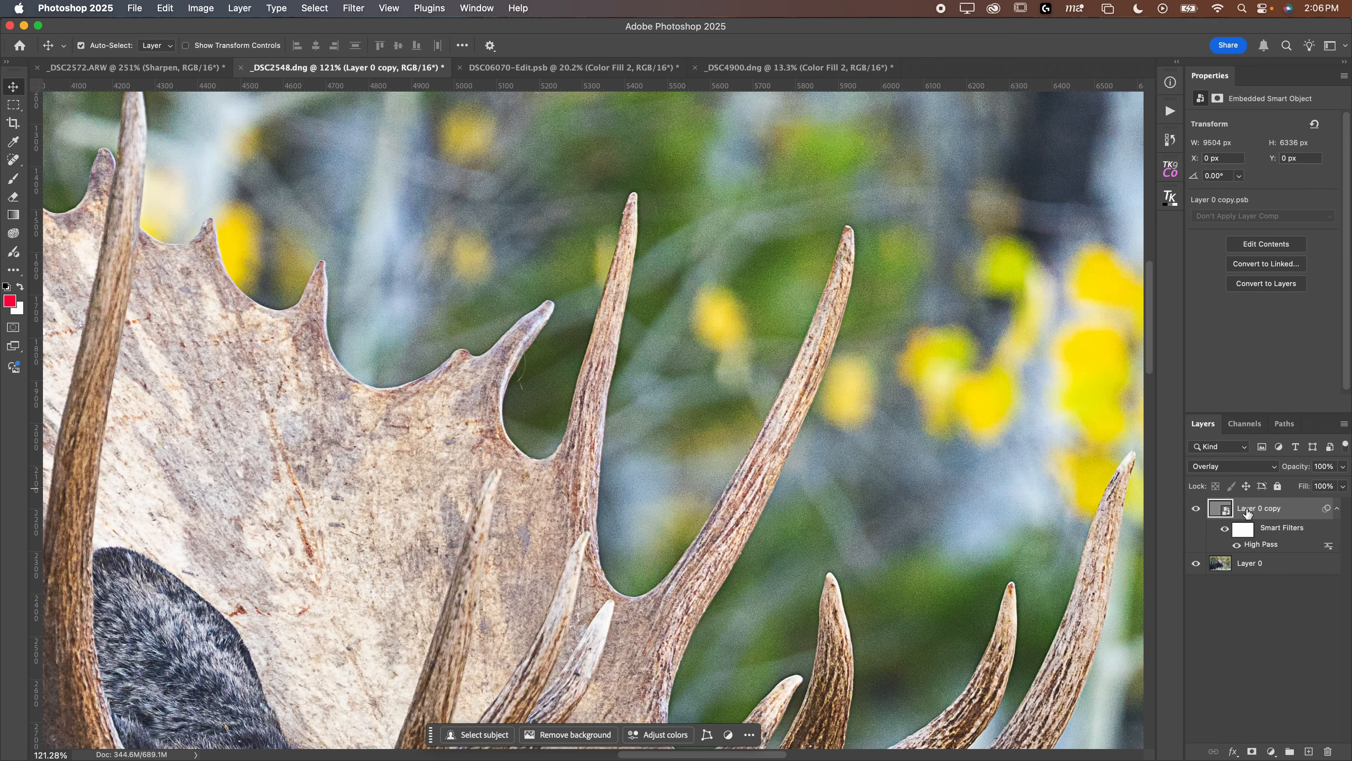
mouse_move(599, 377)
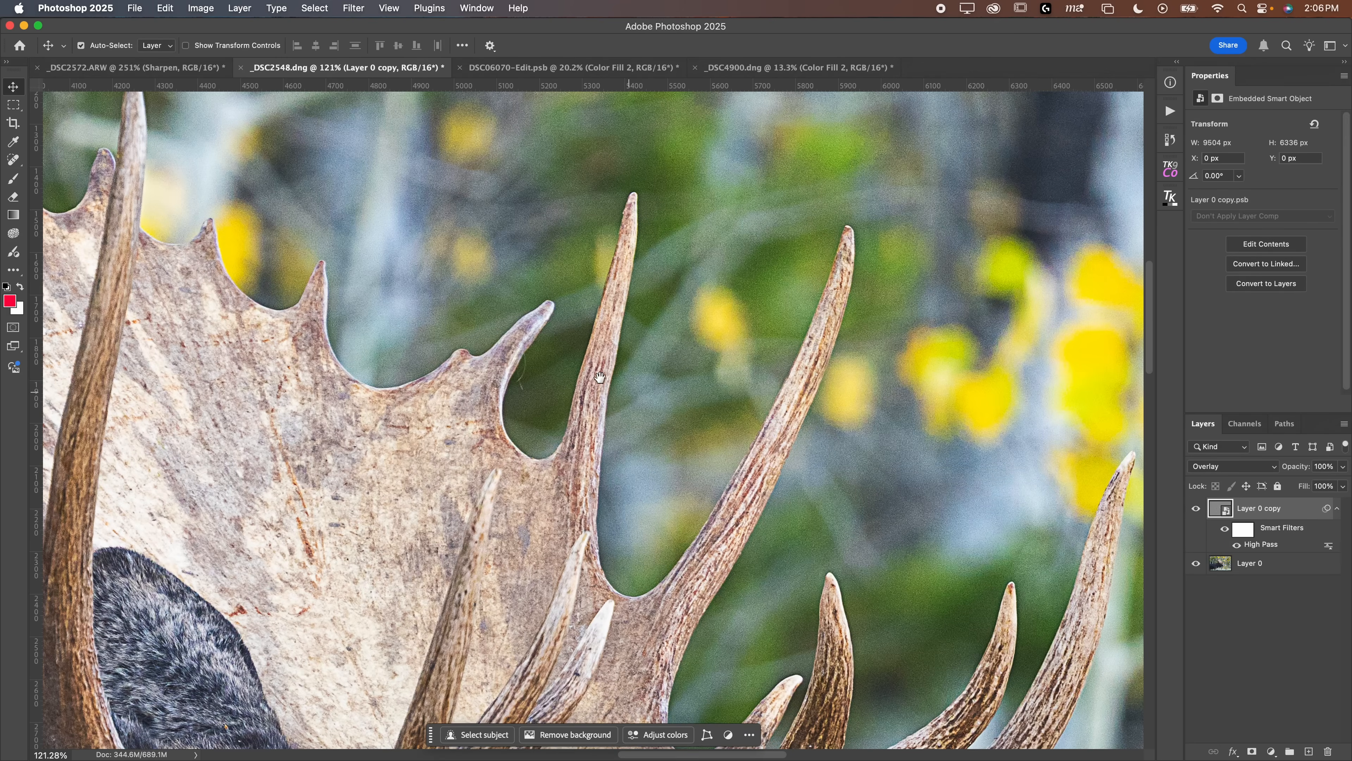
scroll(up, 3)
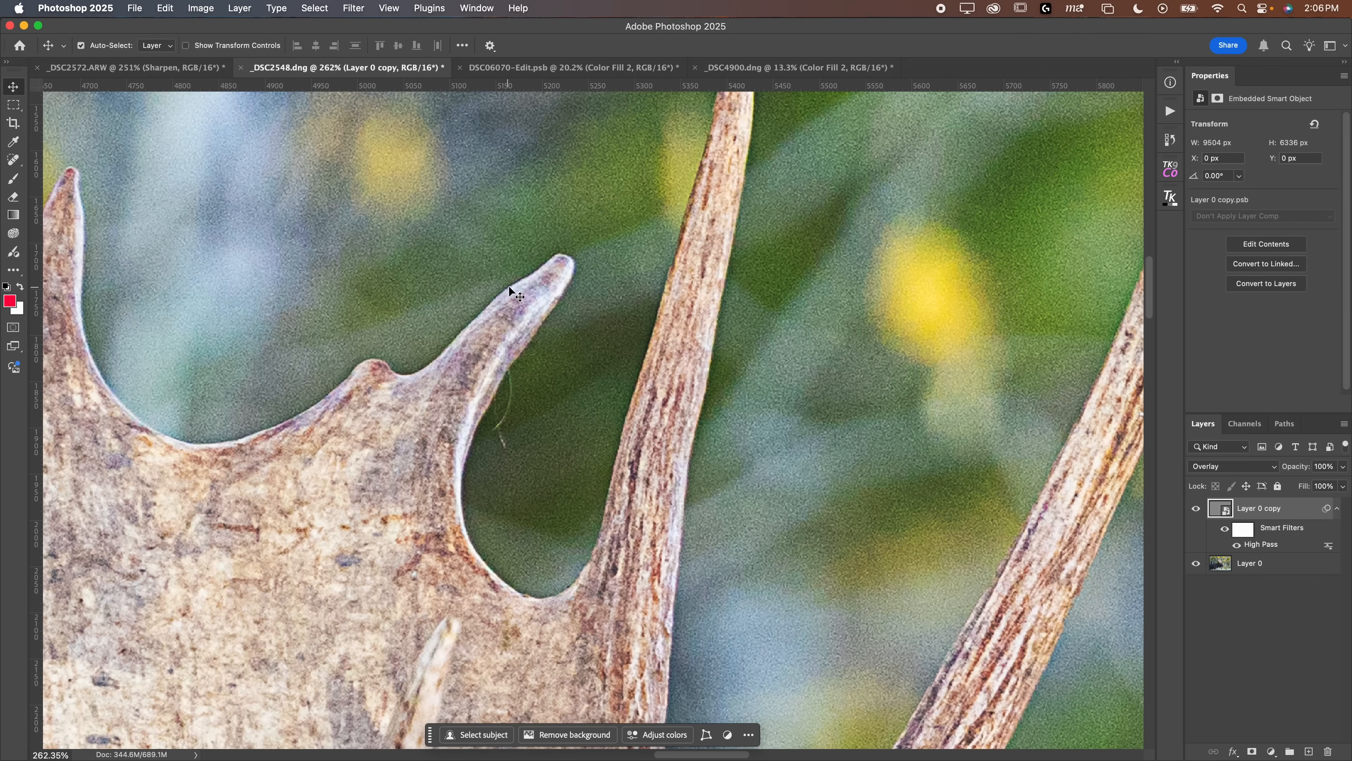
click(1195, 508)
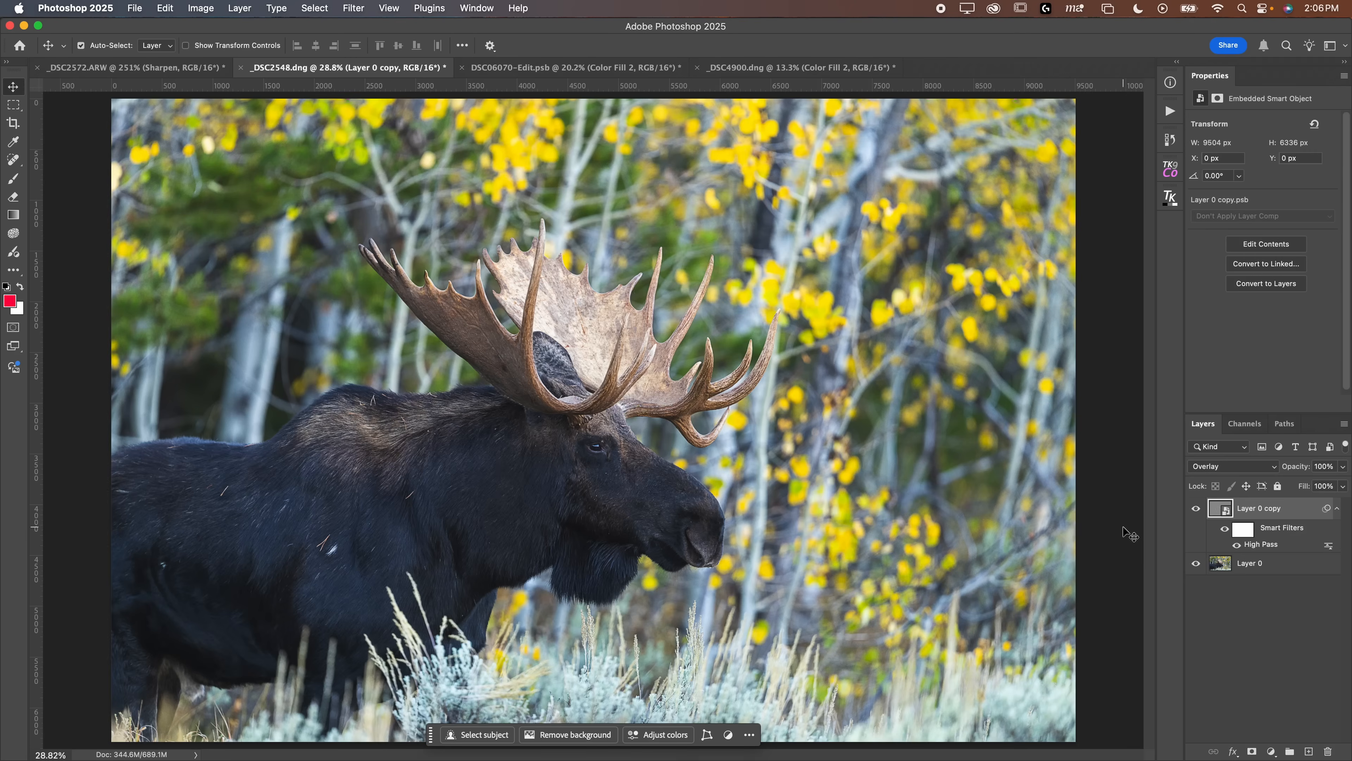
Select the moose with Select Subject and add it as a layer mask on the sharpening copy
click(1251, 563)
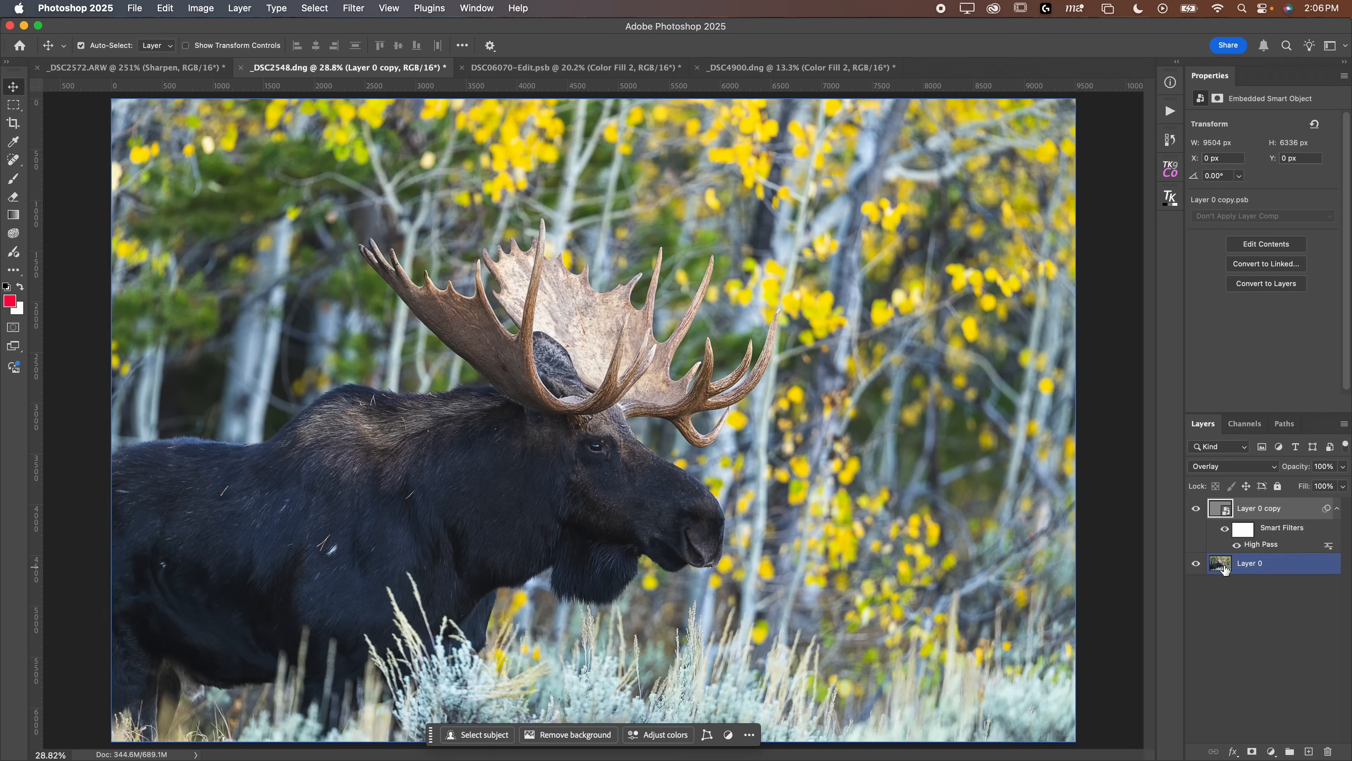
mouse_move(1219, 564)
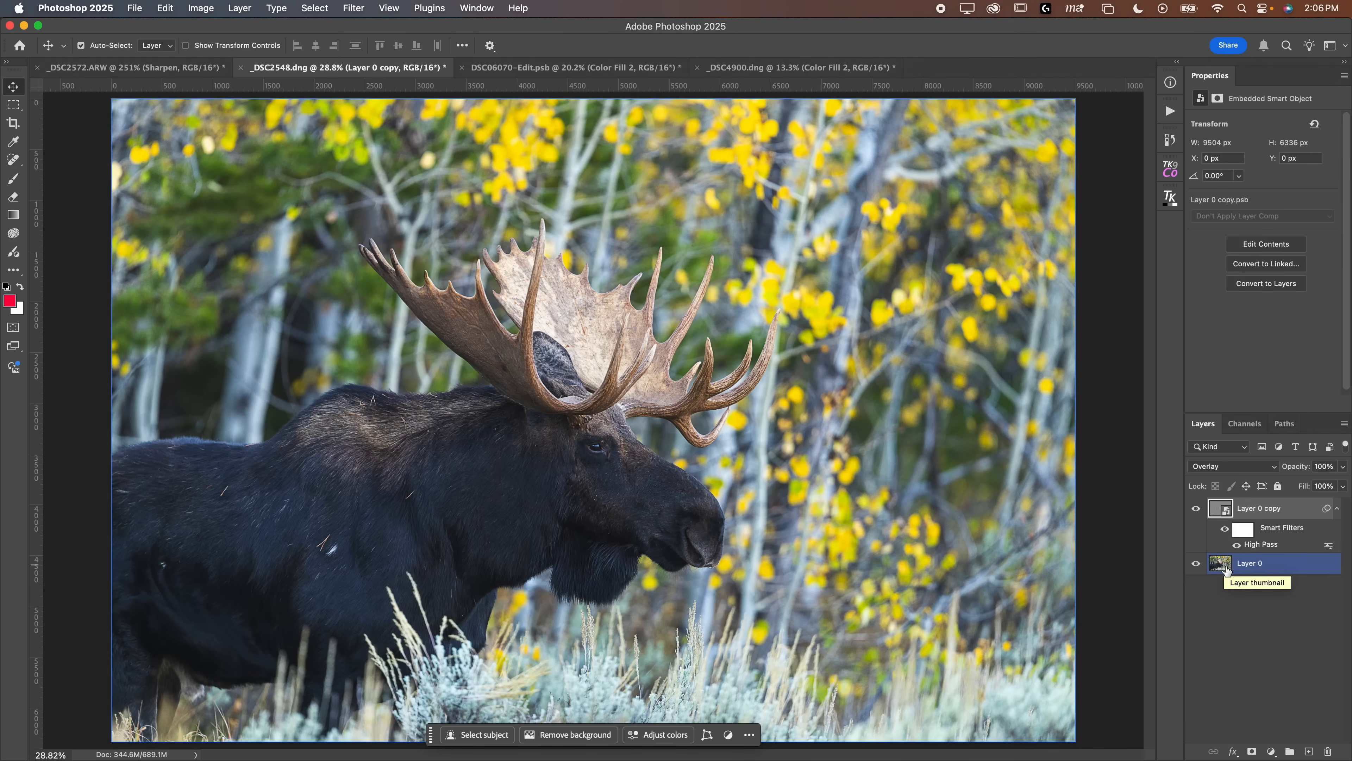
click(1248, 563)
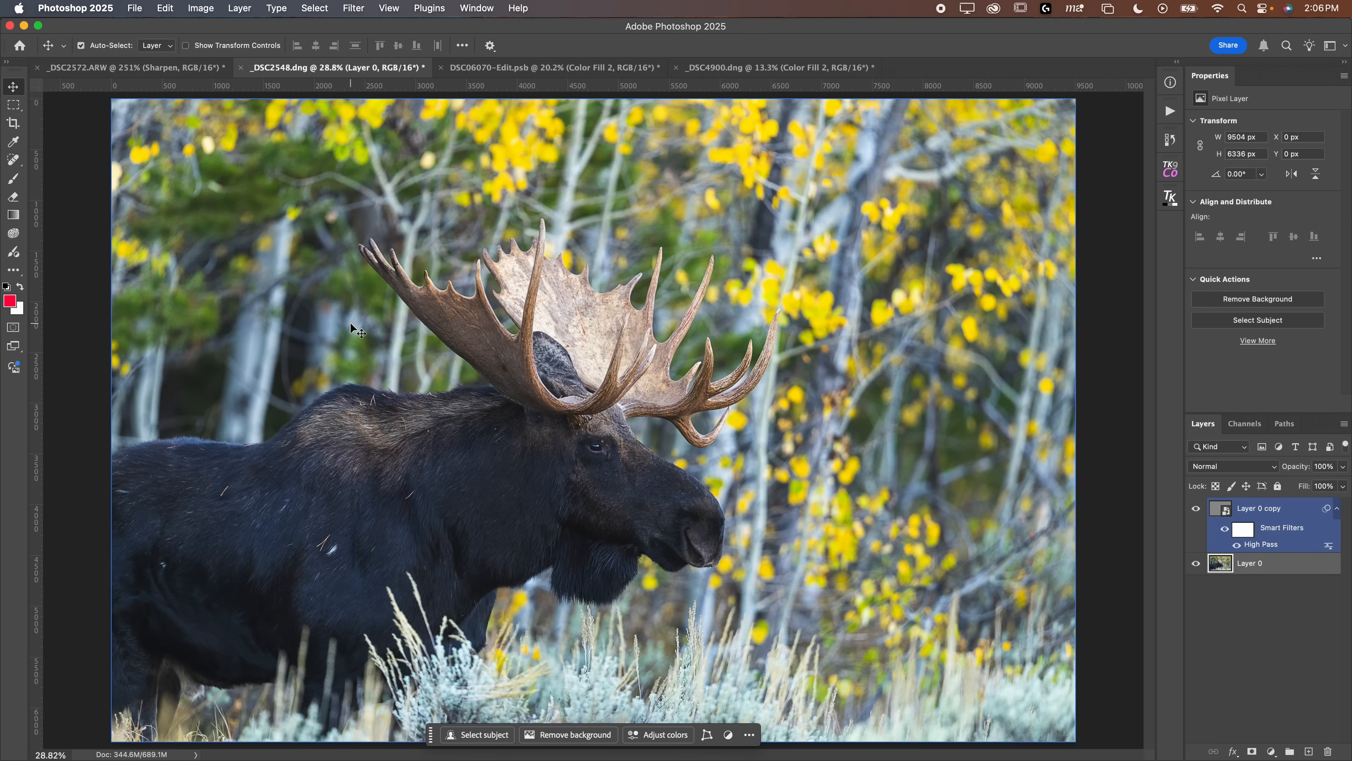
mouse_move(614, 358)
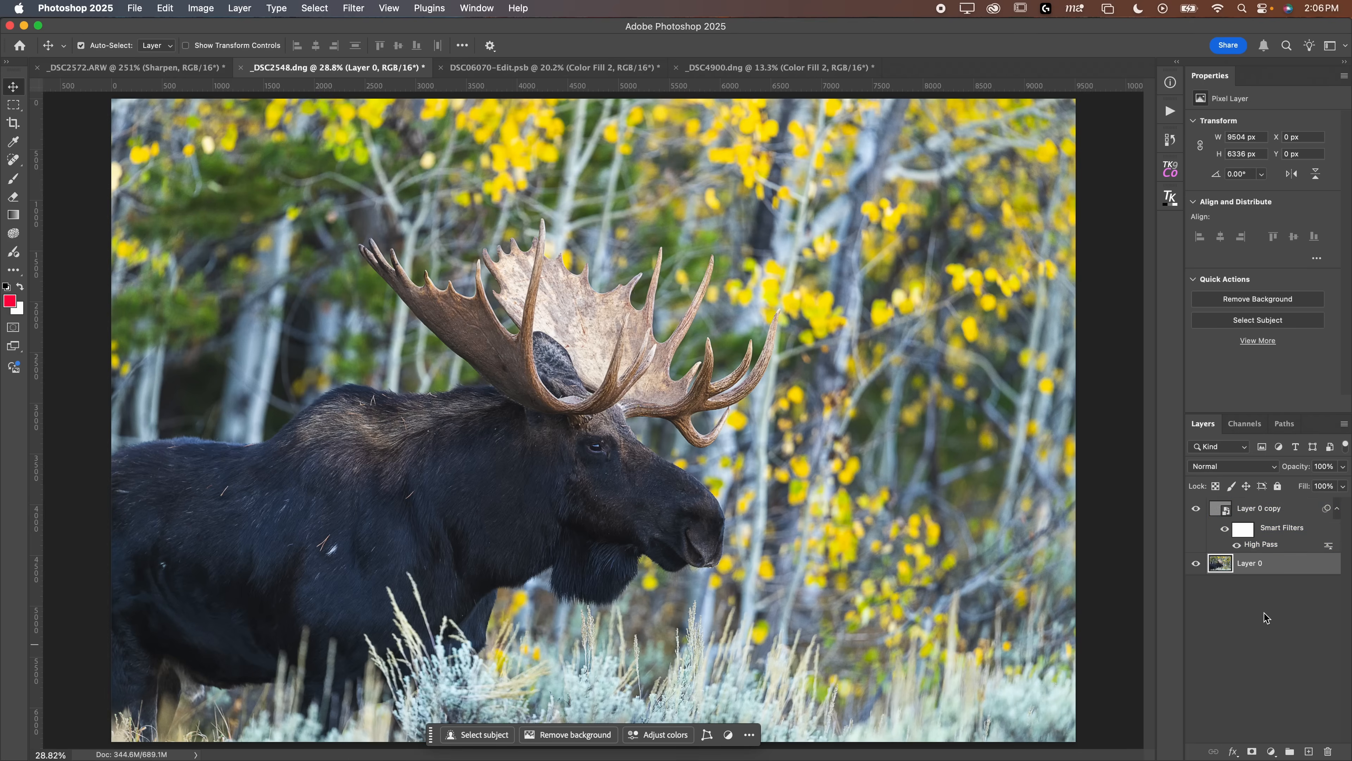
mouse_move(1183, 582)
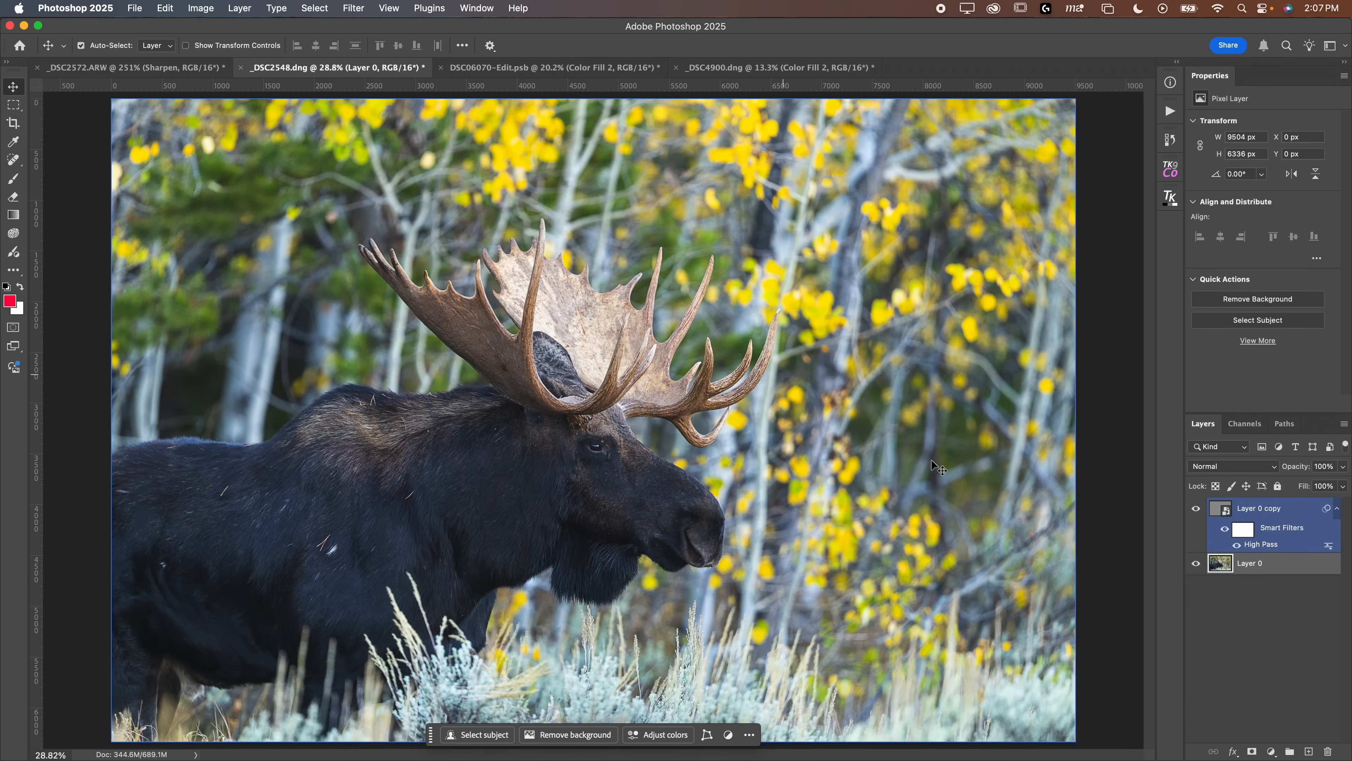
click(314, 7)
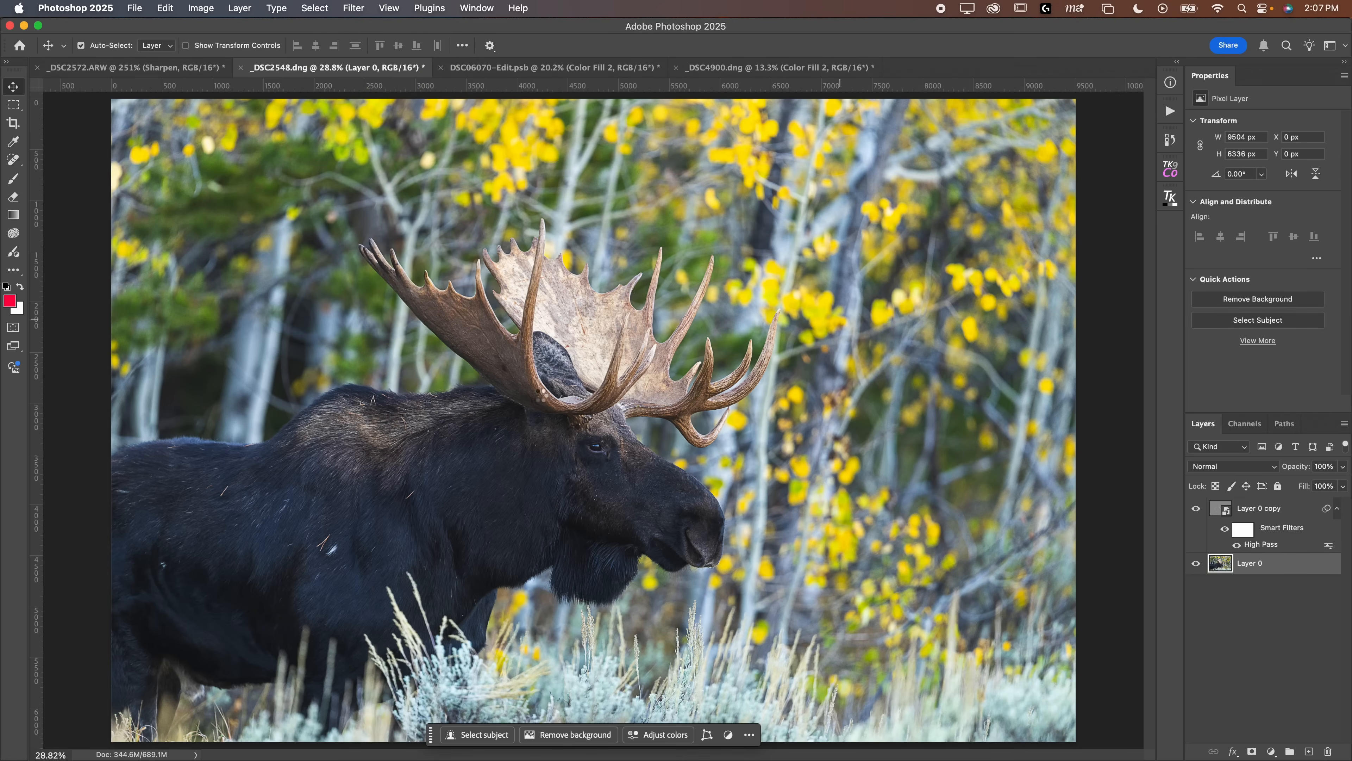
click(481, 734)
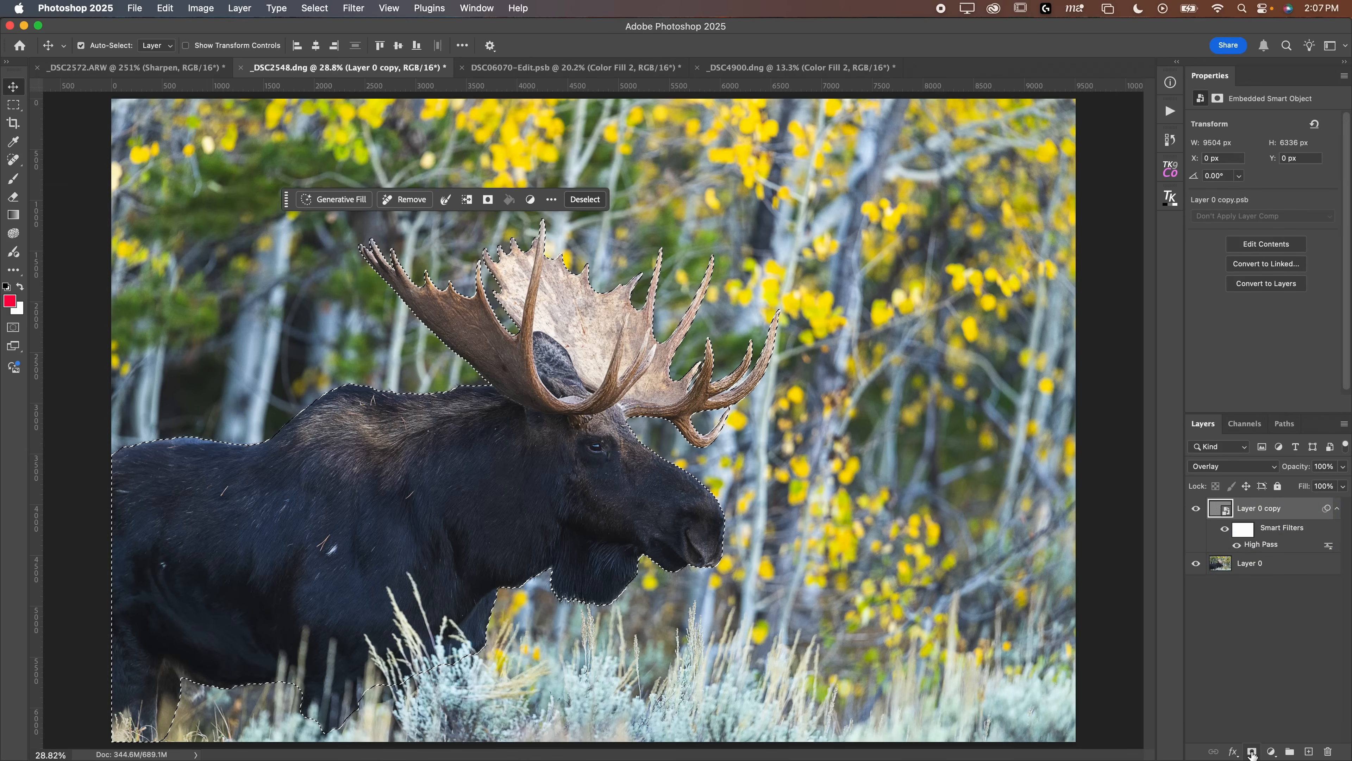
click(1252, 751)
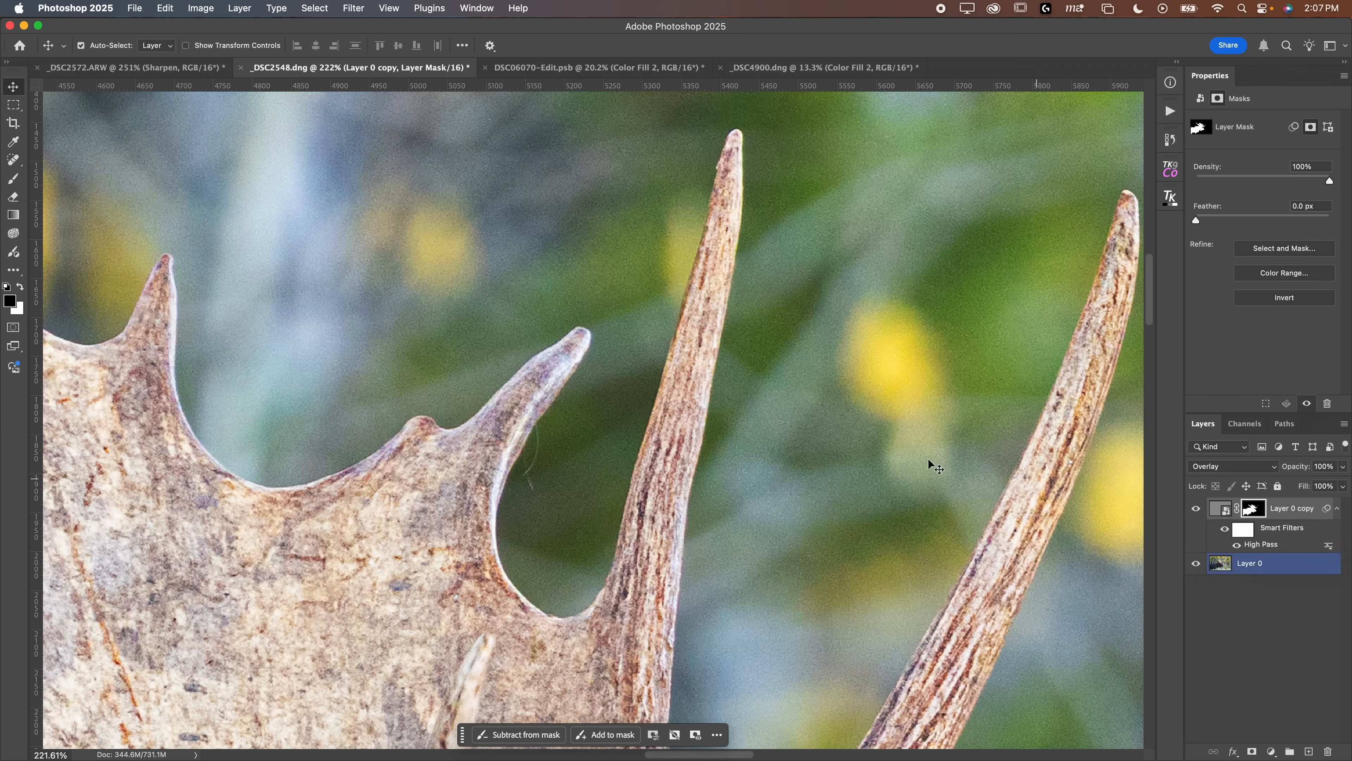
click(1249, 508)
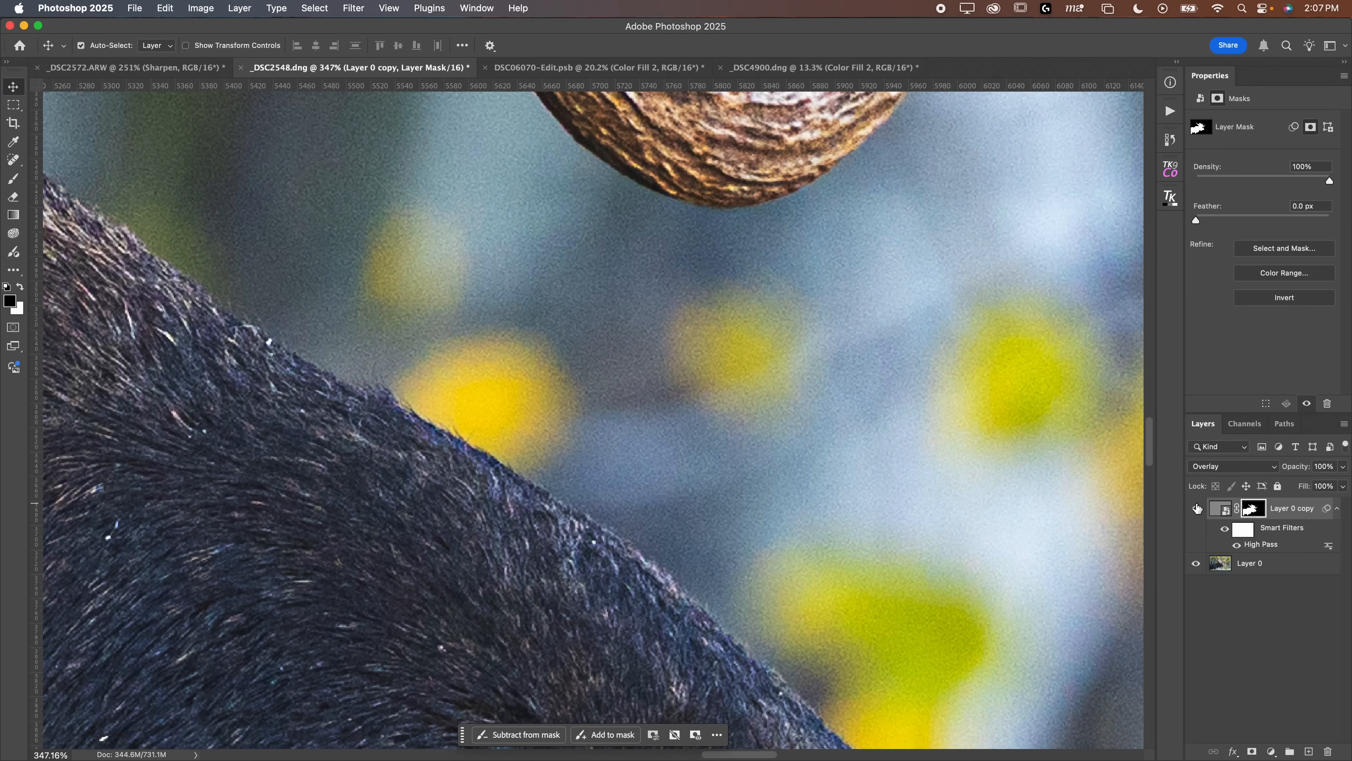
click(1195, 508)
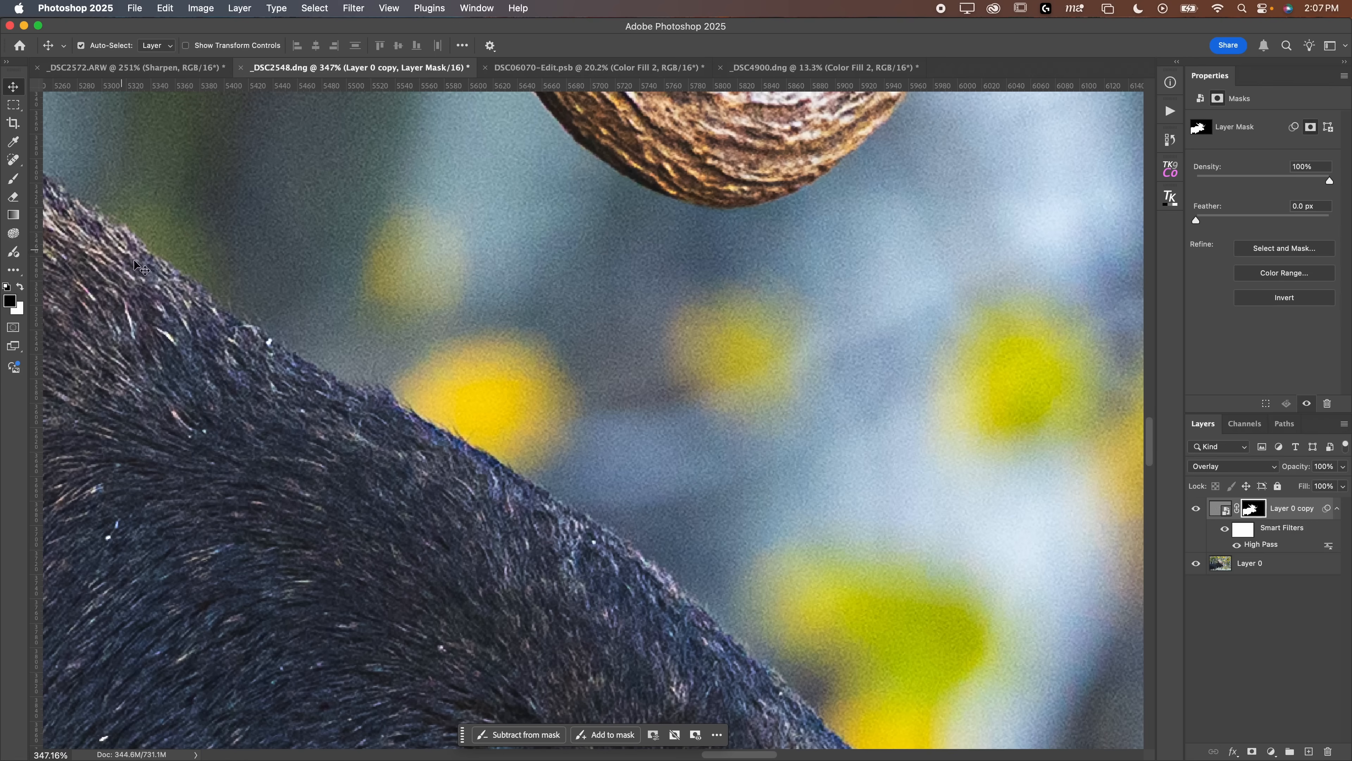
click(1249, 564)
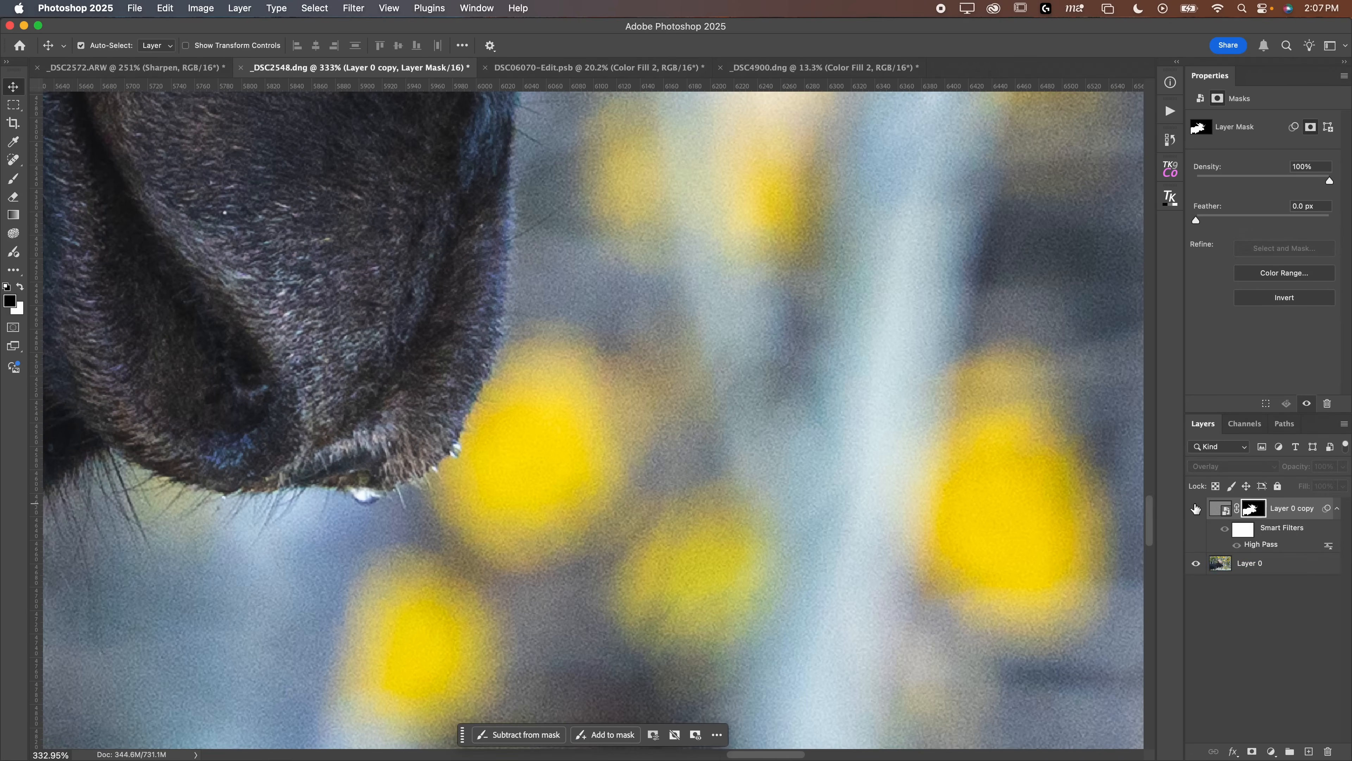
click(1252, 507)
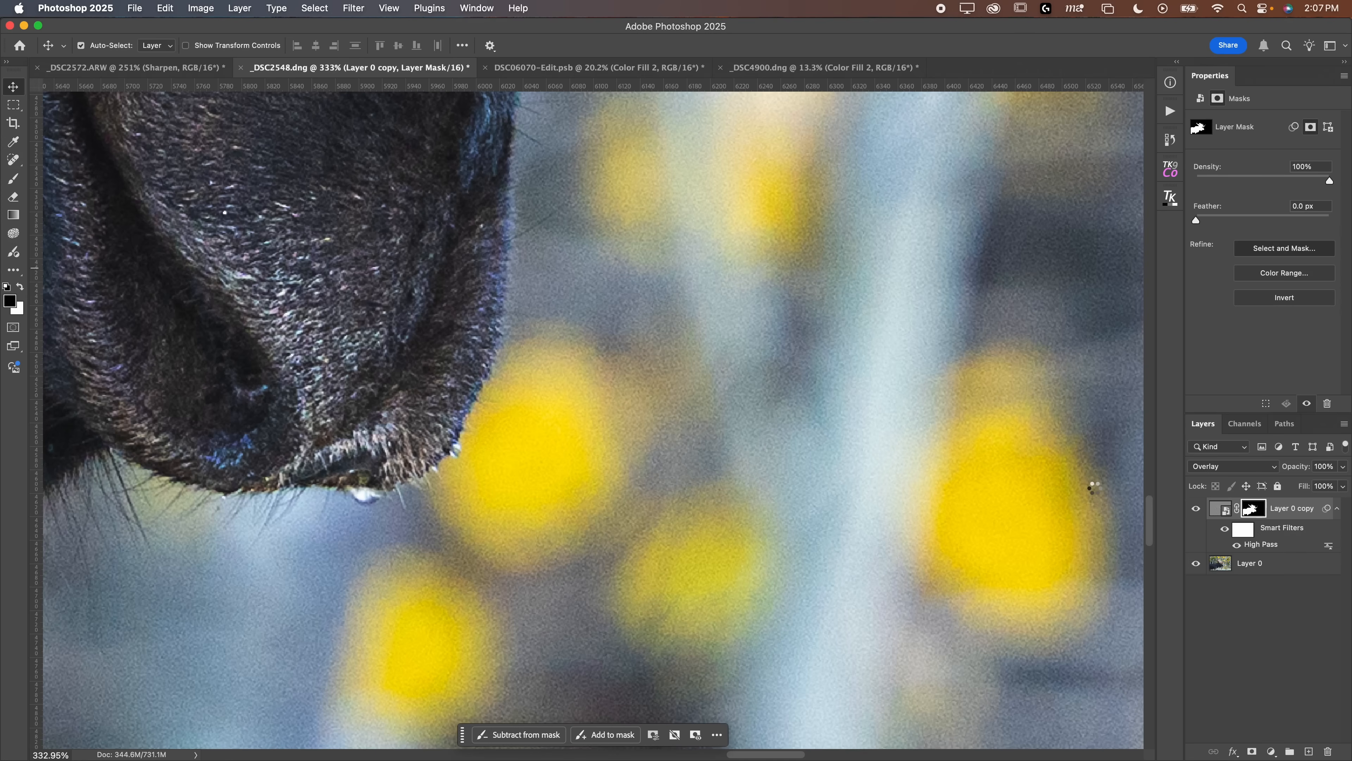
Raise Shift Edge in Select and Mask so the moose mask extends past the outline
click(1283, 249)
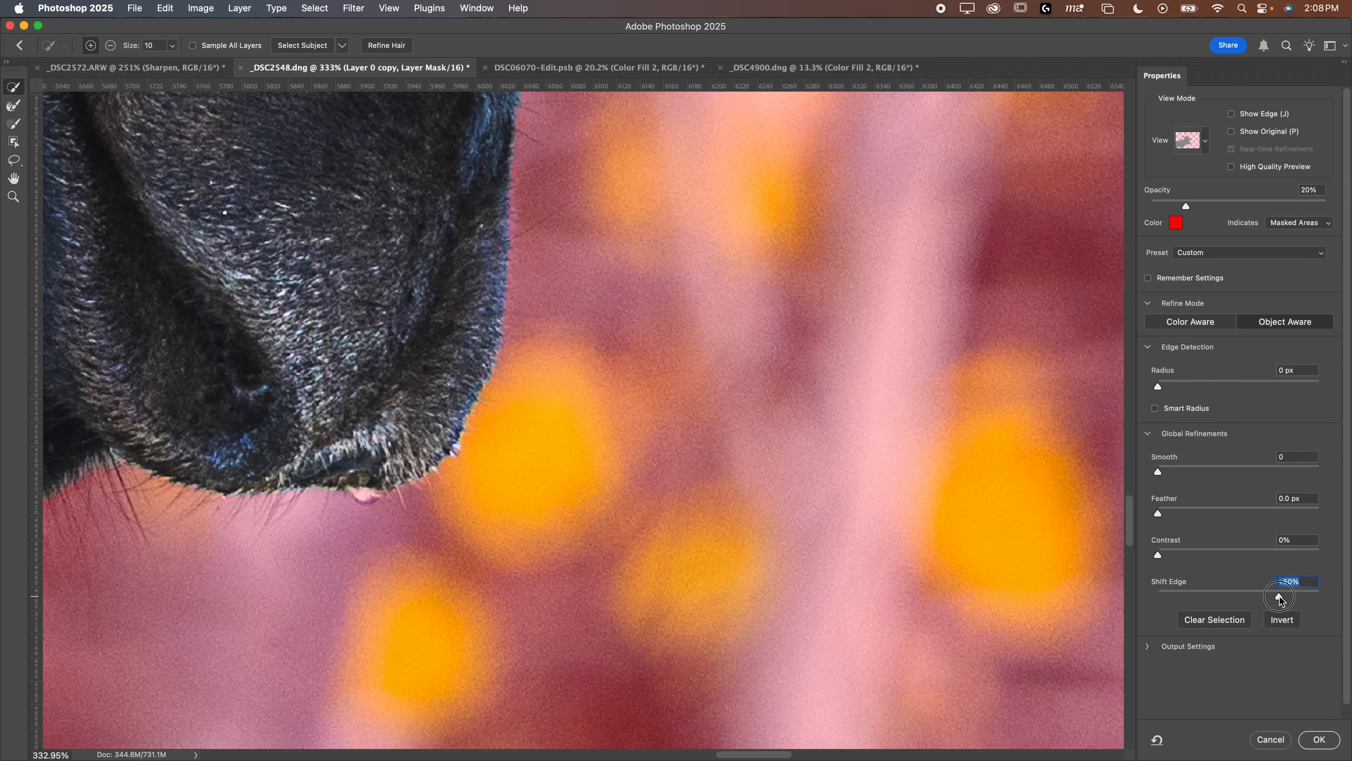
click(1318, 739)
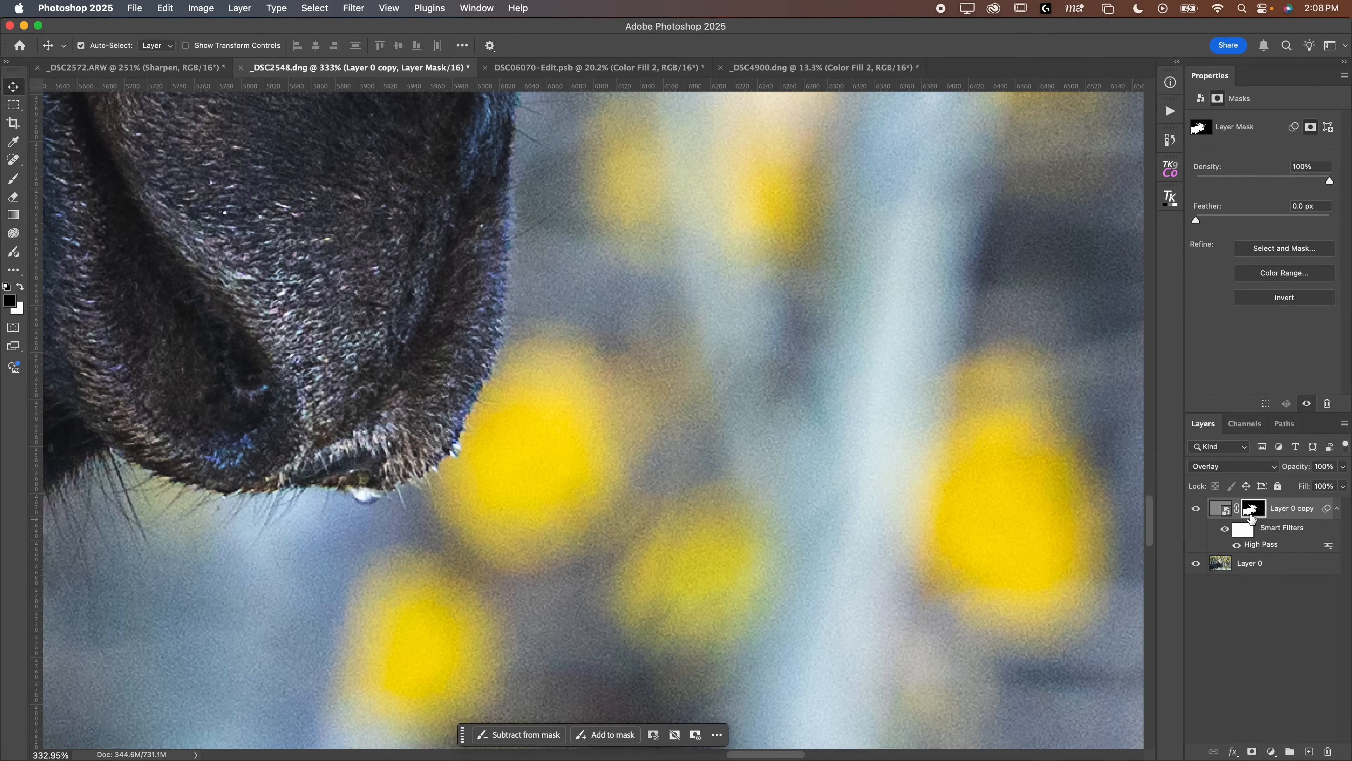
Review the expanded moose sharpening mask on its own, then fit the whole photo on screen
click(1253, 508)
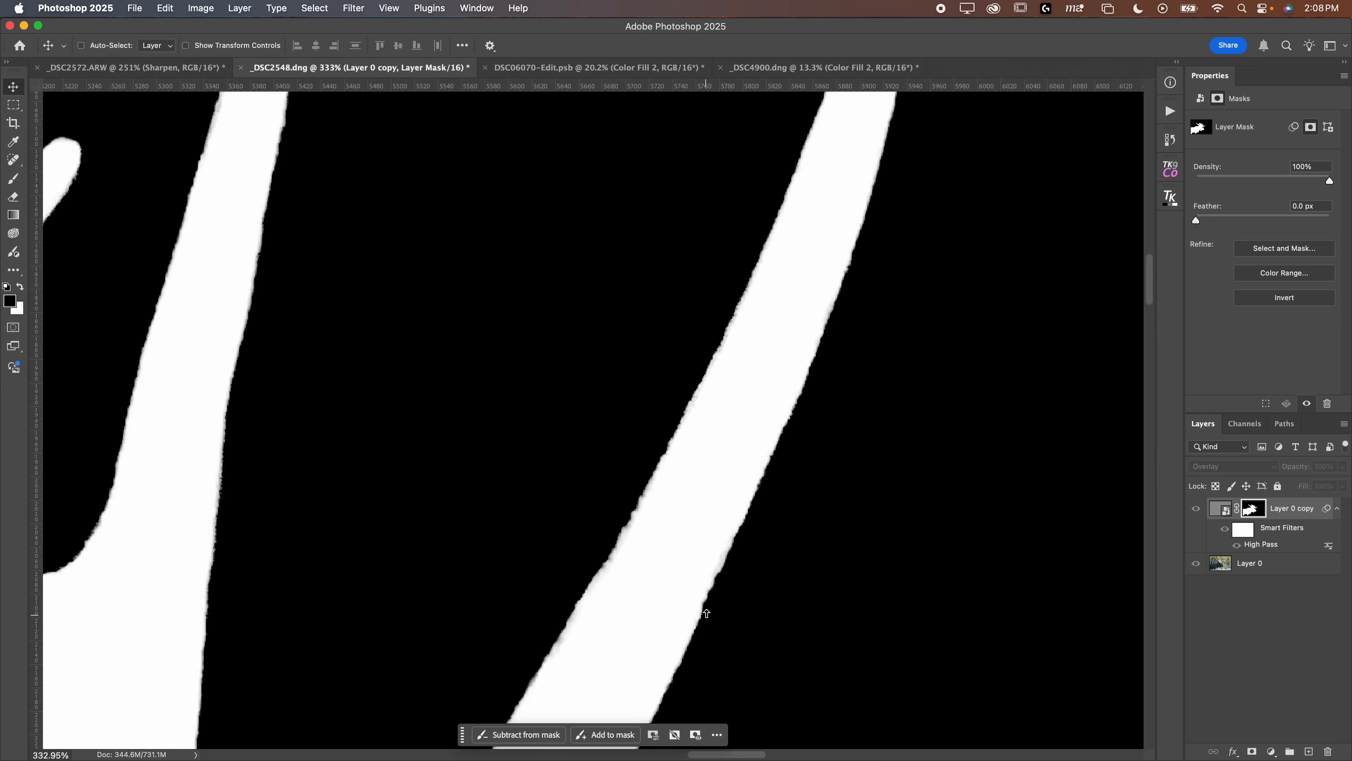
click(1219, 508)
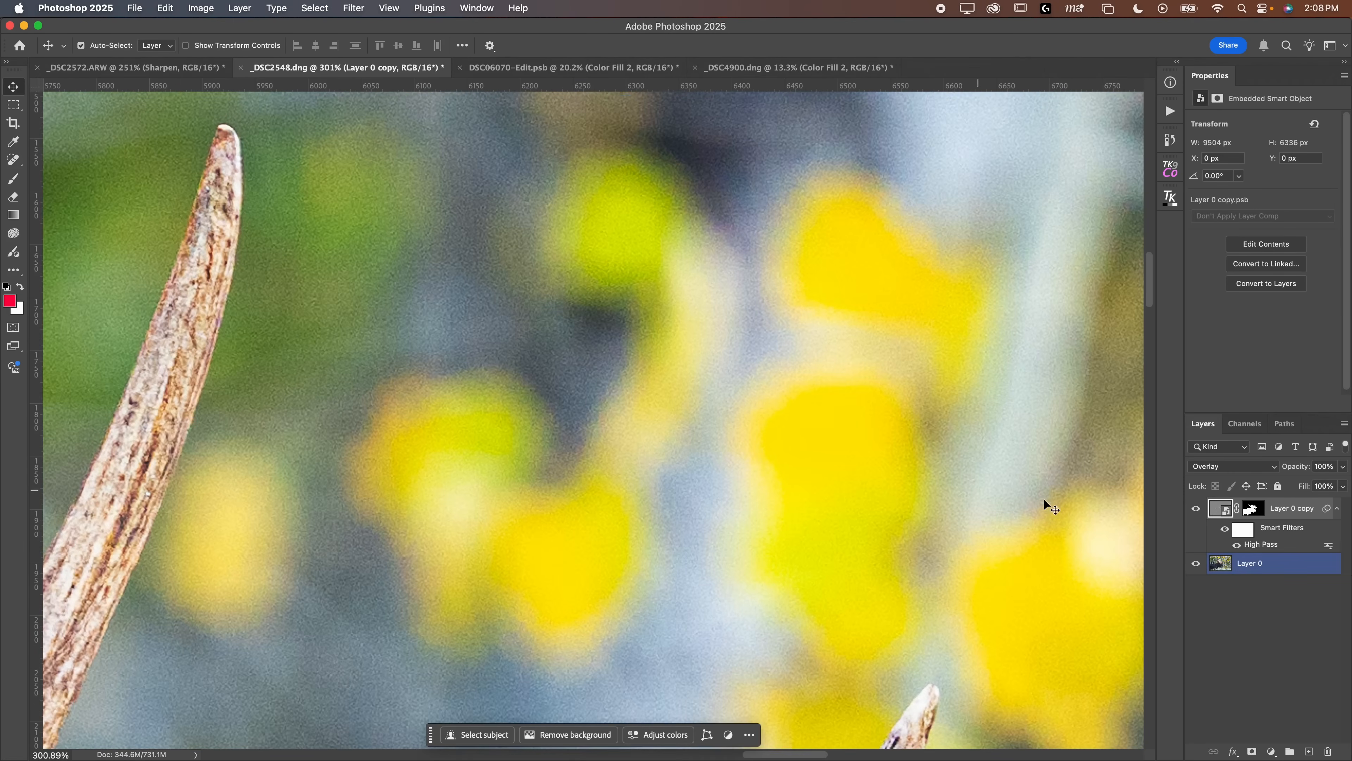
mouse_move(392, 371)
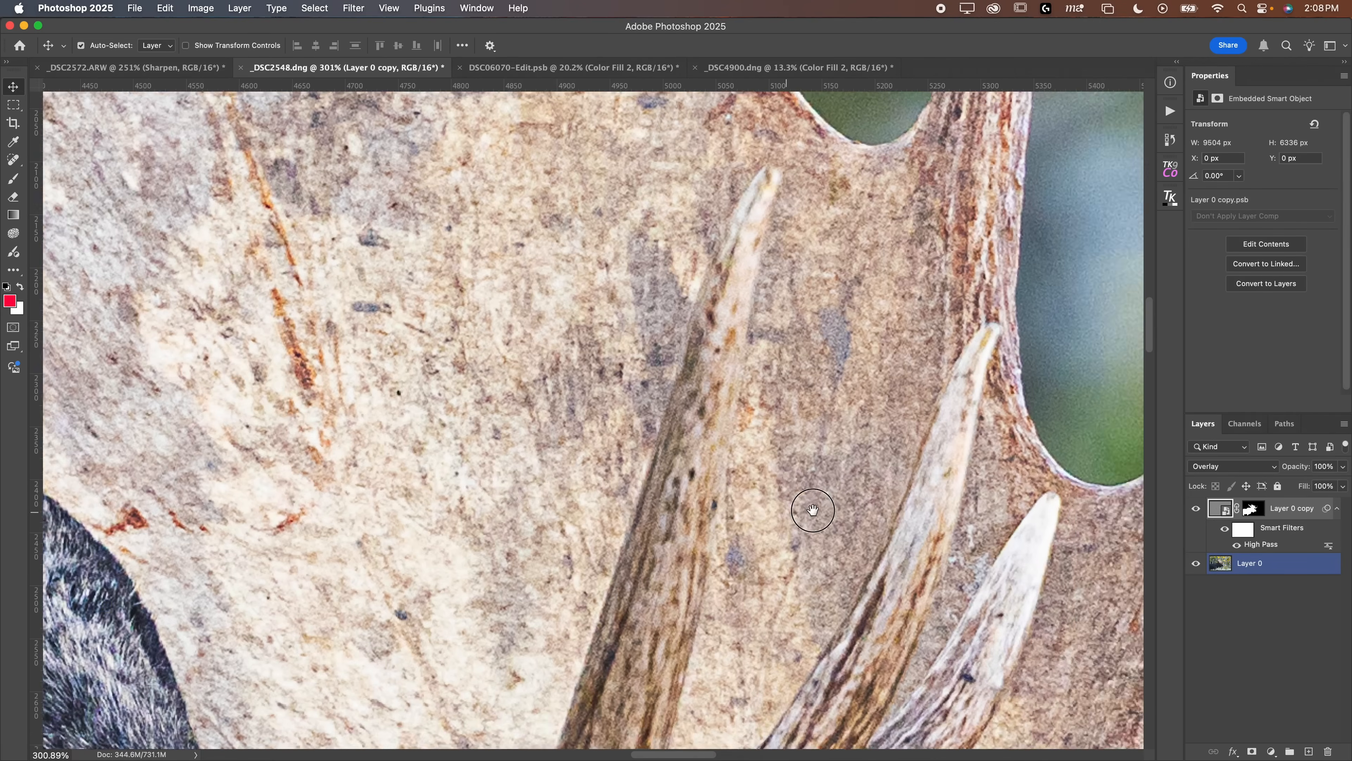
key(cmd+0)
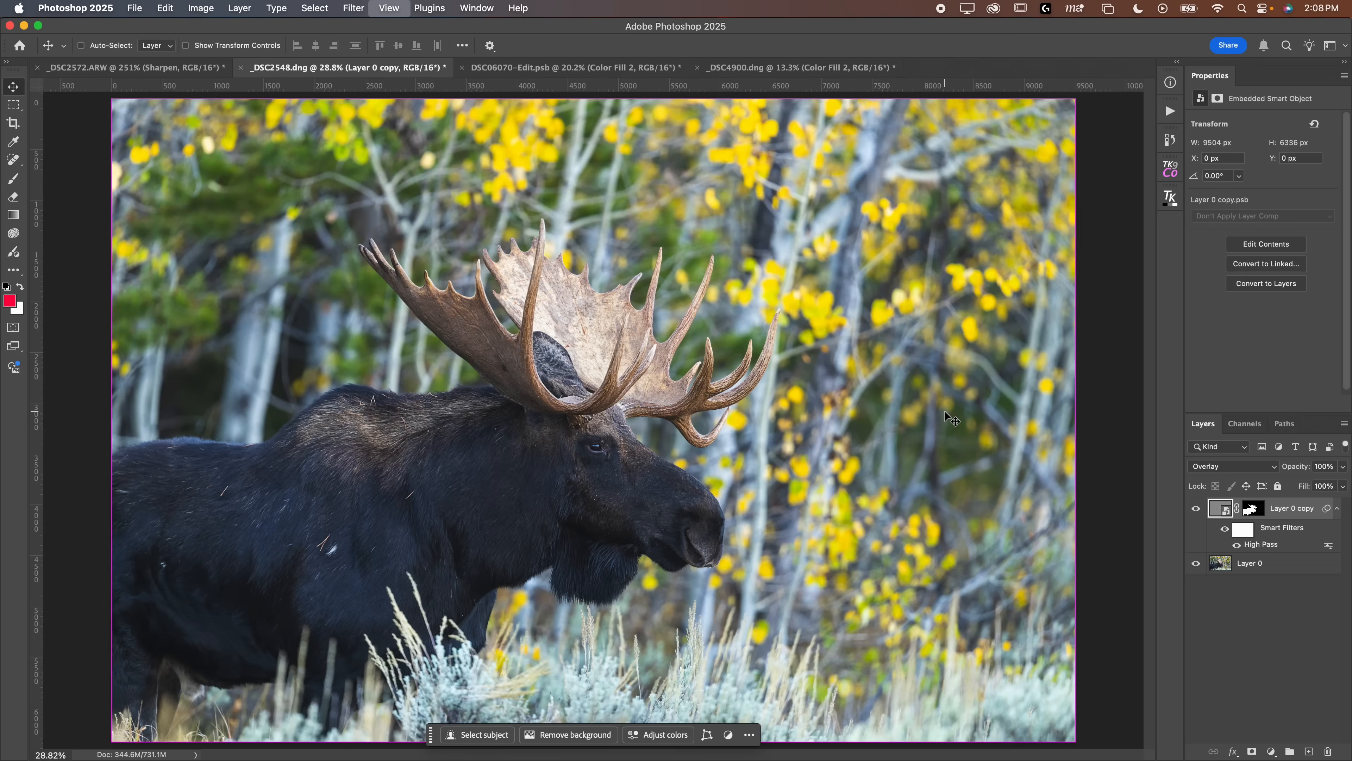
Switch to the _DSC2572.ARW waterfall canyon document with its Sharpen layer
click(1250, 564)
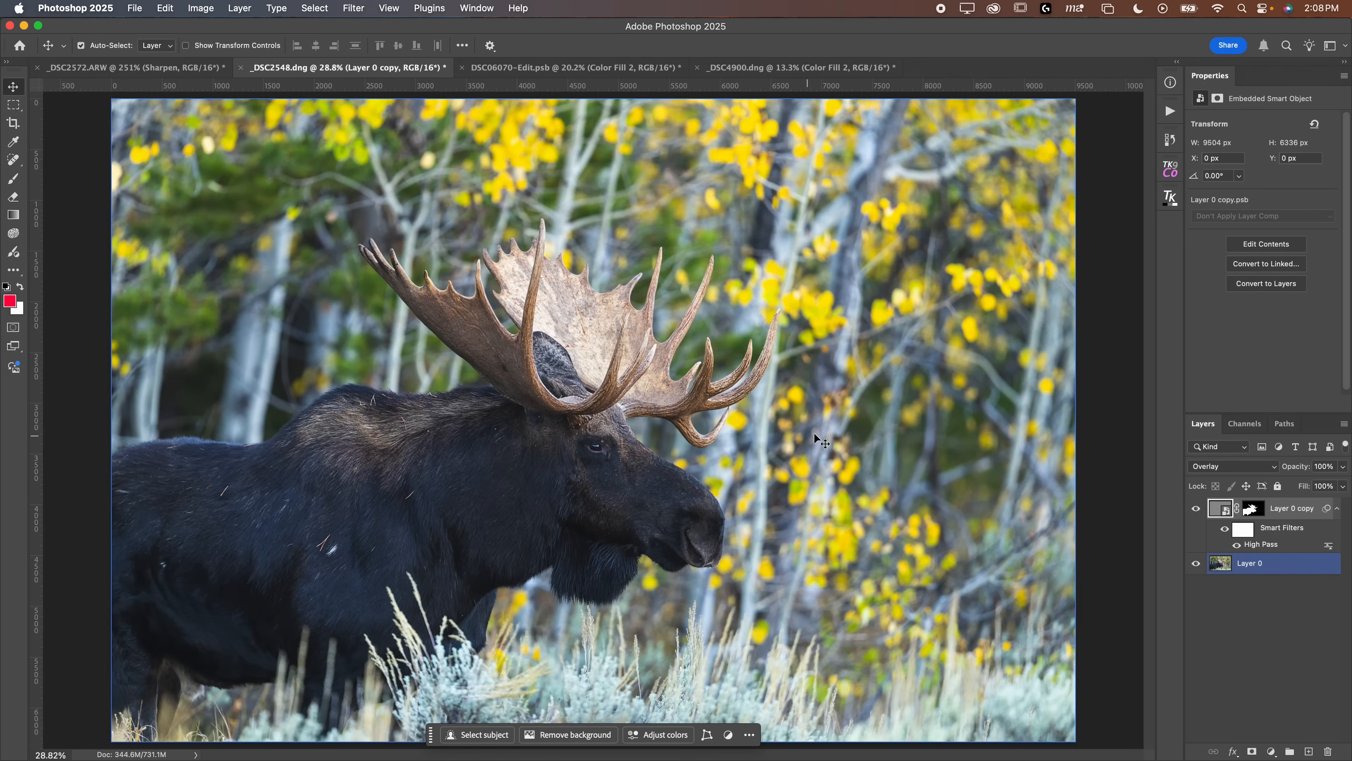
click(129, 68)
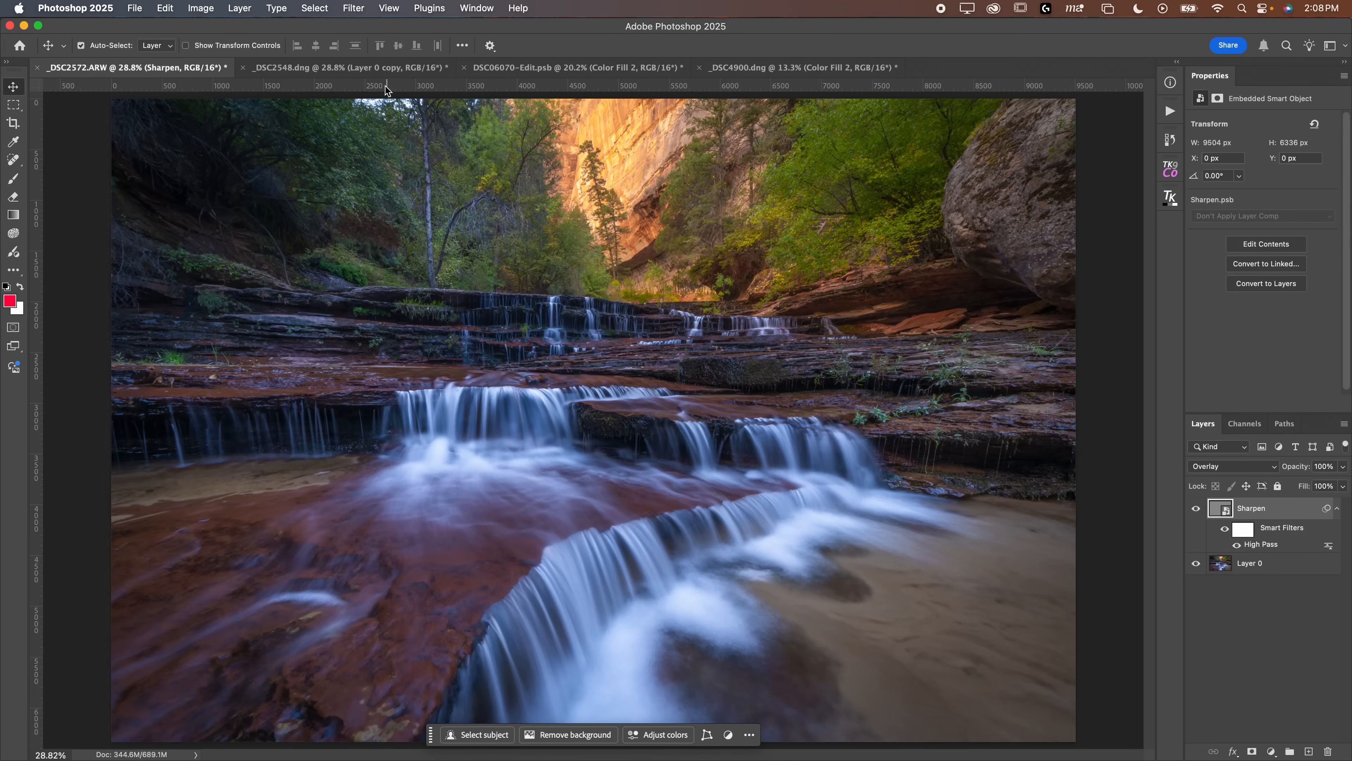
Back on the moose photo, group the masked sharpening layer and give the group a blank mask
click(345, 68)
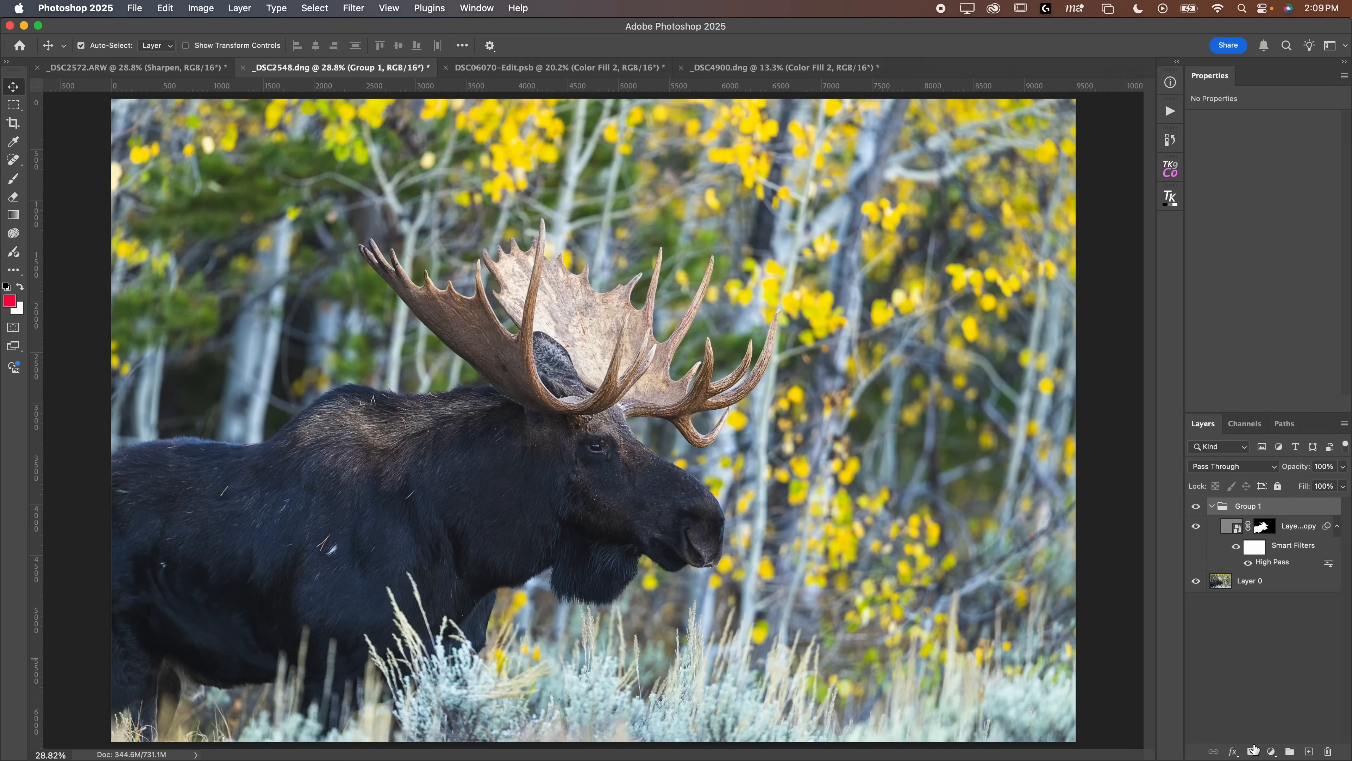
click(1251, 752)
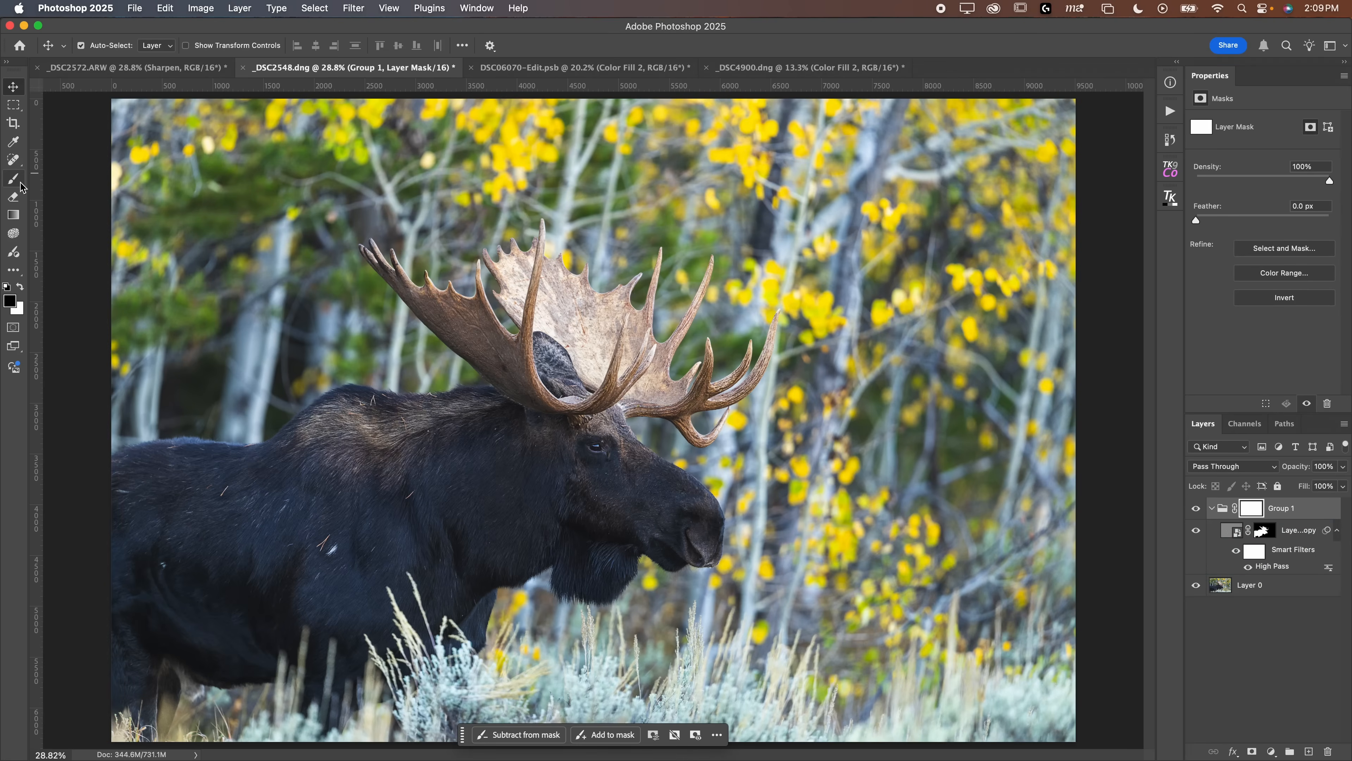
click(14, 177)
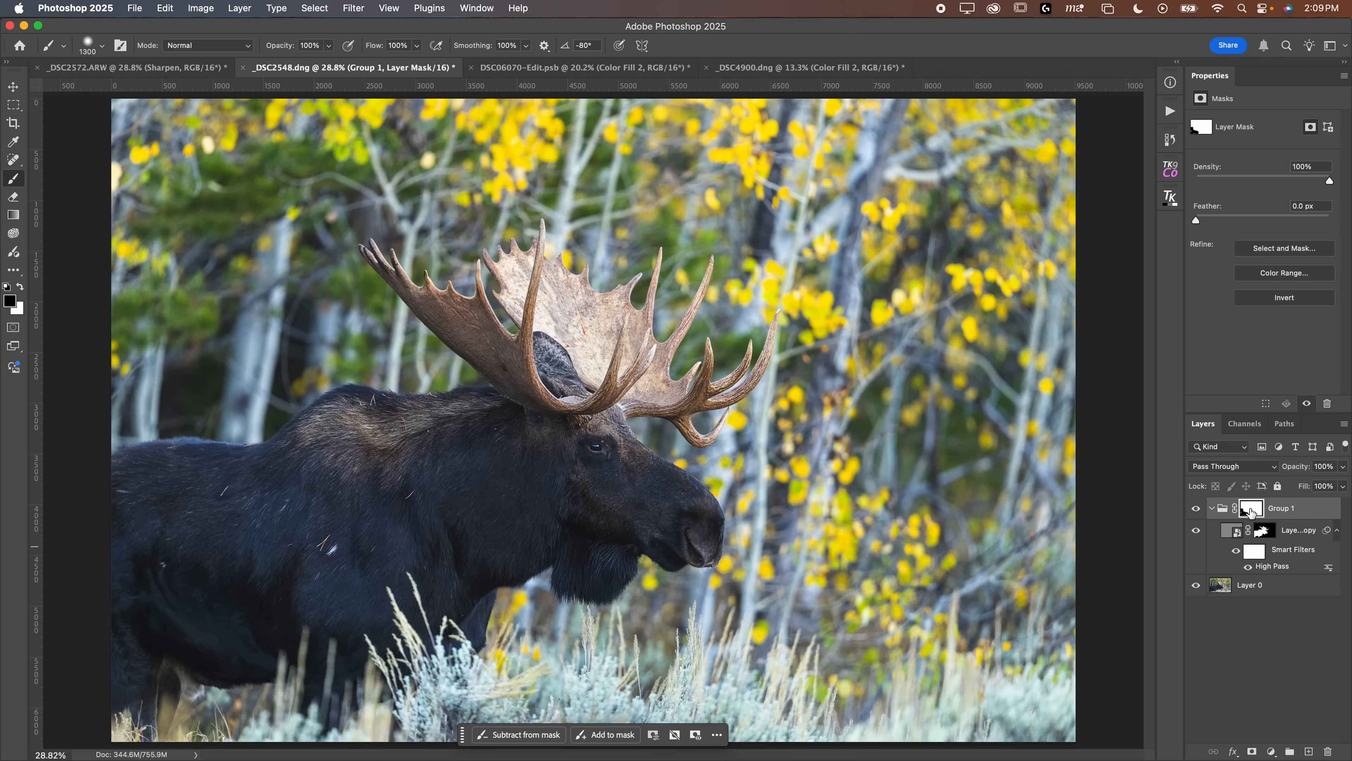
click(1251, 508)
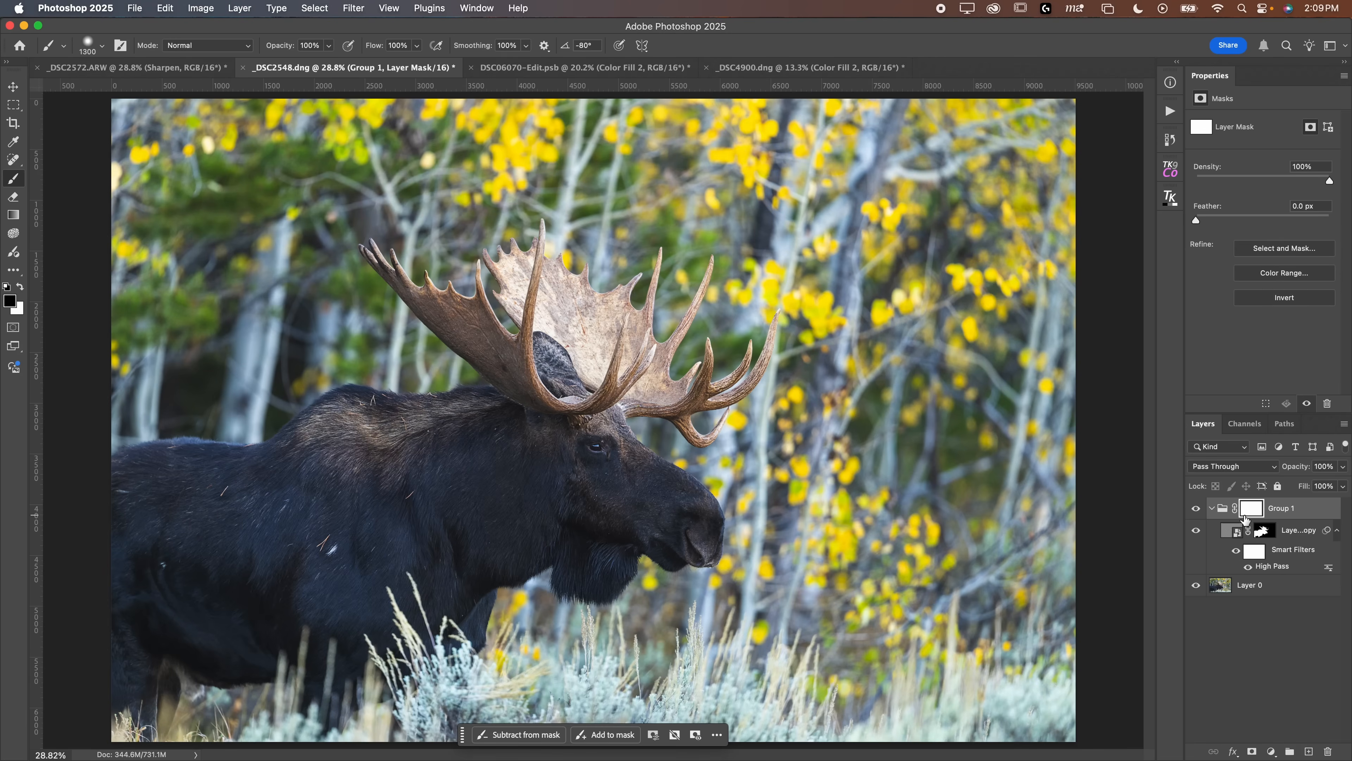